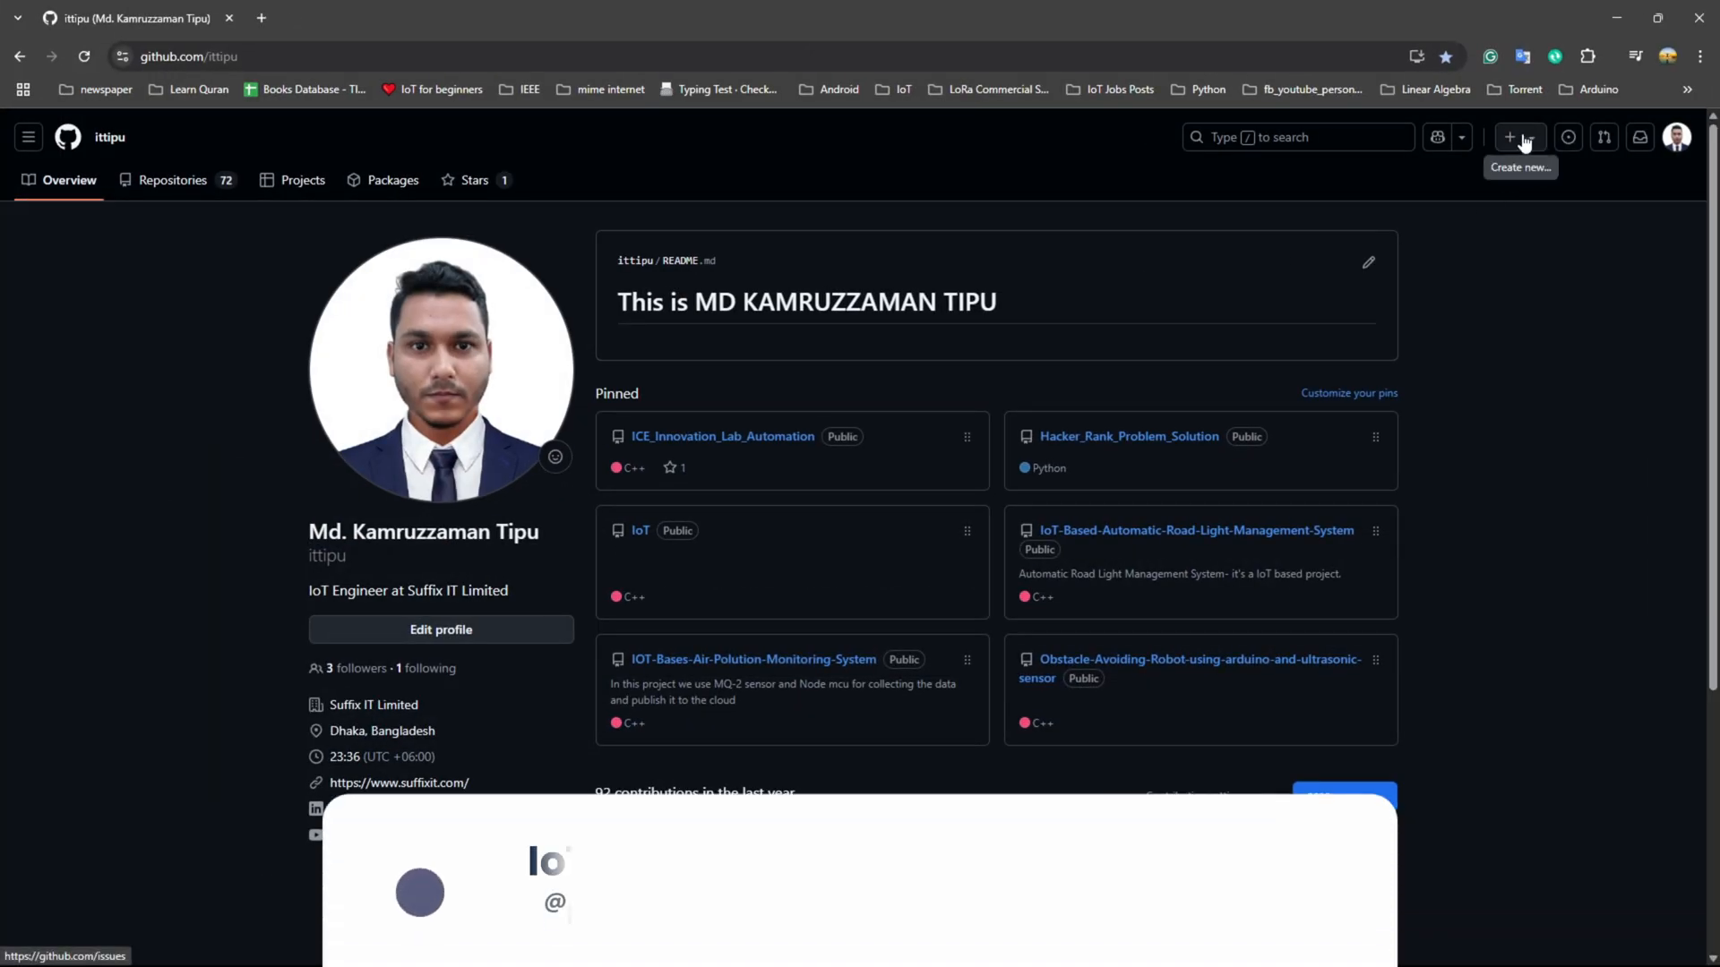
Step: Create a new public repository named esp32_firmware, initialized with a README
click(1512, 138)
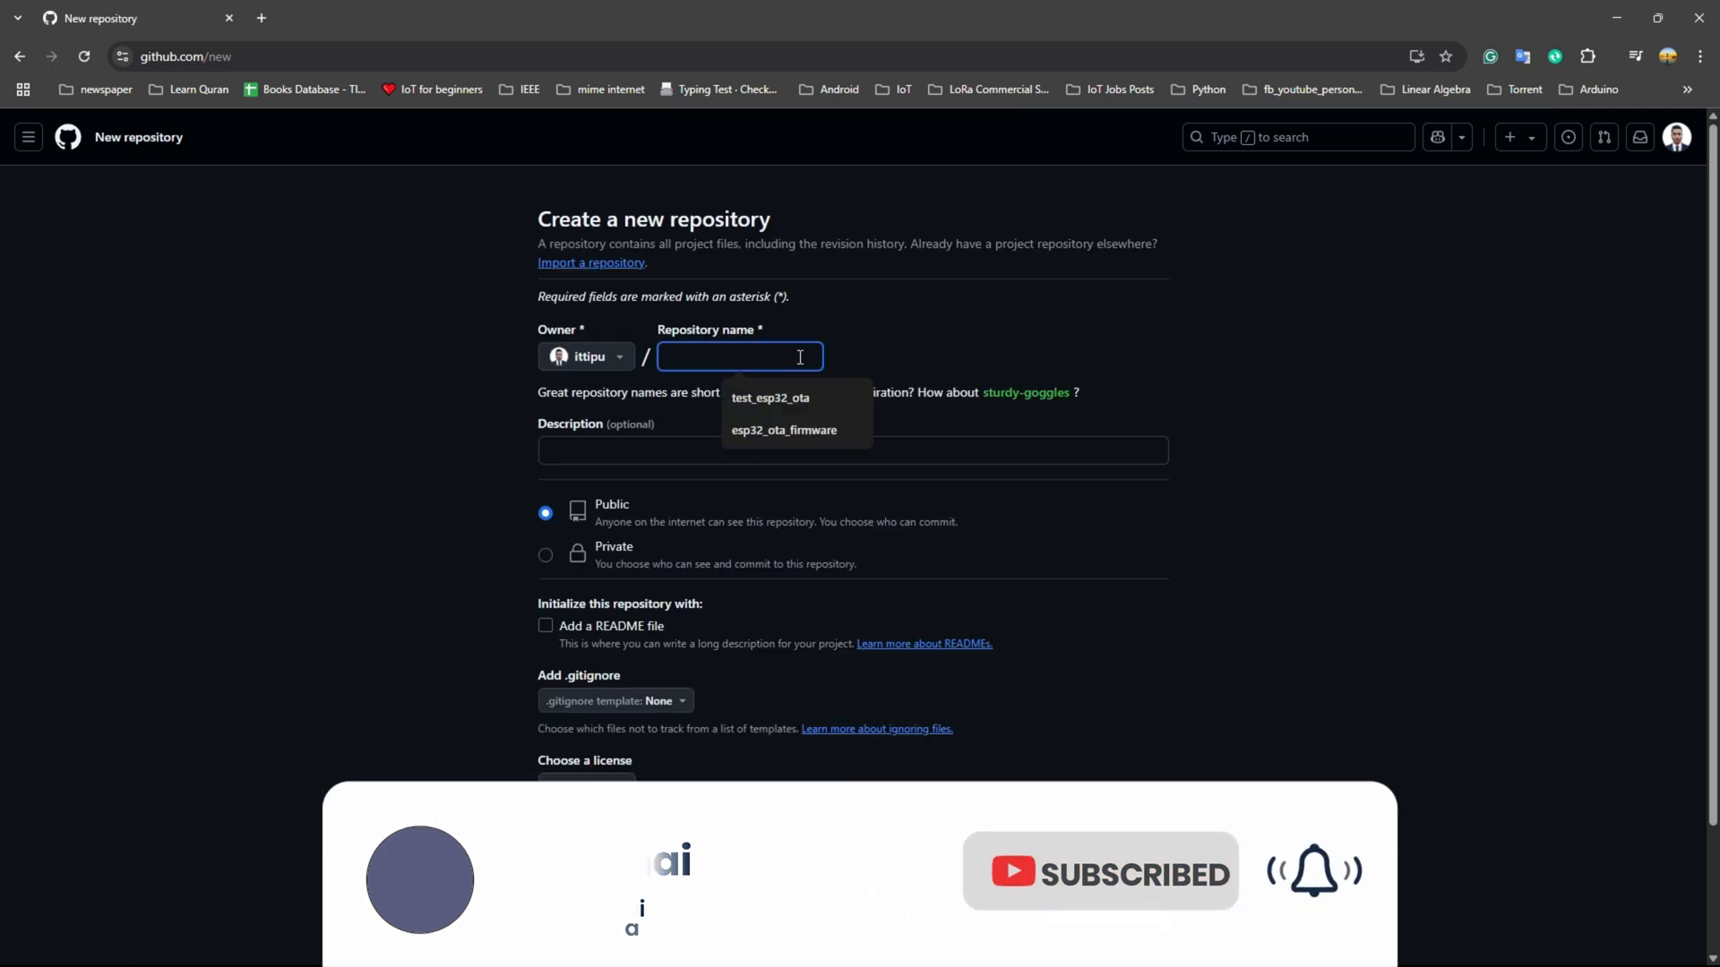
text(esp32_f)
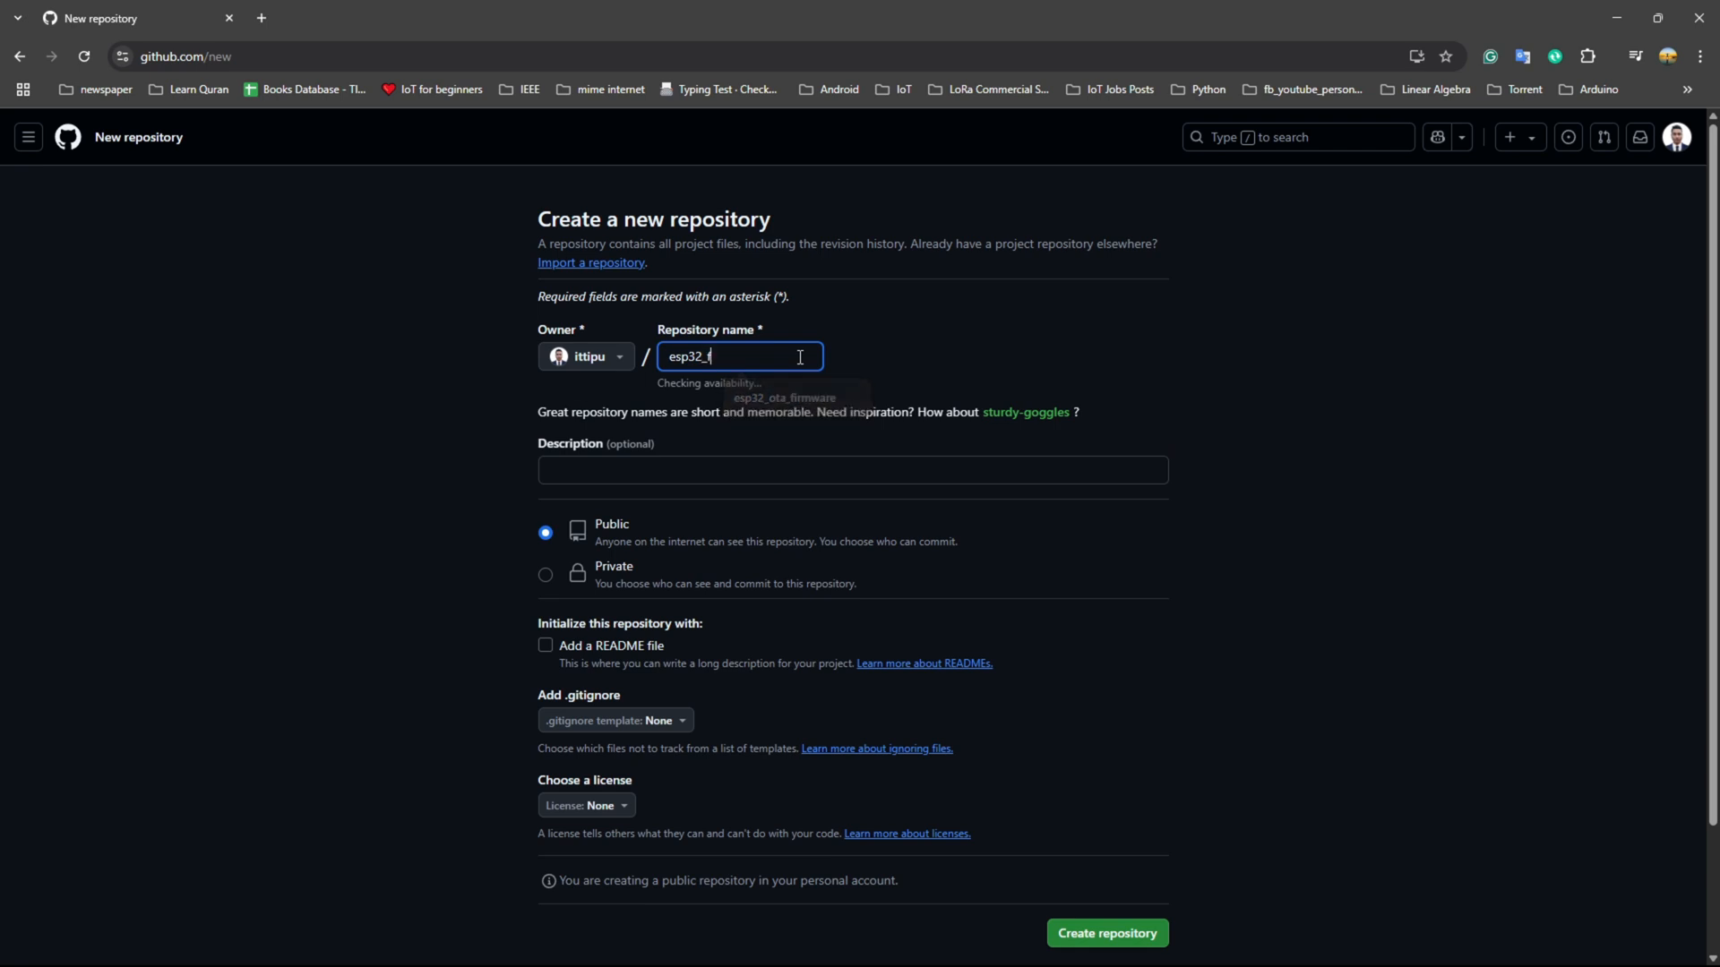
text(irmware)
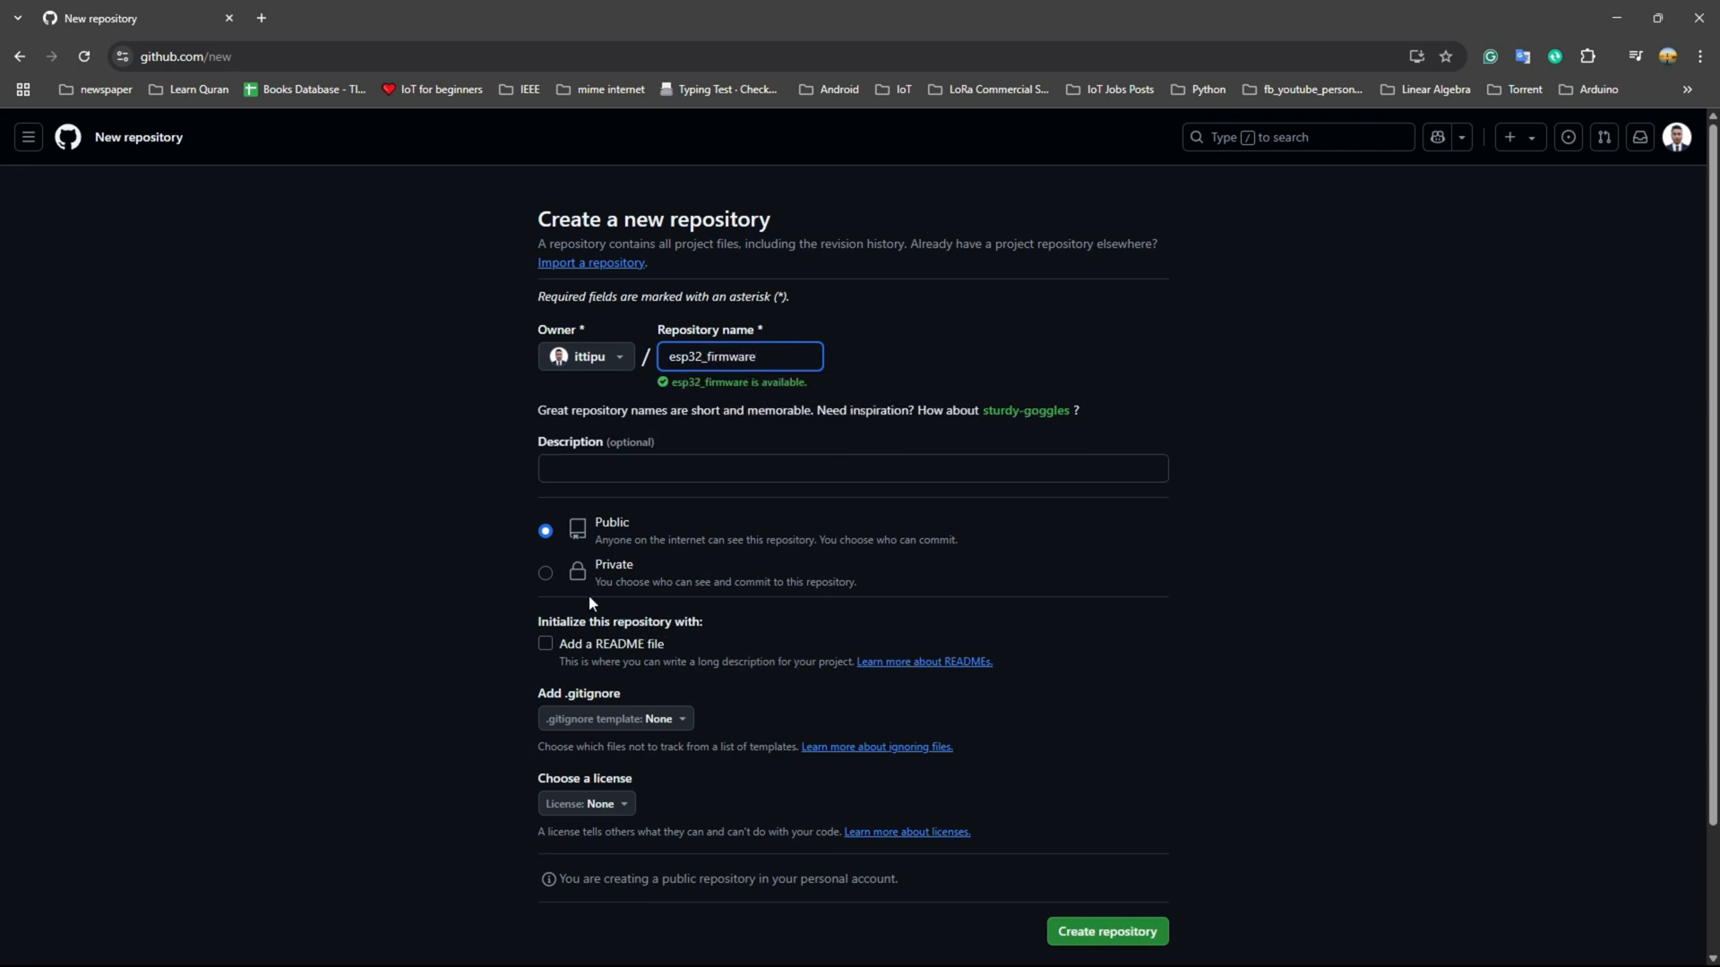
mouse_move(716, 657)
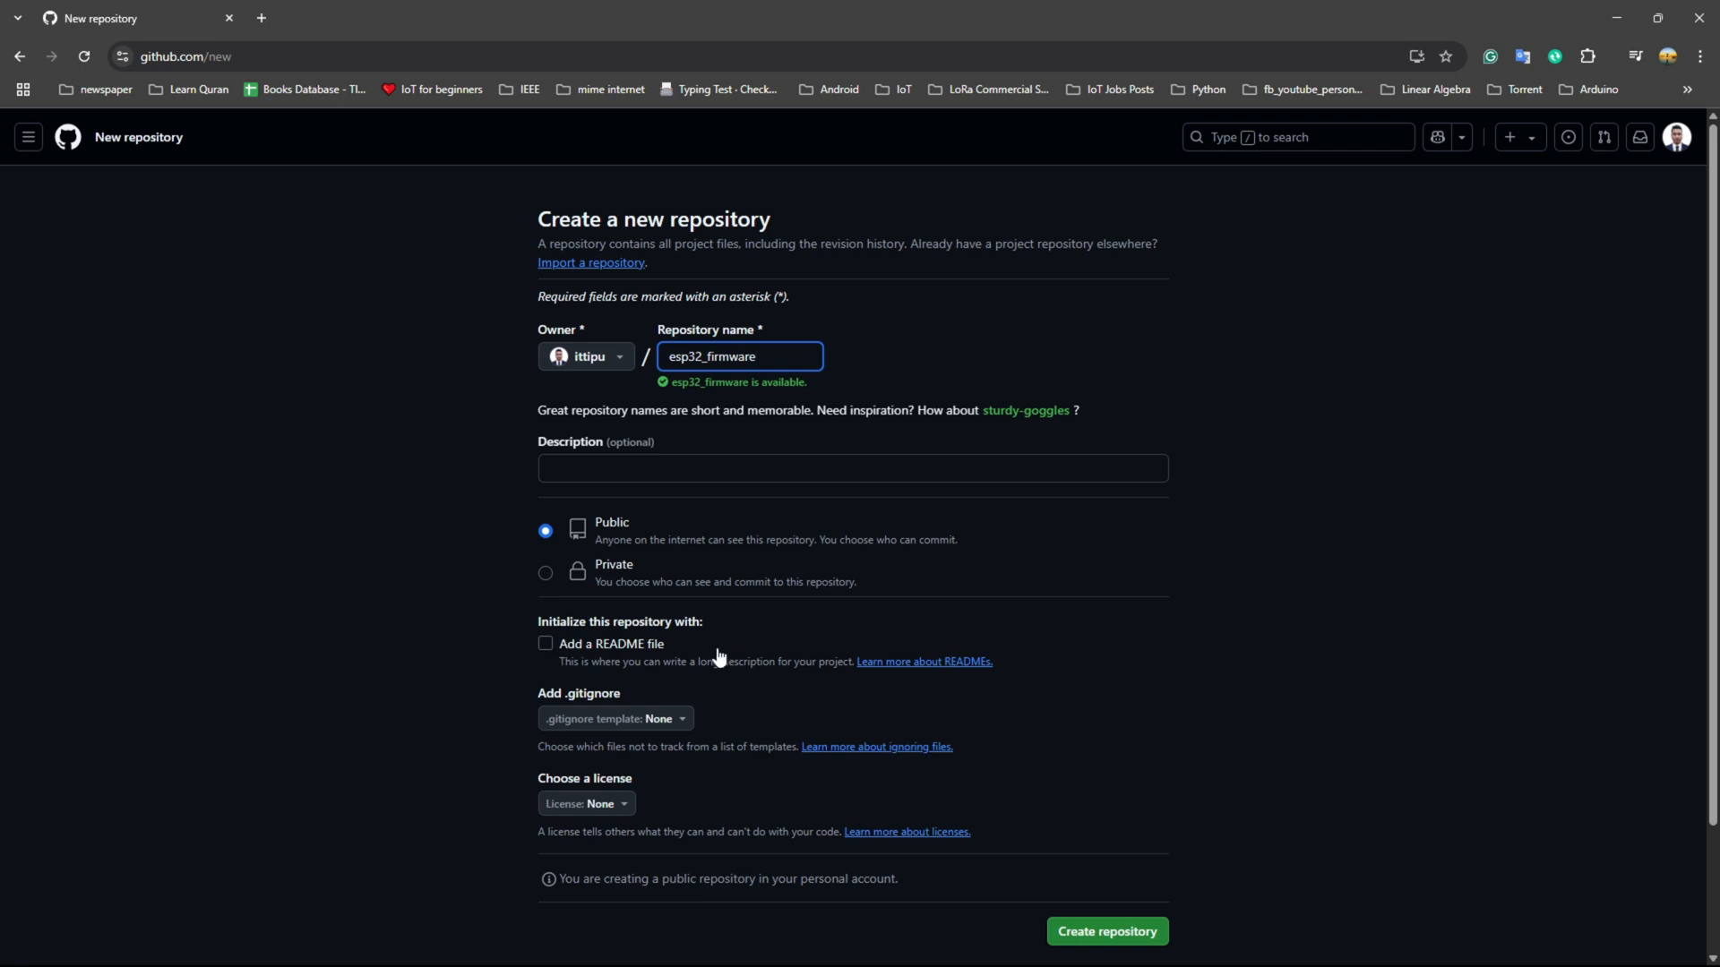
mouse_move(551, 658)
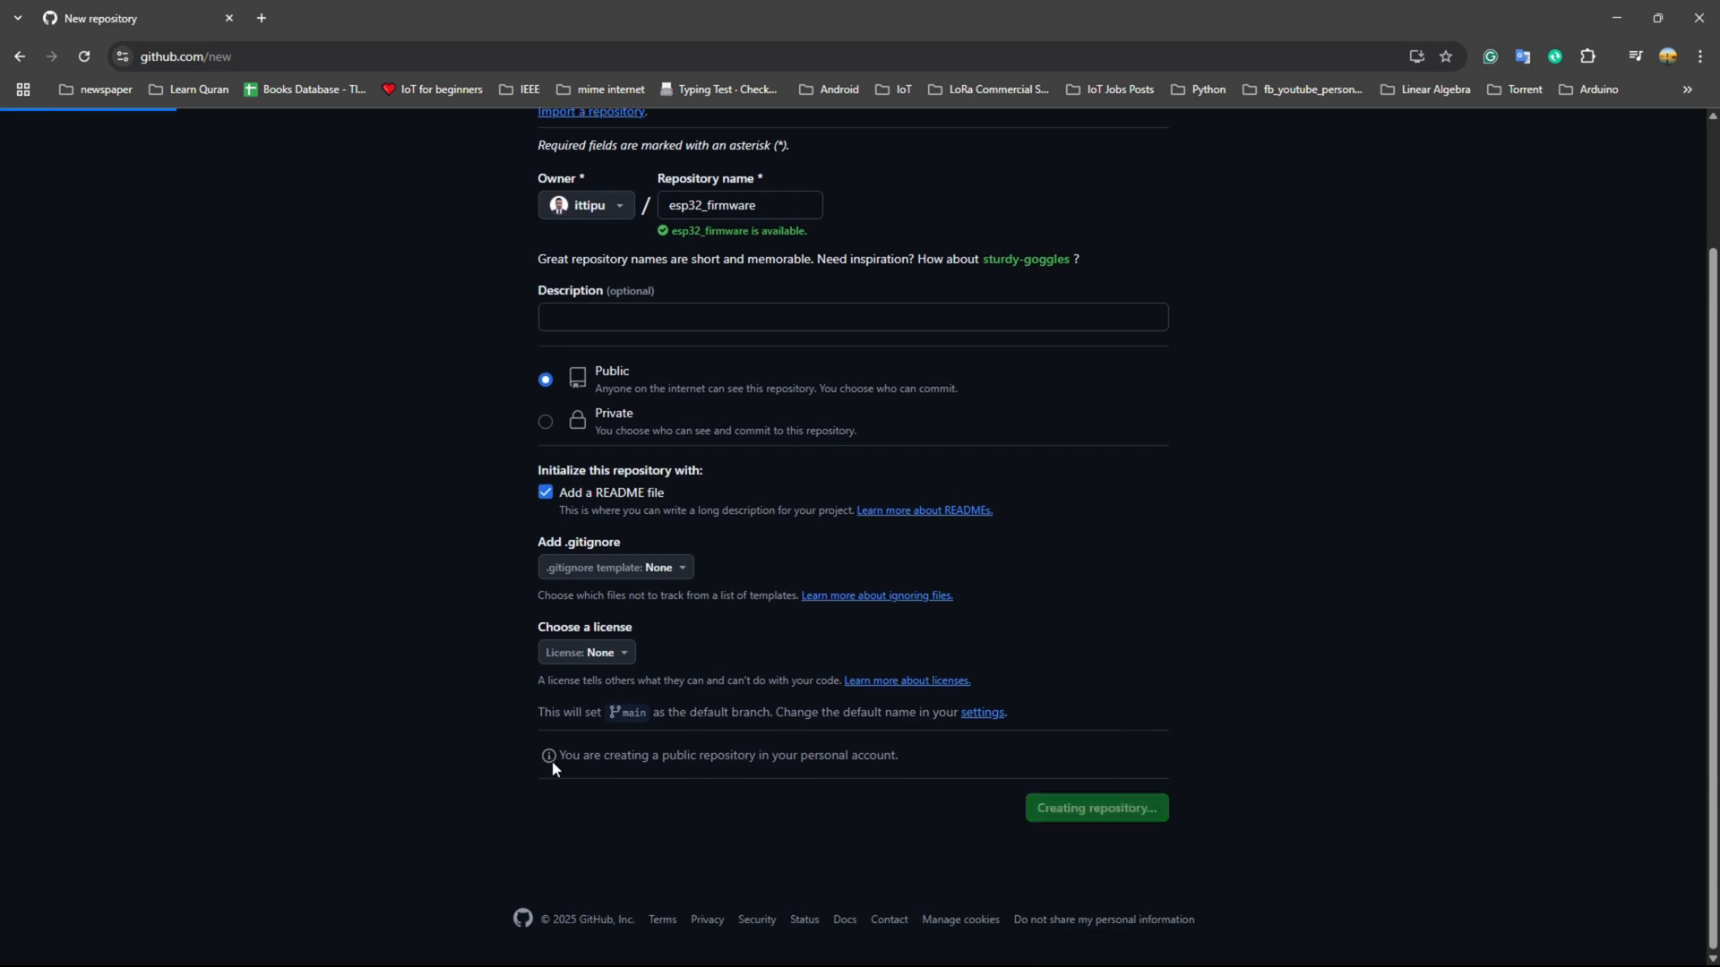
click(1094, 807)
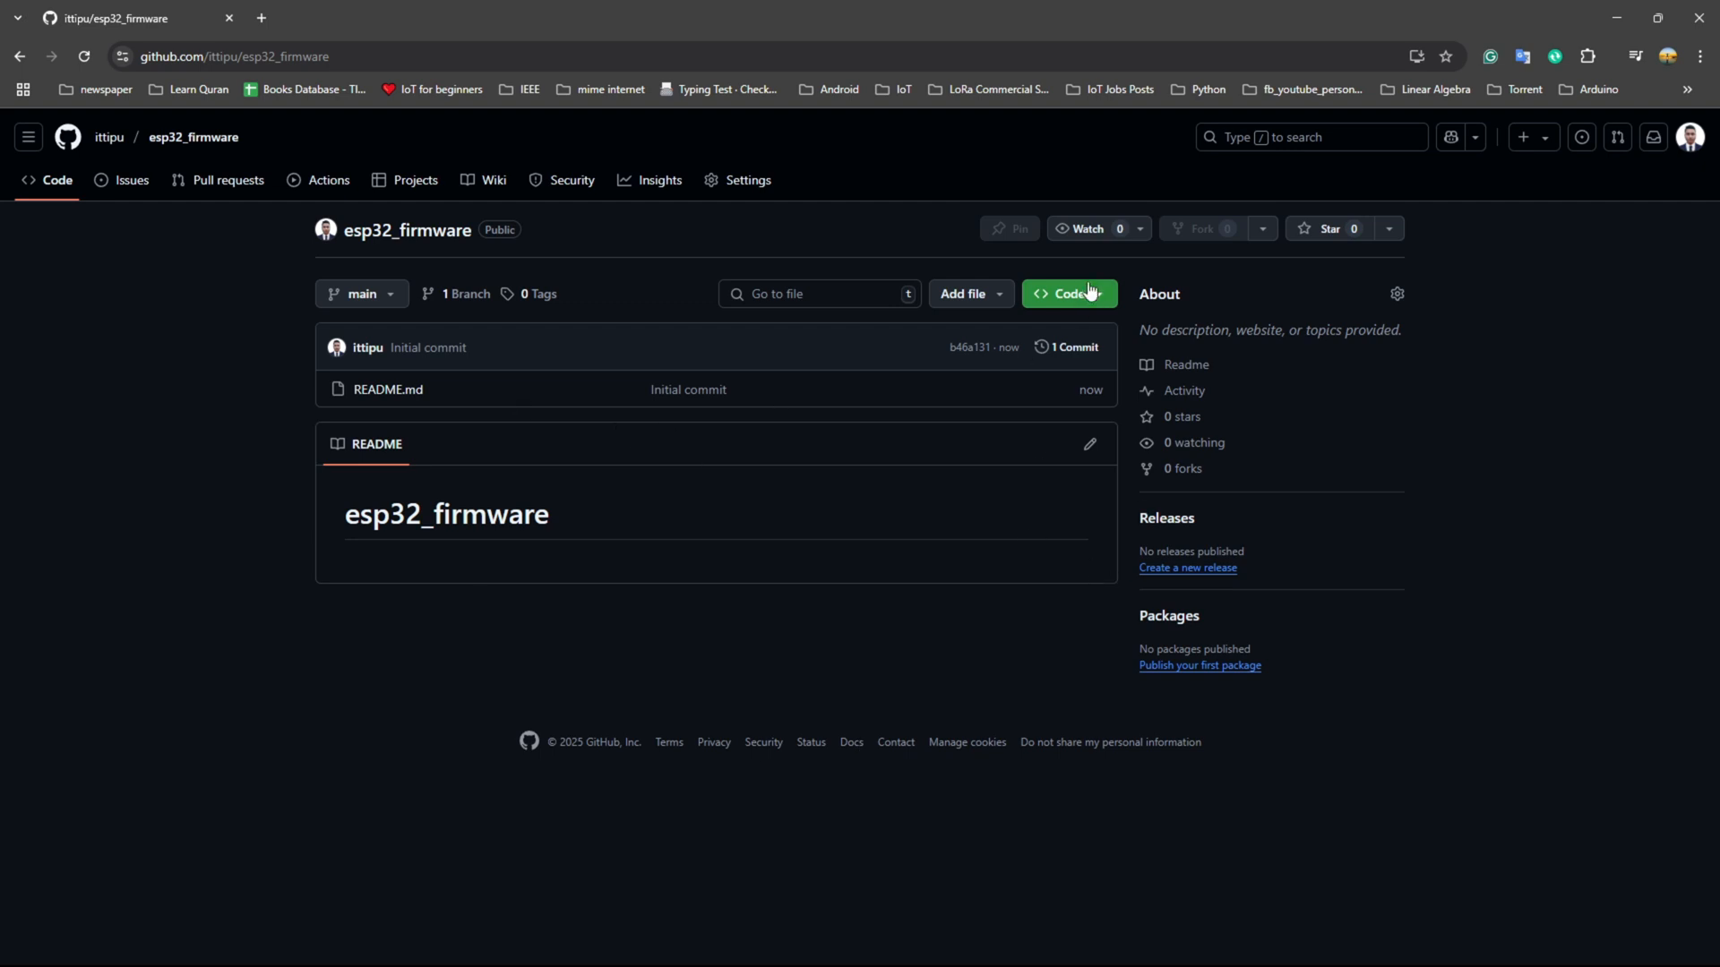
mouse_move(1036, 322)
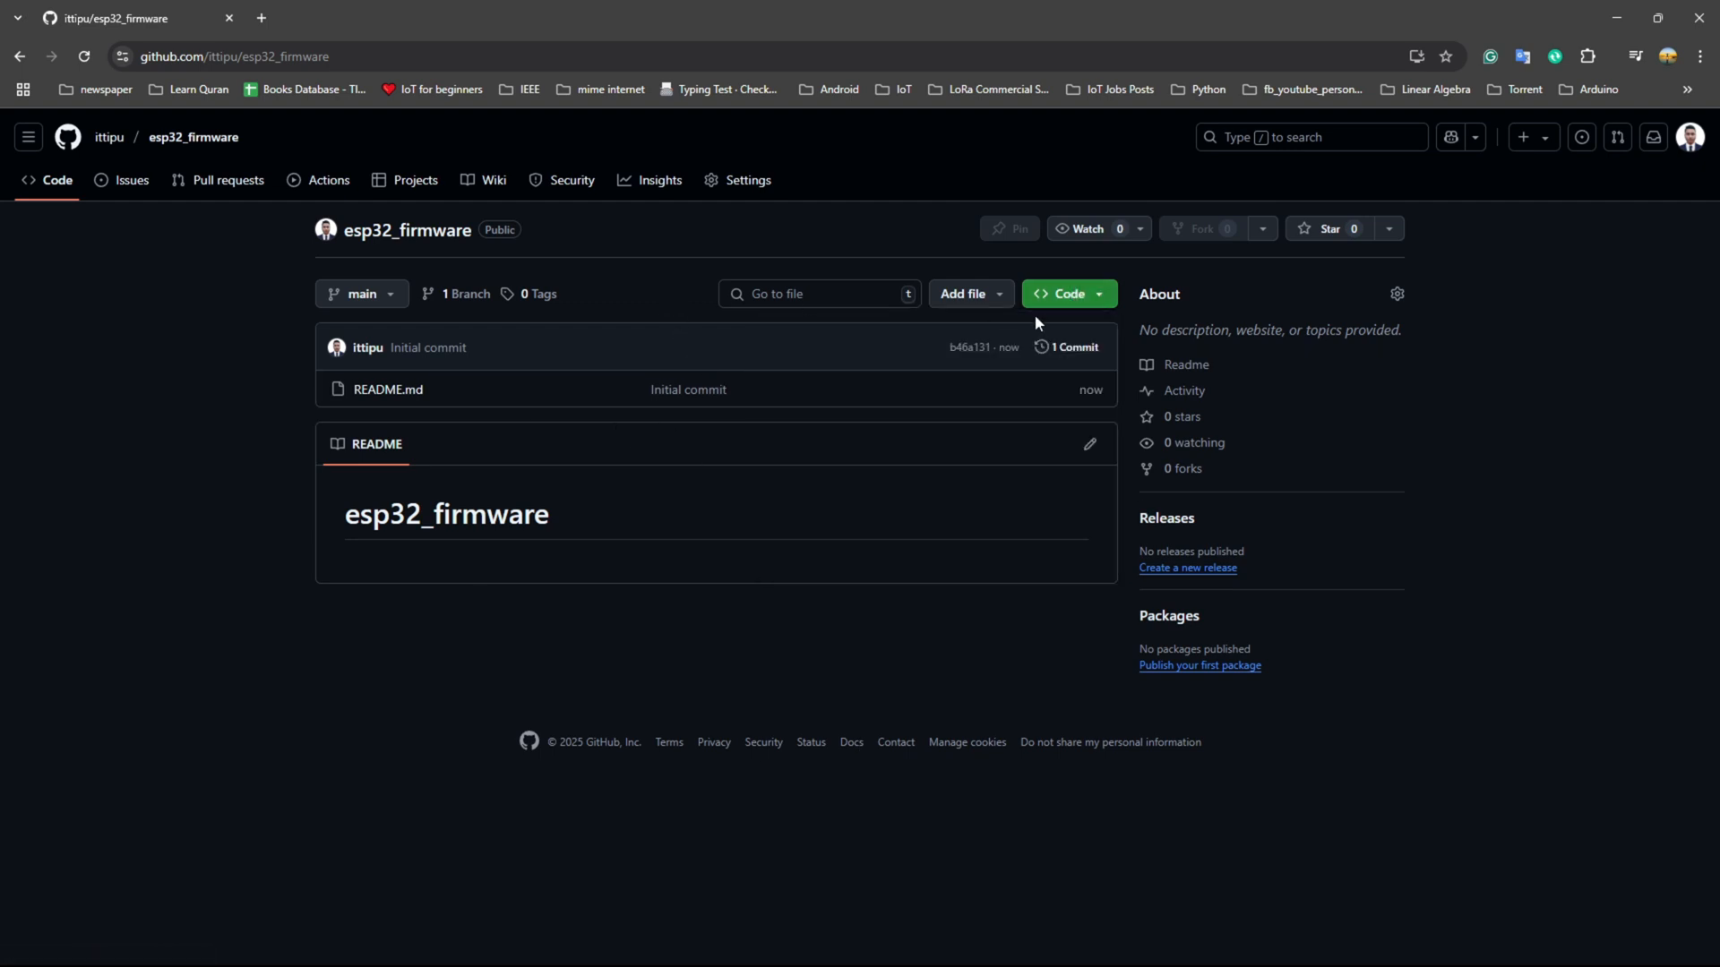
mouse_move(726, 346)
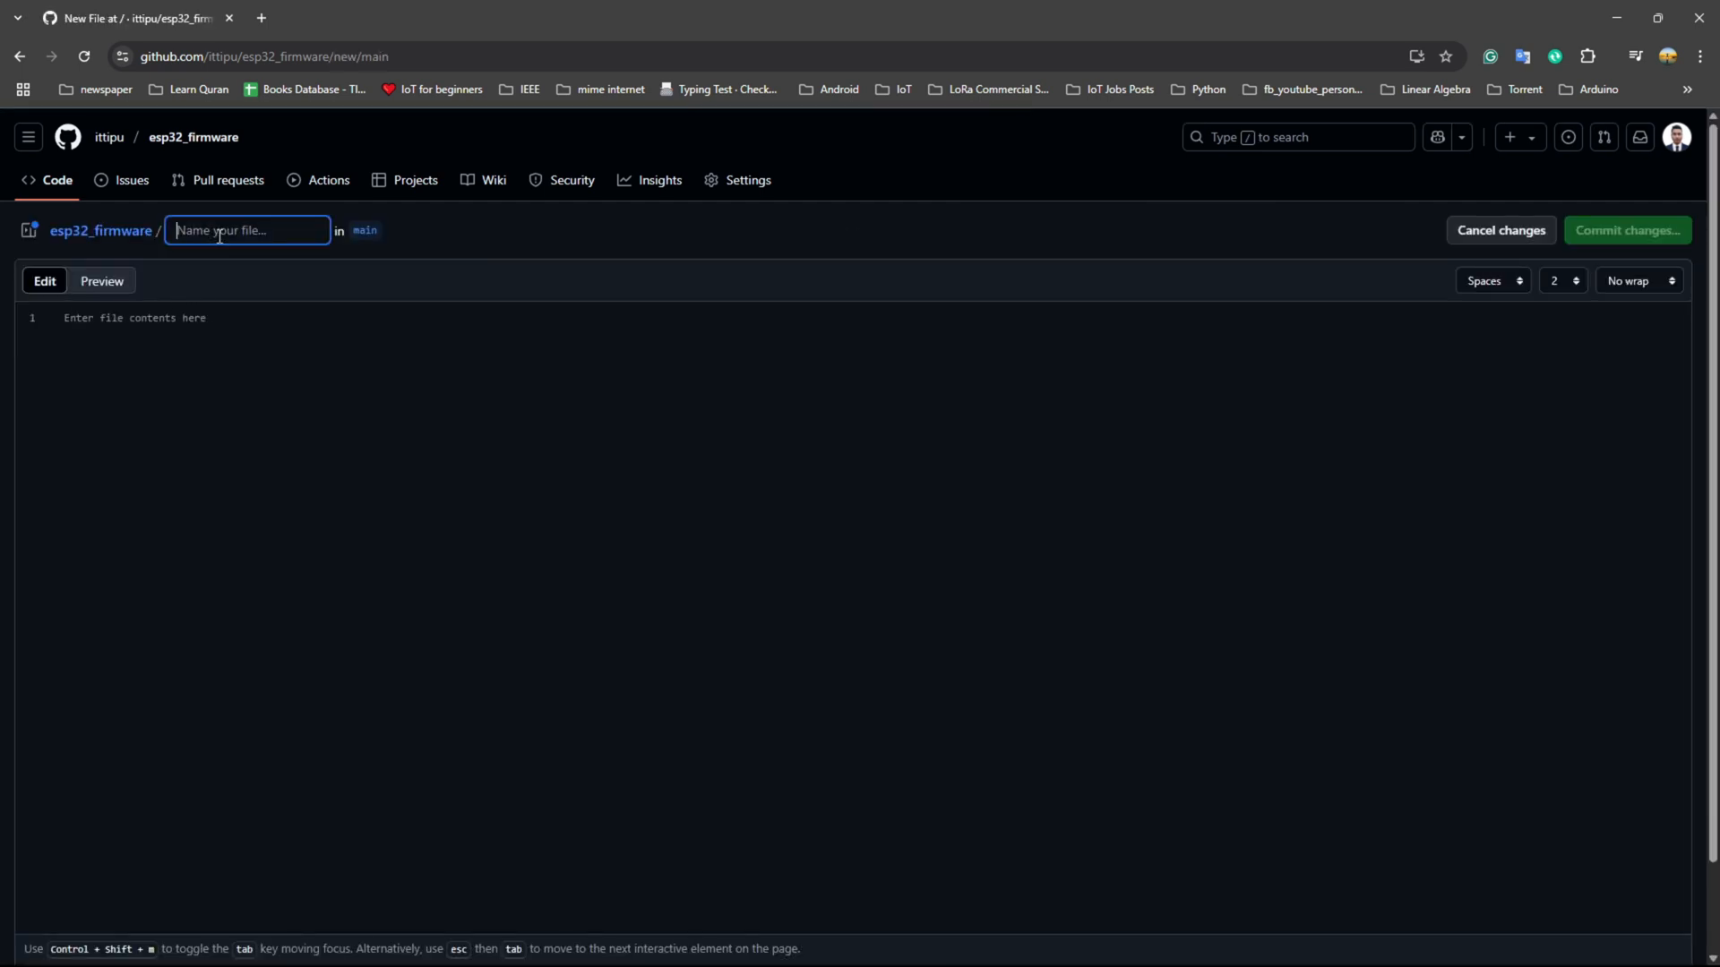
Step: Add a version.txt file containing 1.0.1 and commit it directly to main
text(version)
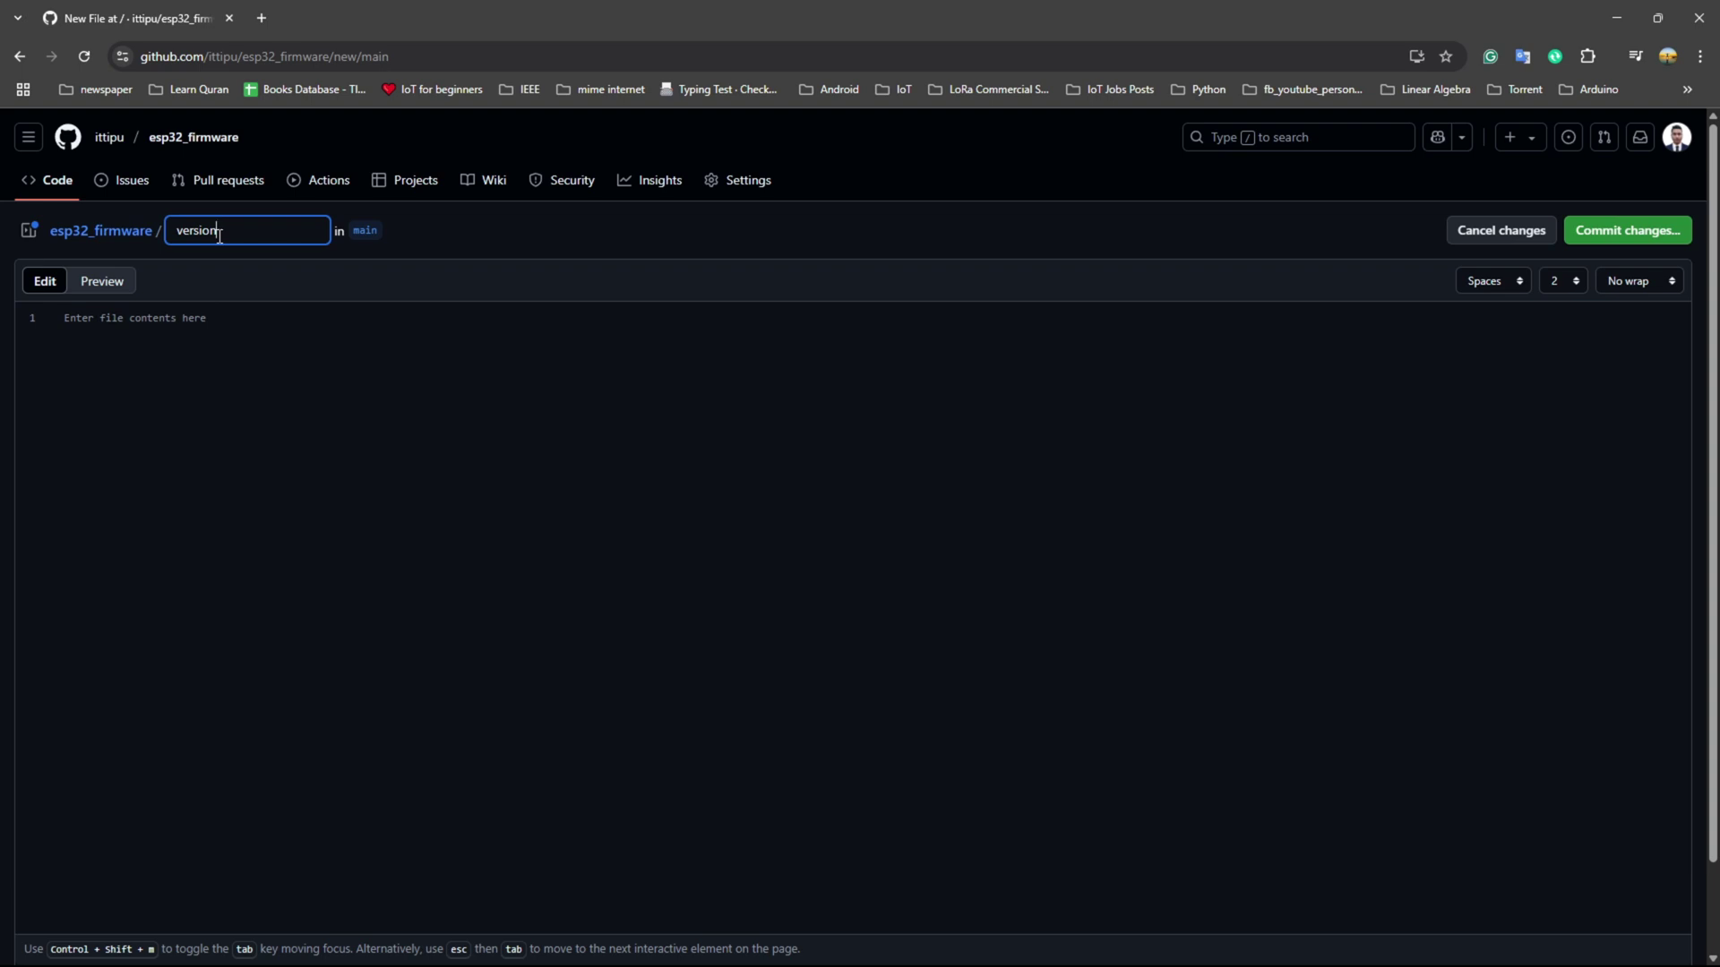
text(.txt)
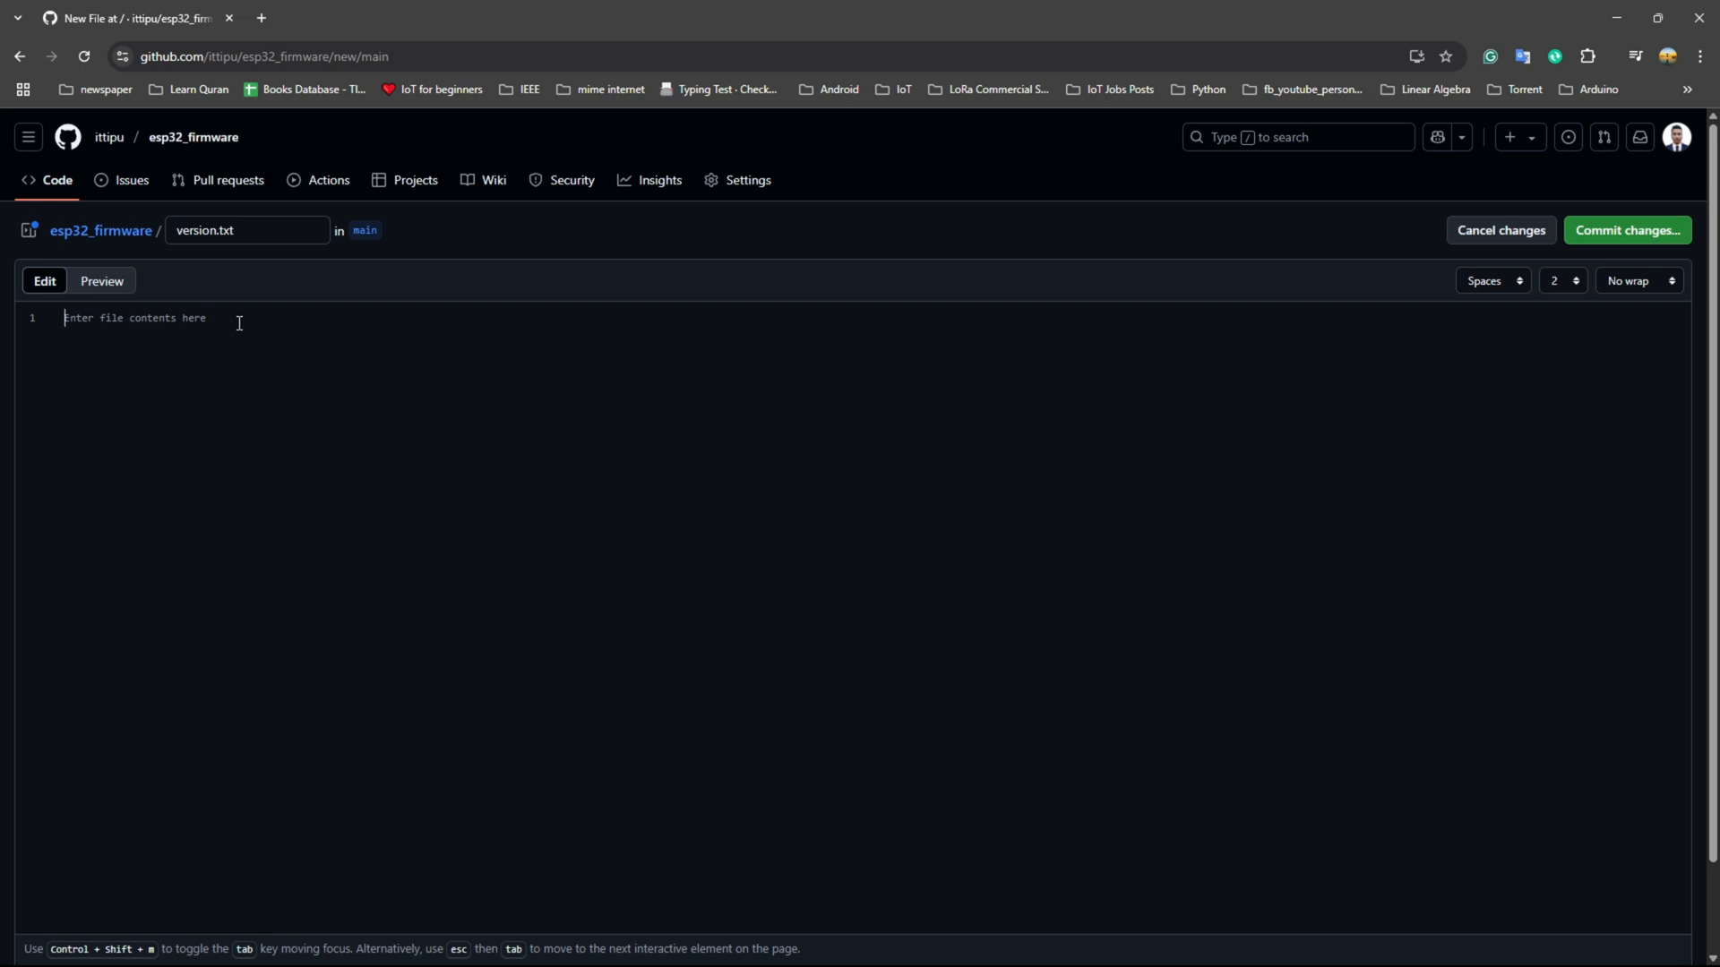
text(1.)
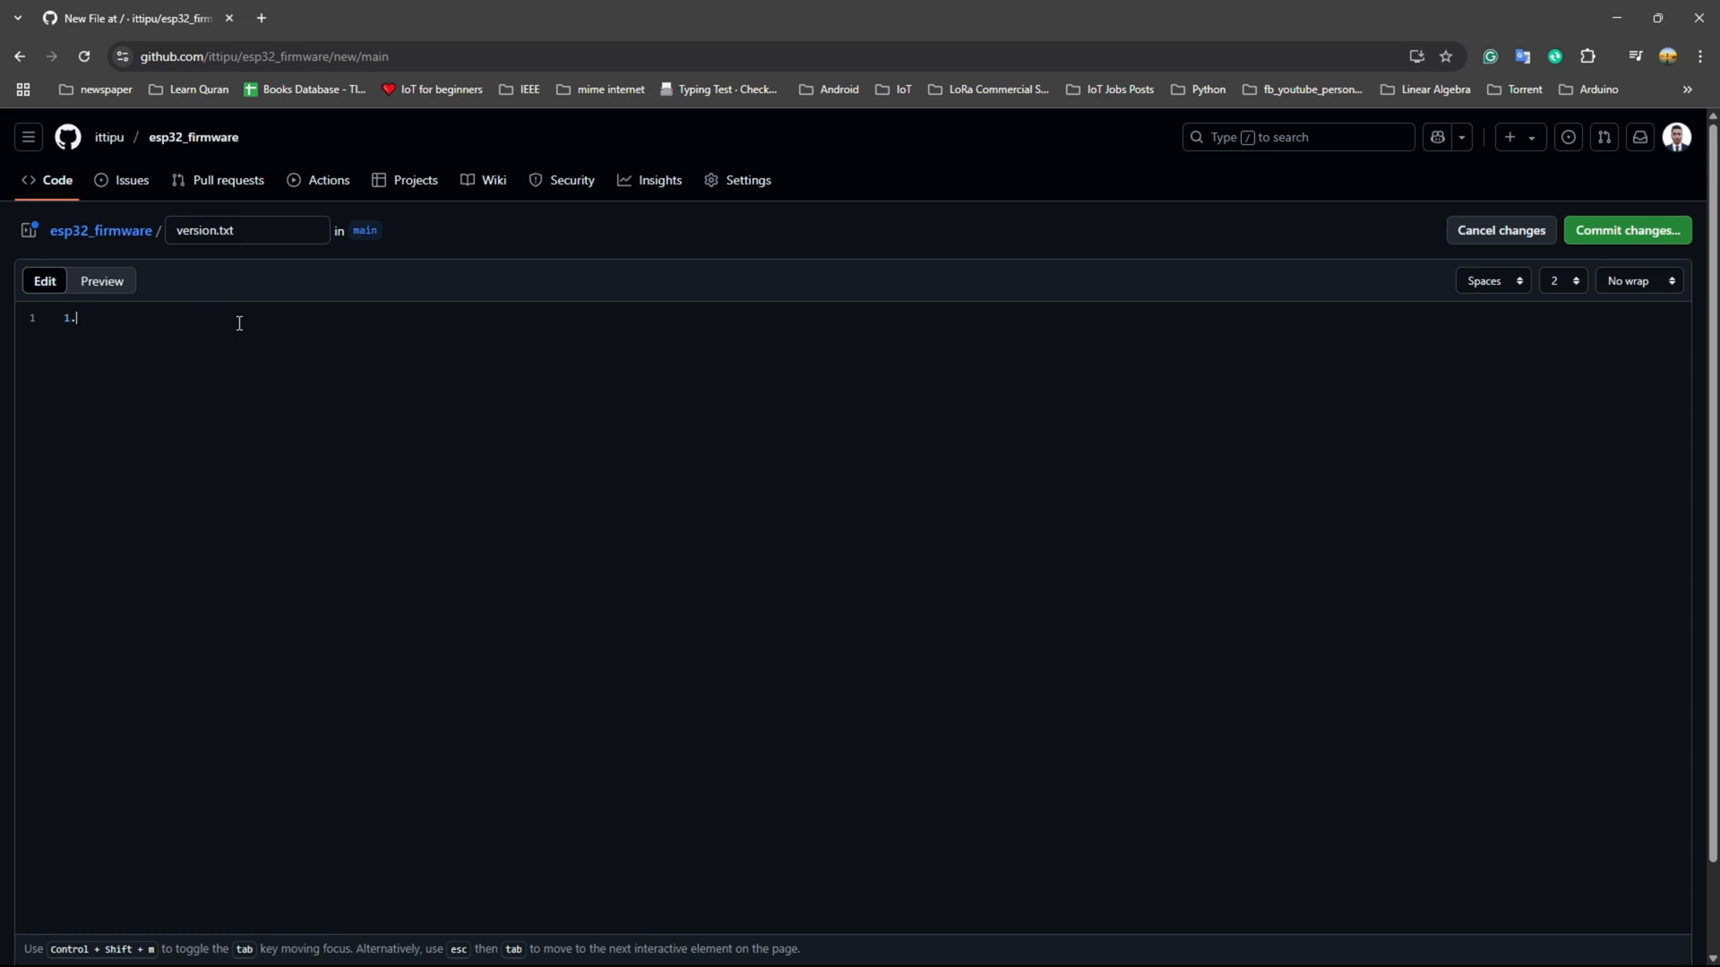
text(0.1)
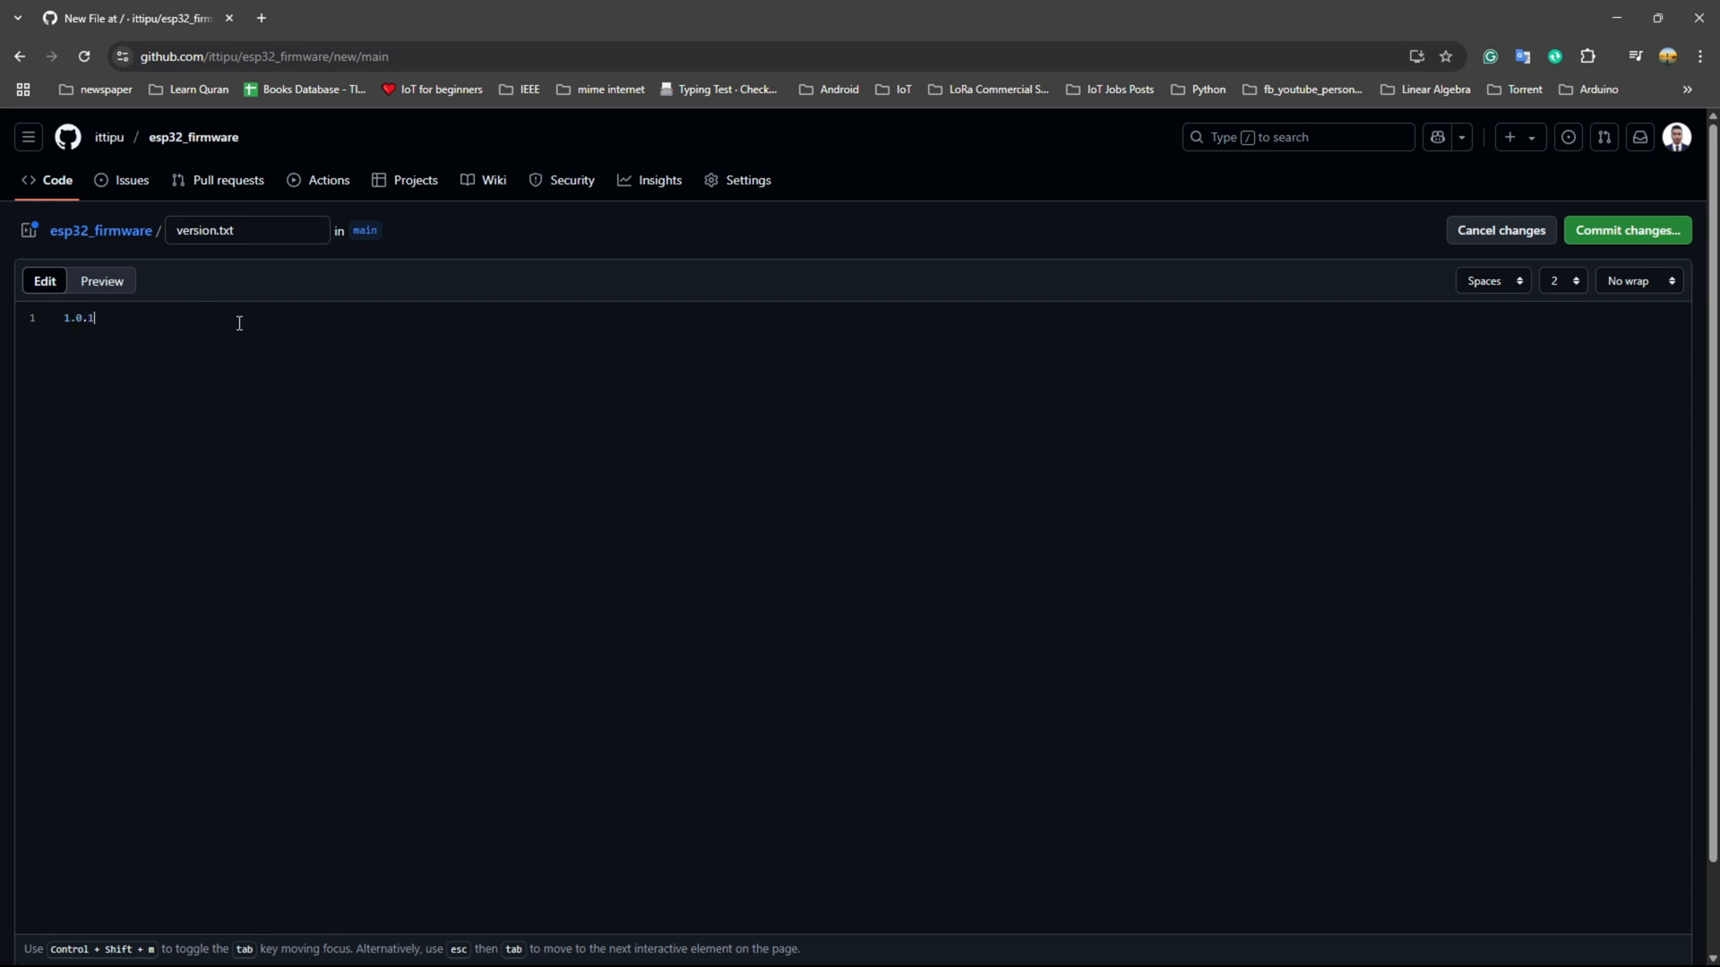
mouse_move(1627, 231)
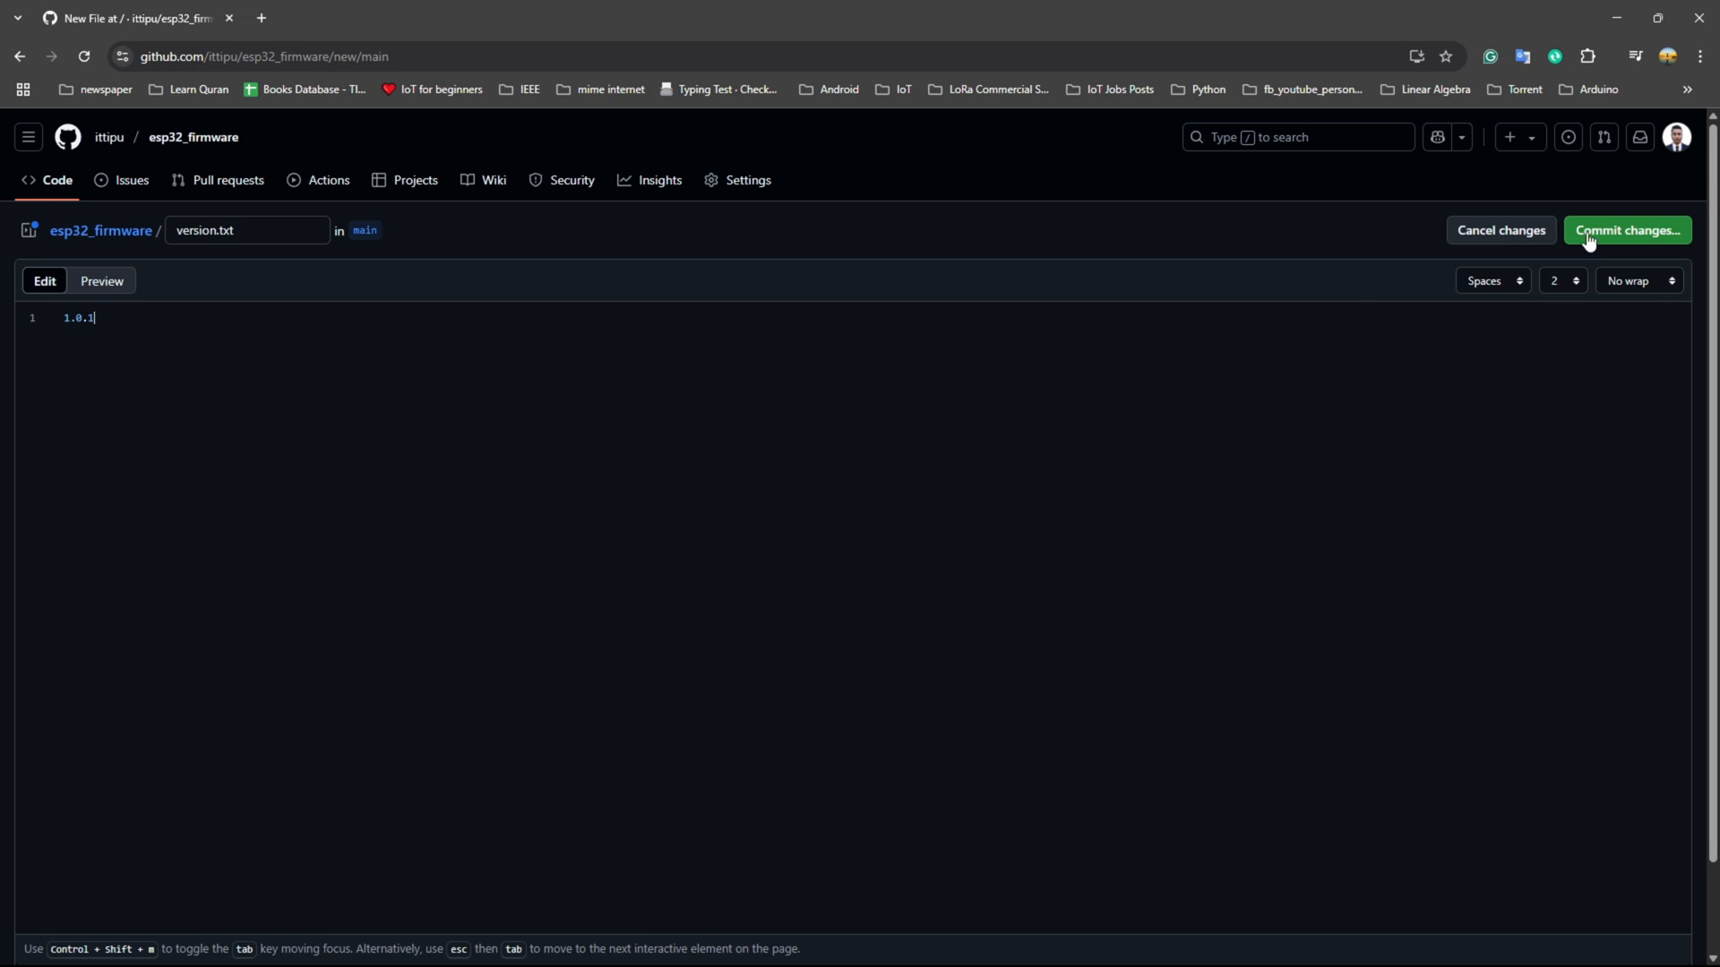
click(1628, 231)
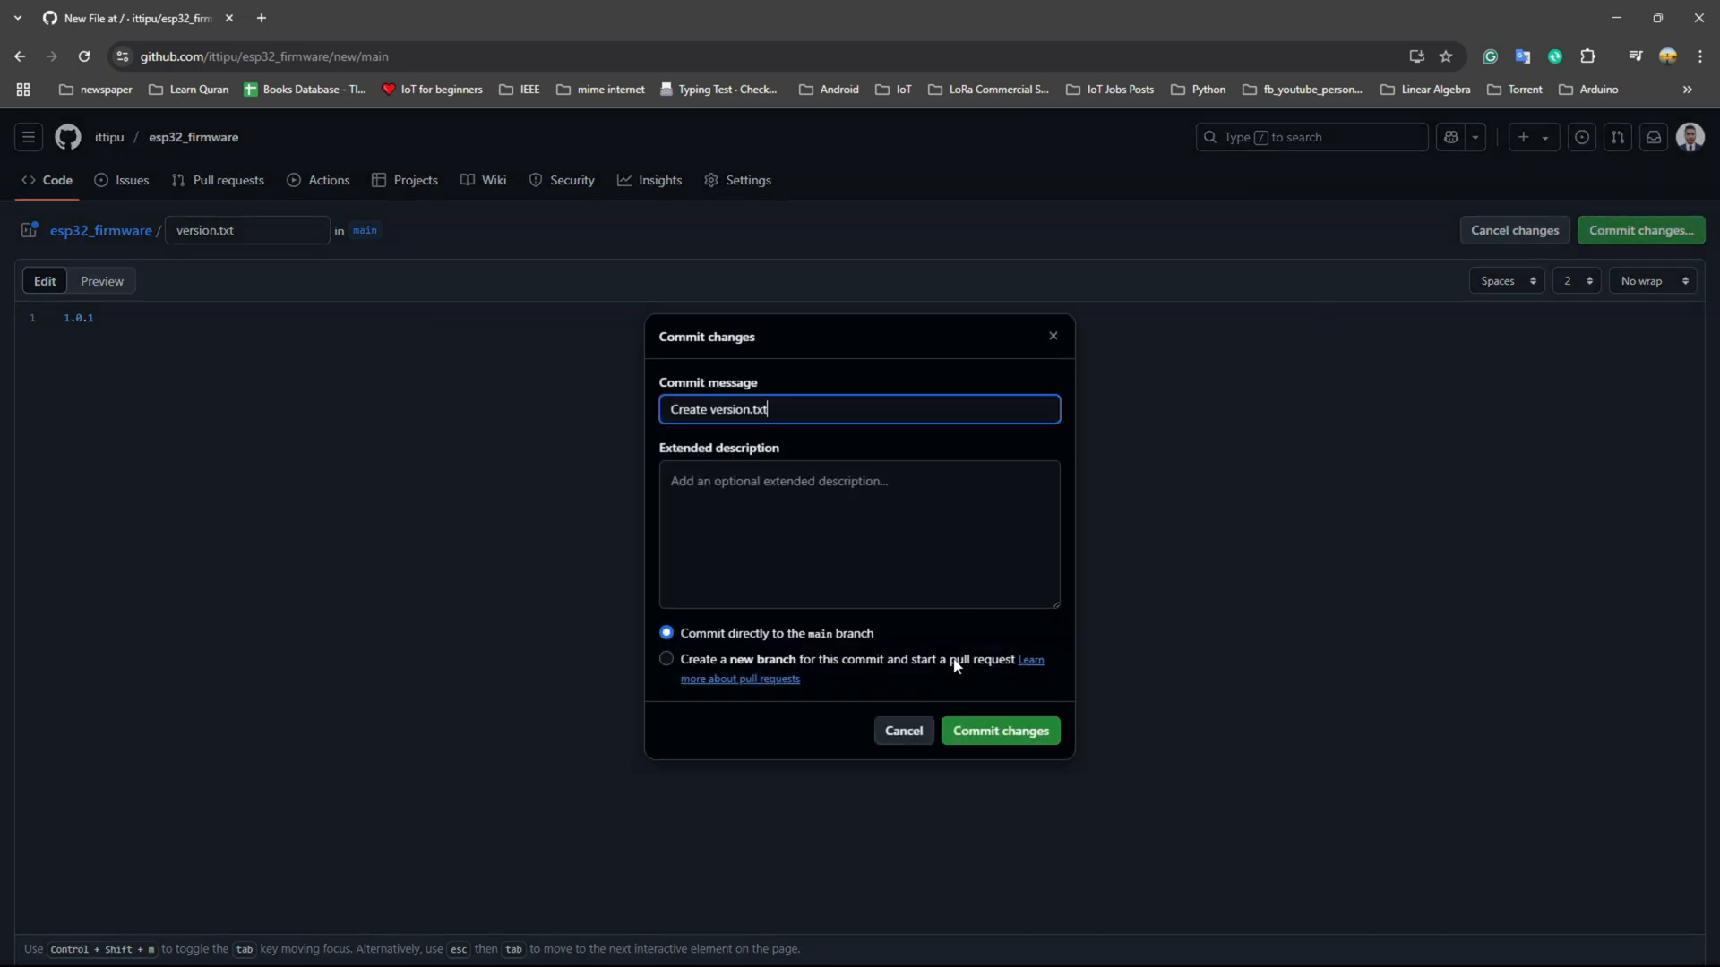
click(998, 731)
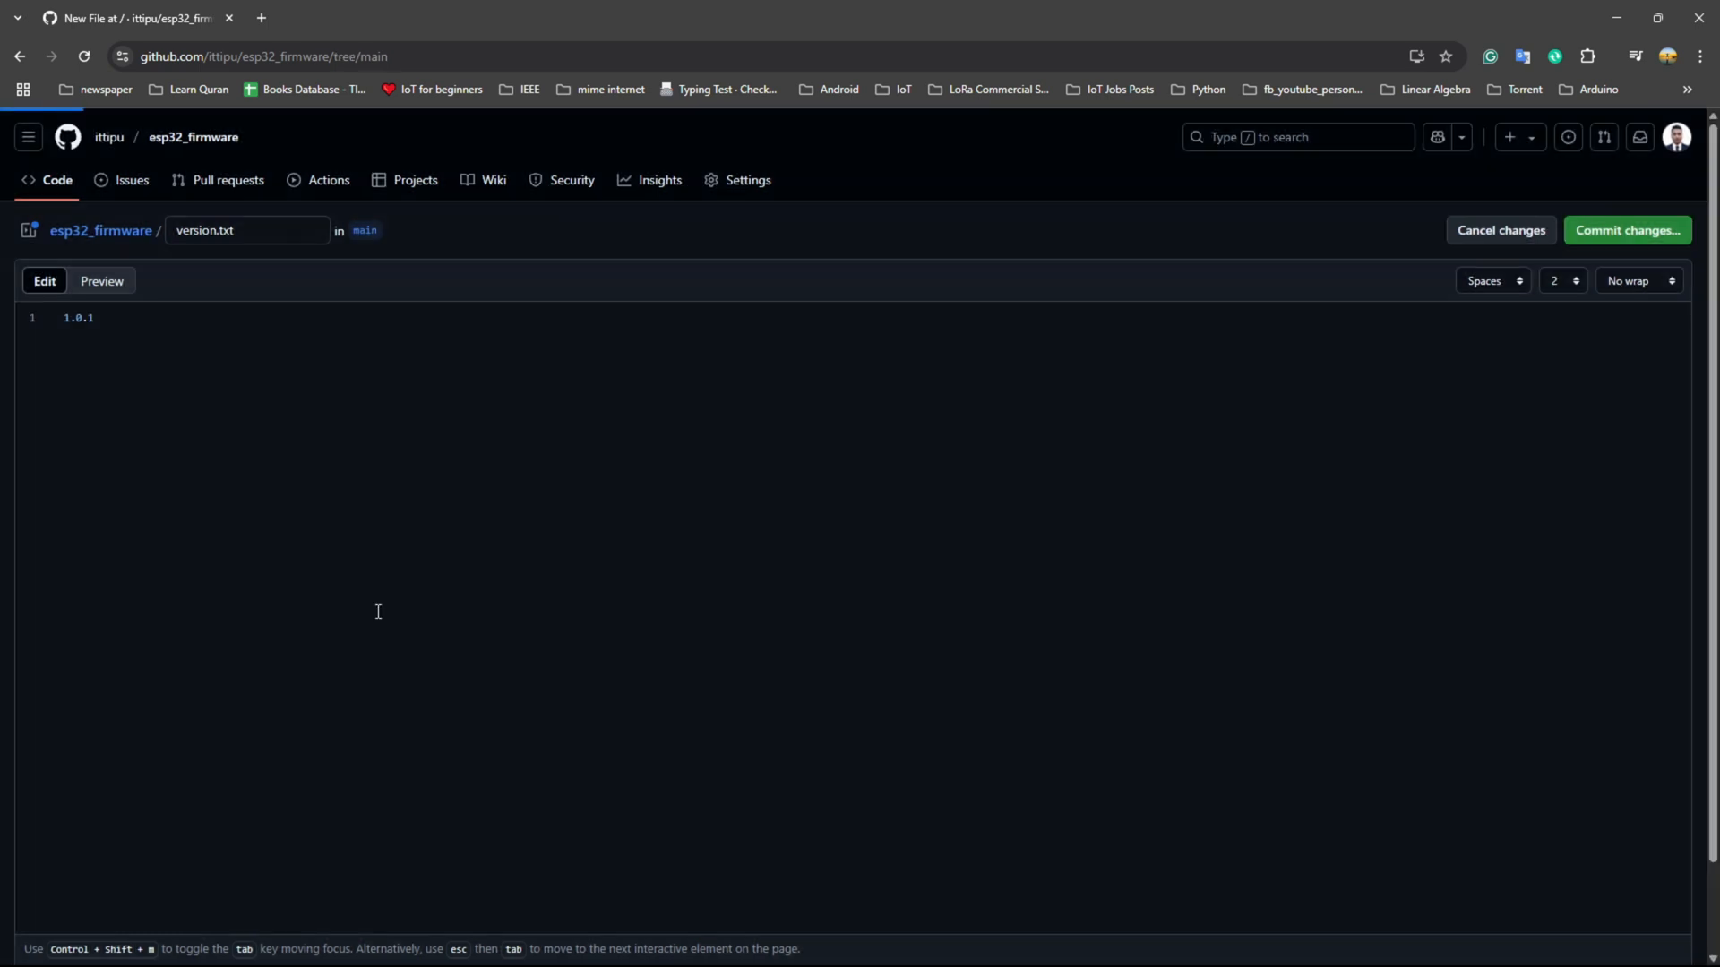
click(1626, 231)
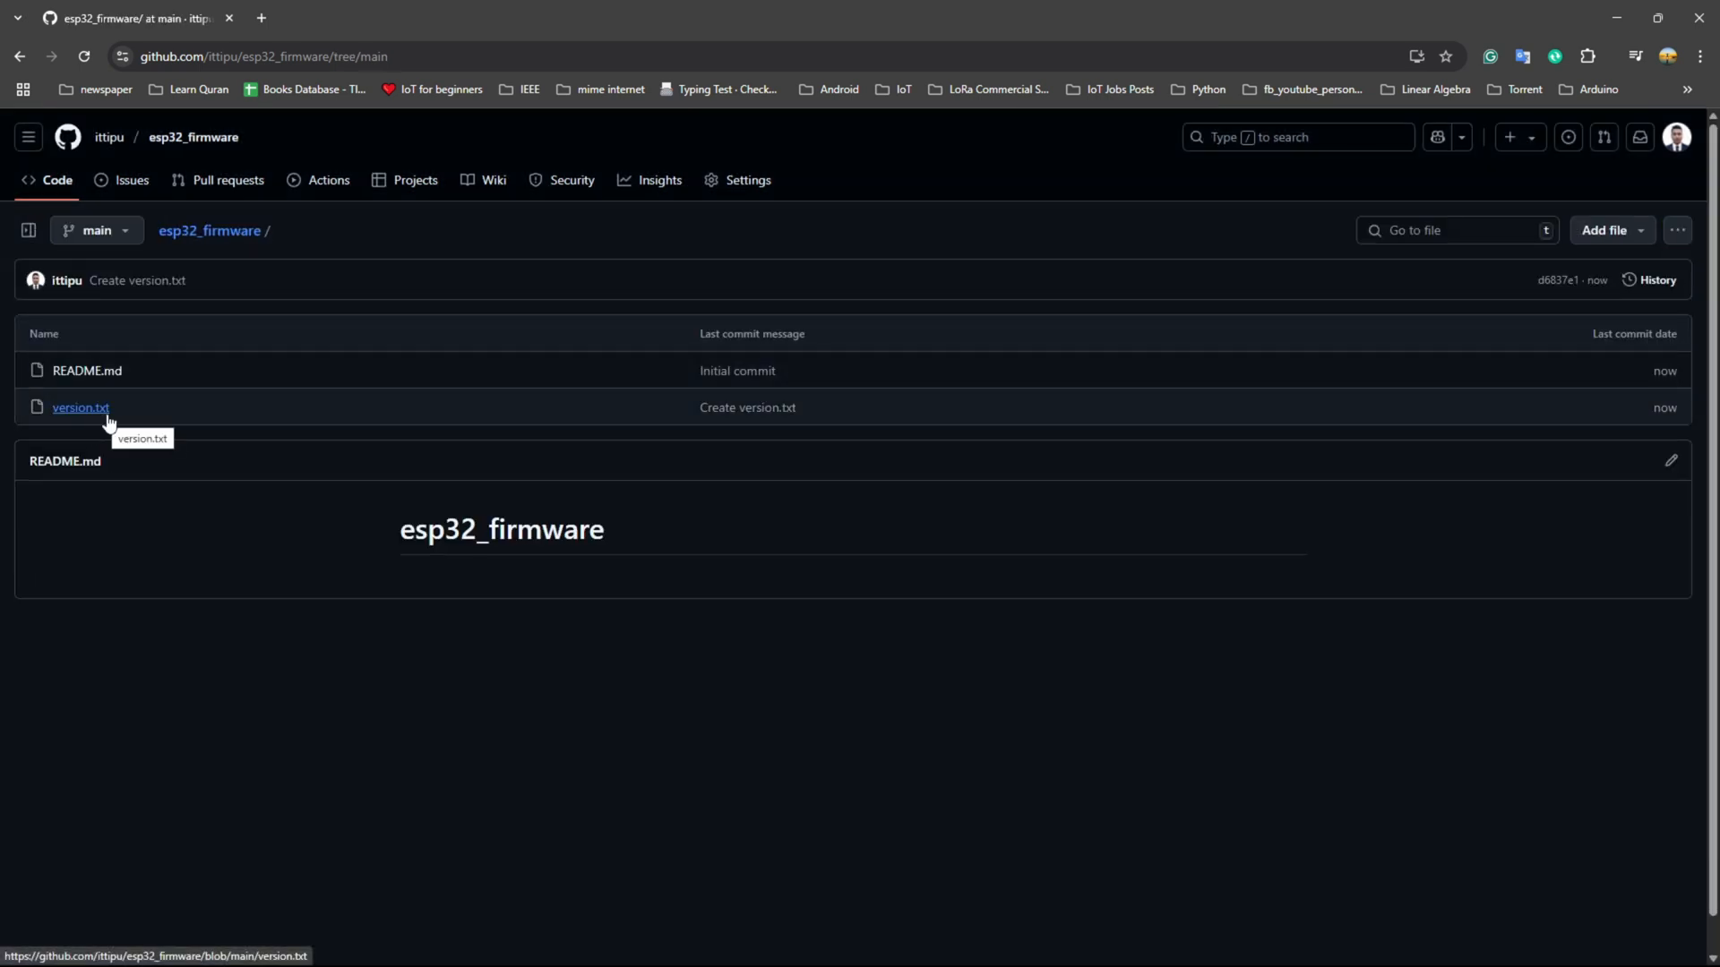
mouse_move(134, 412)
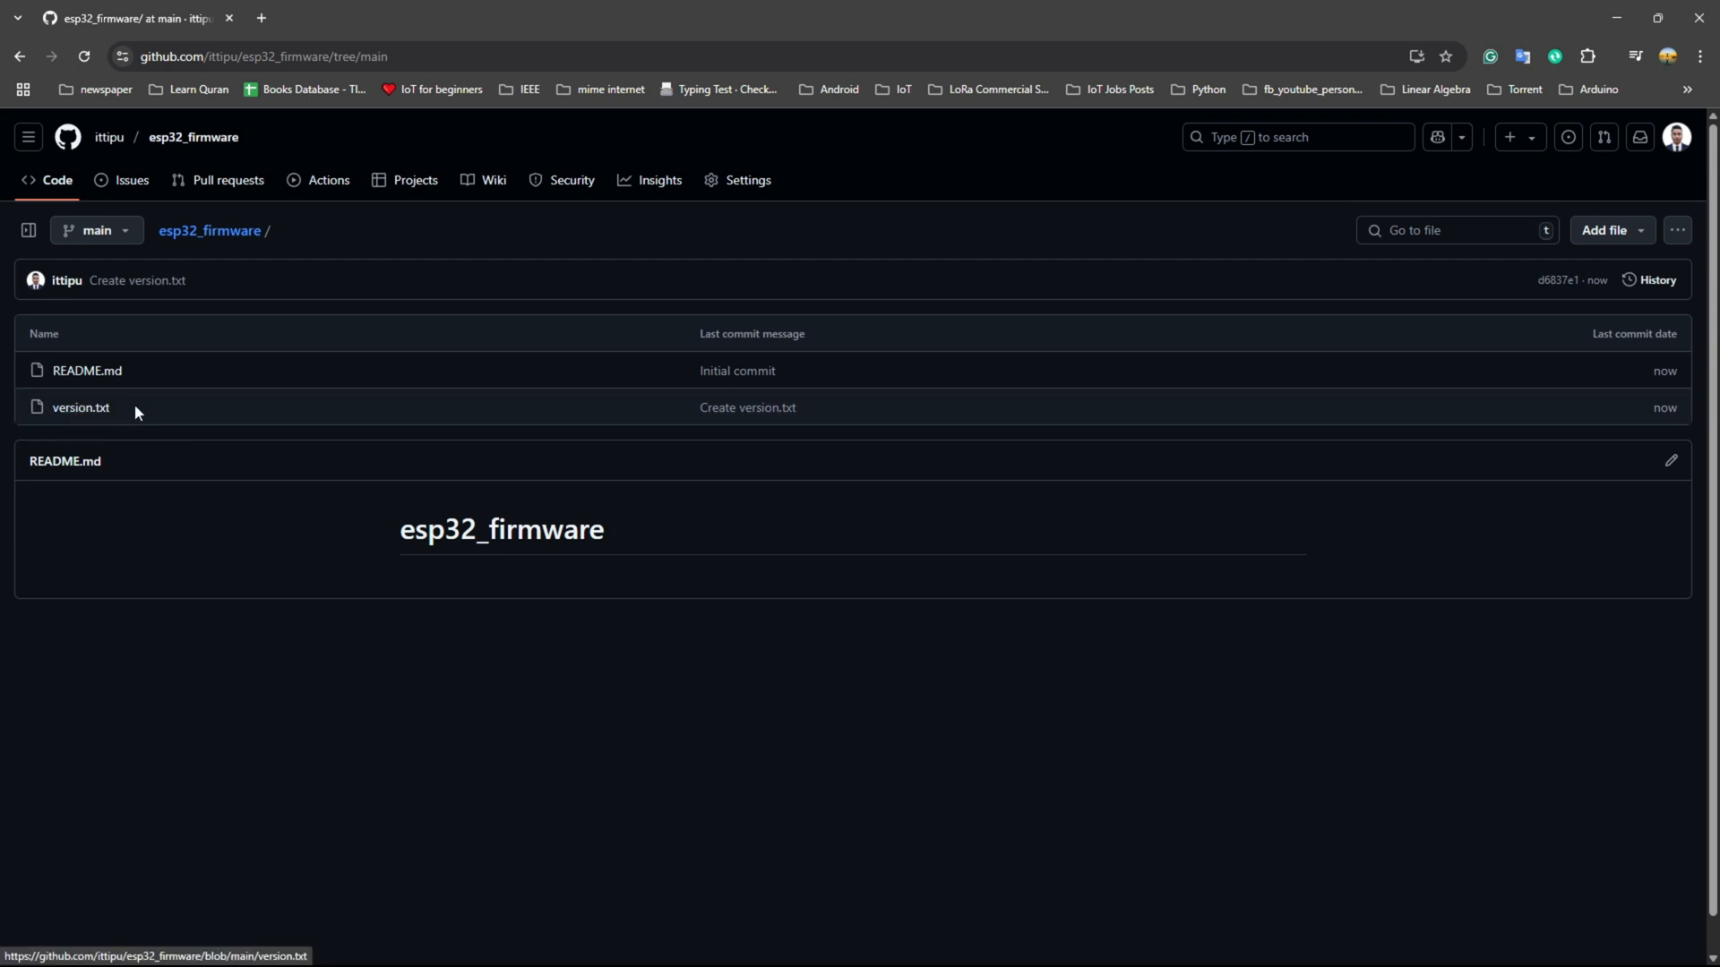
mouse_move(276, 412)
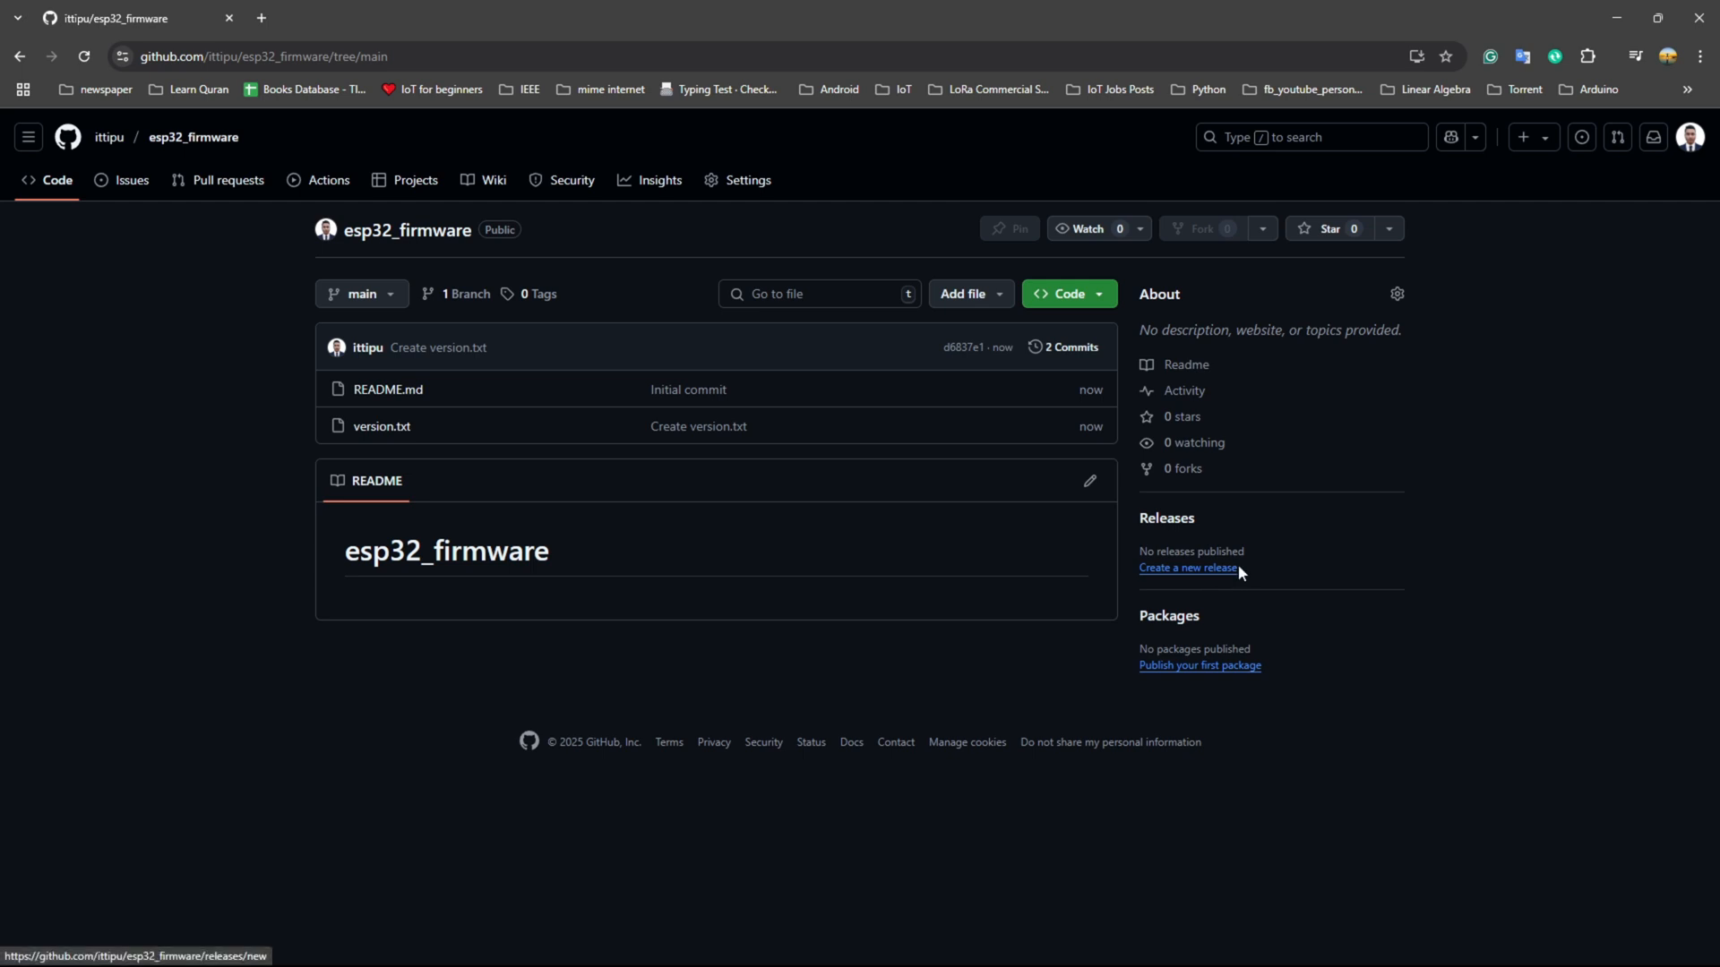
mouse_move(697, 426)
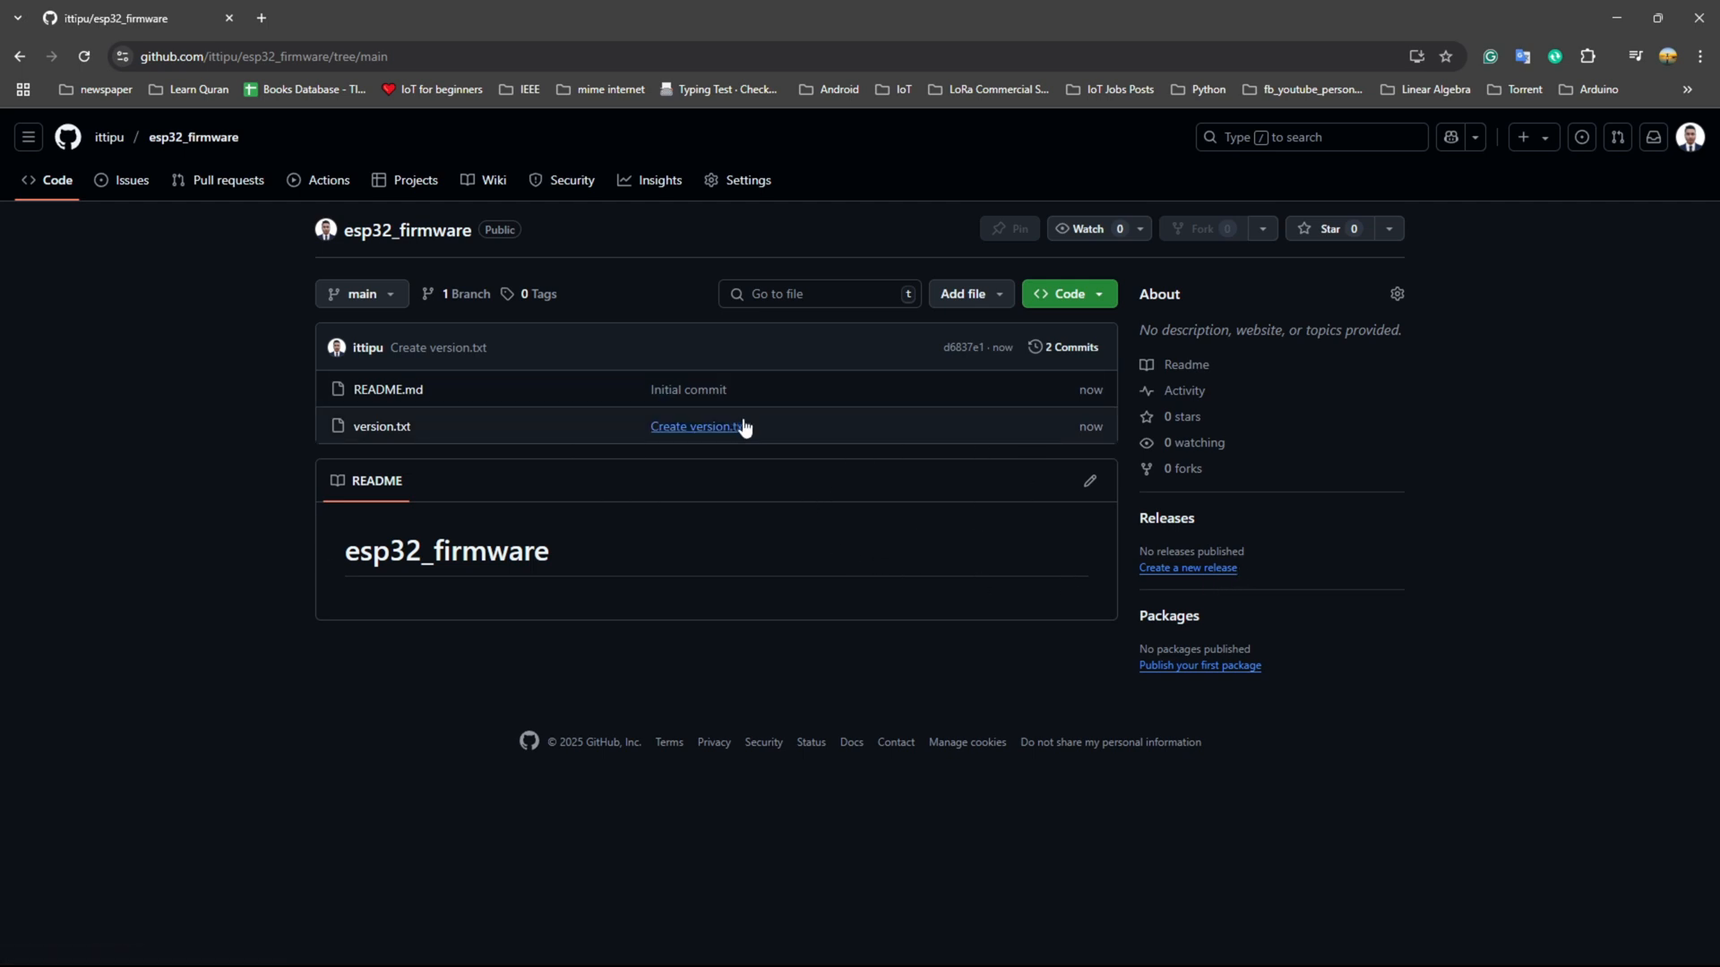
mouse_move(824, 143)
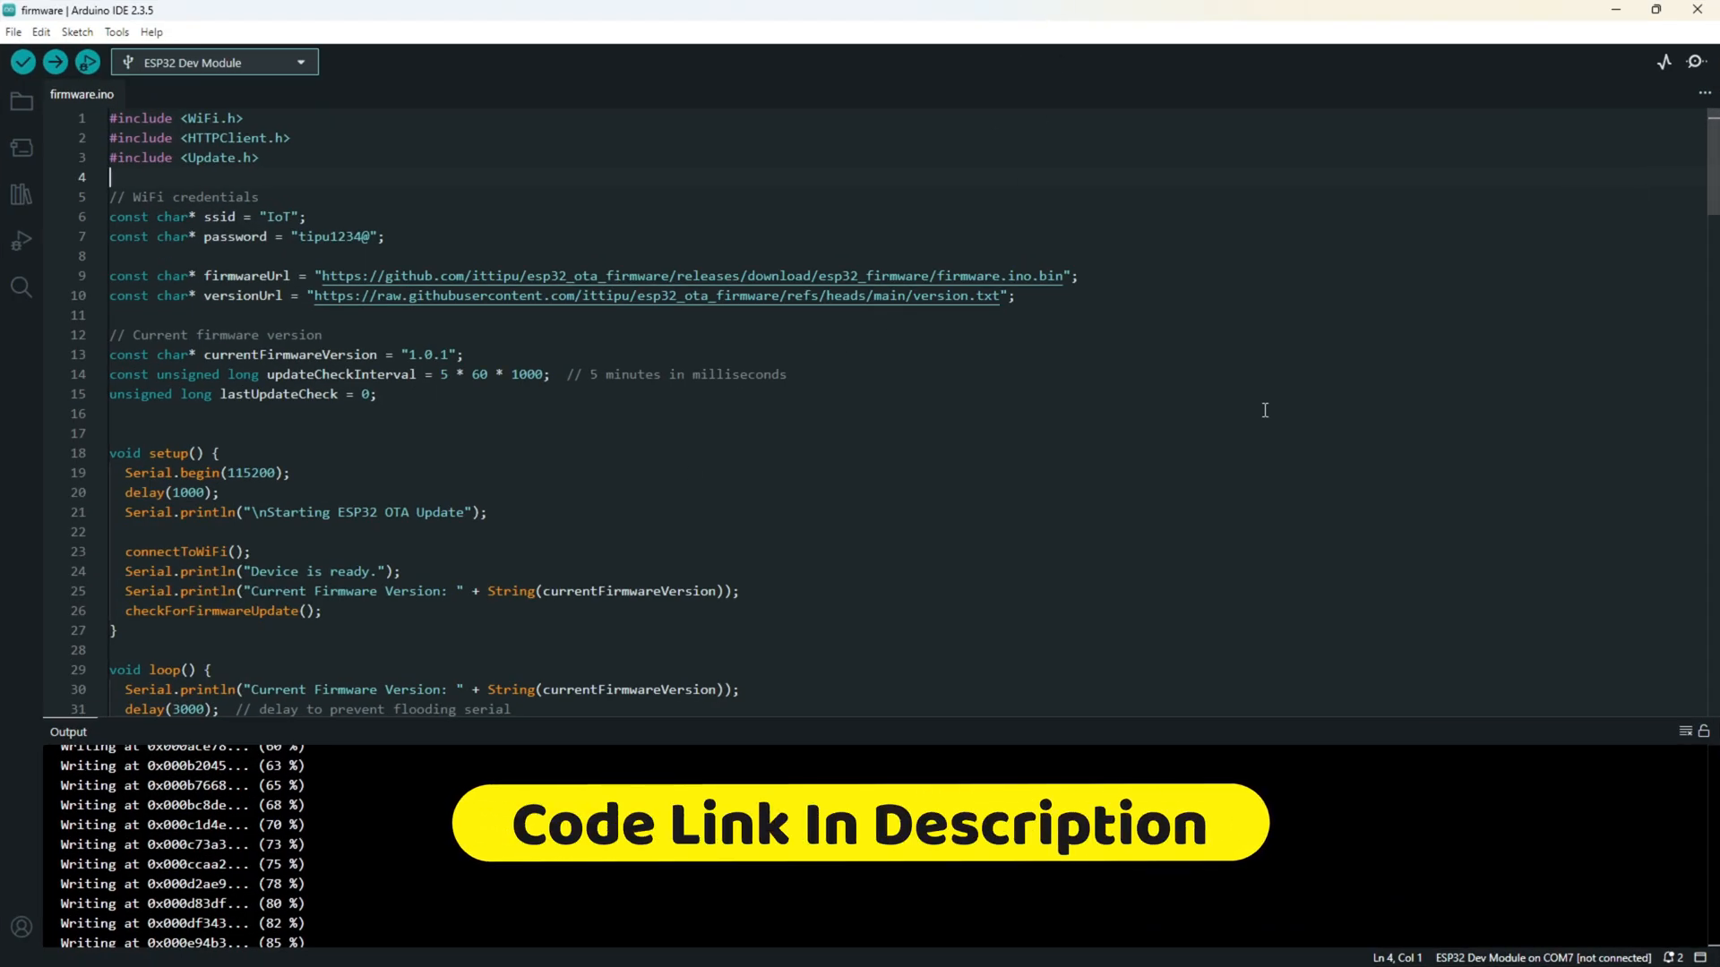
Step: Change firmwareUrl and versionUrl to reference esp32_firmware instead of esp32_ota_firmware
click(251, 276)
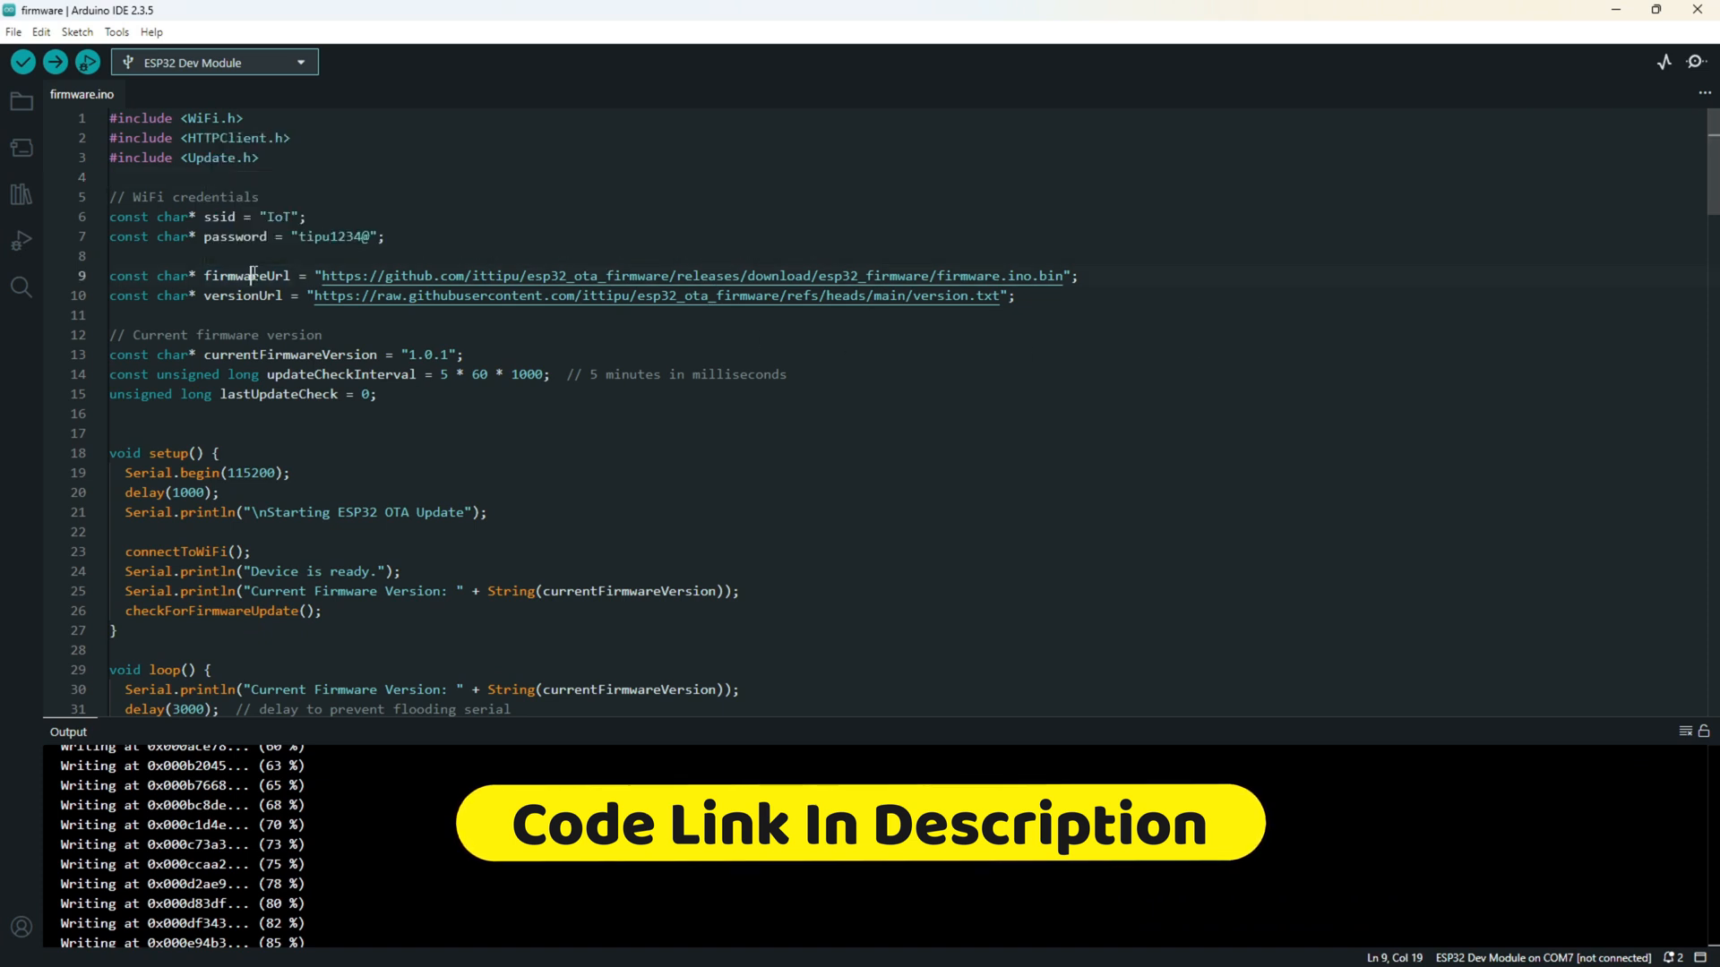
double_click(240, 296)
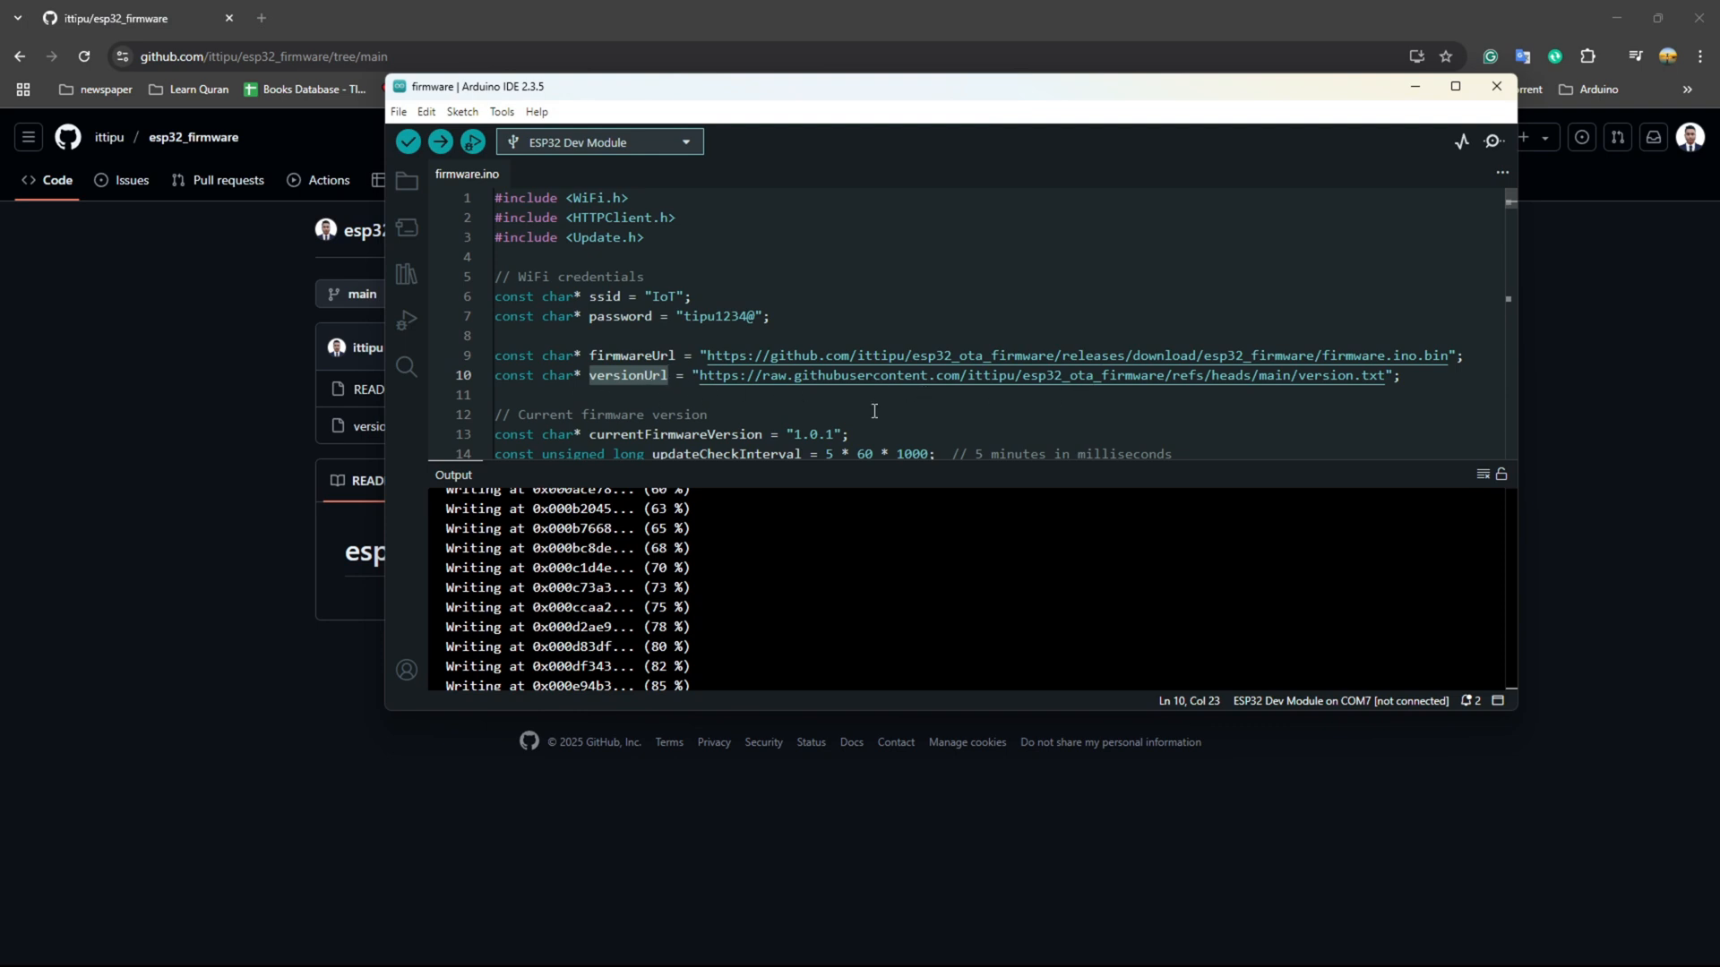
mouse_move(381, 539)
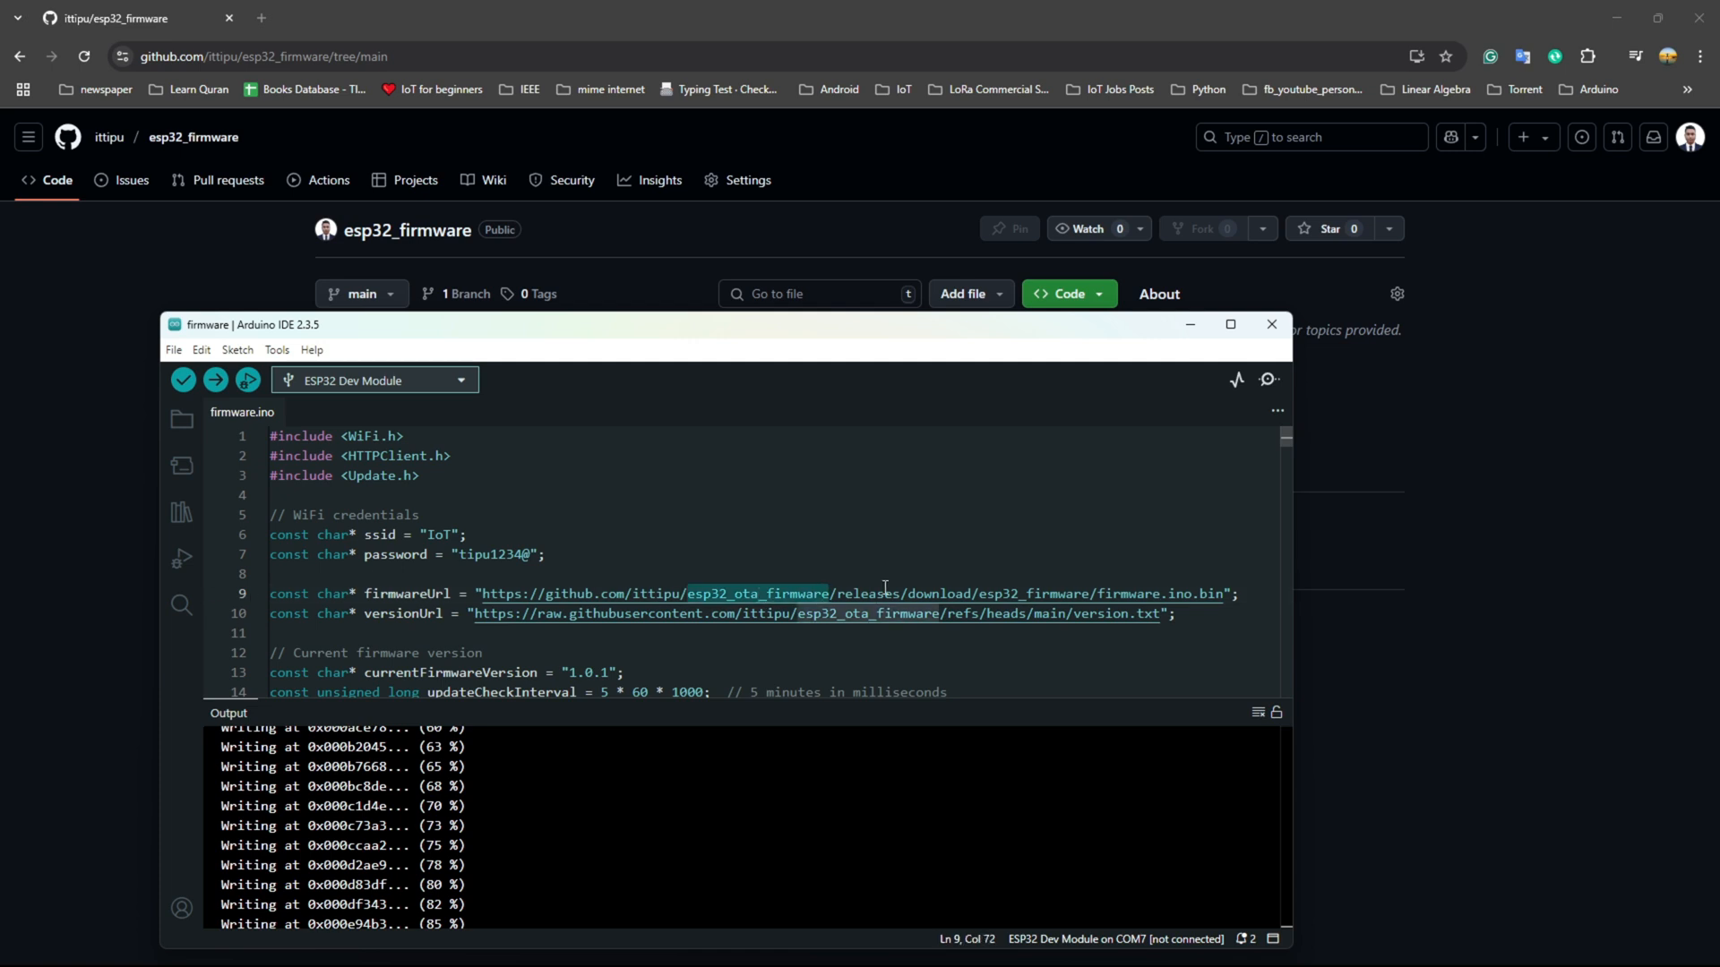
mouse_move(887, 593)
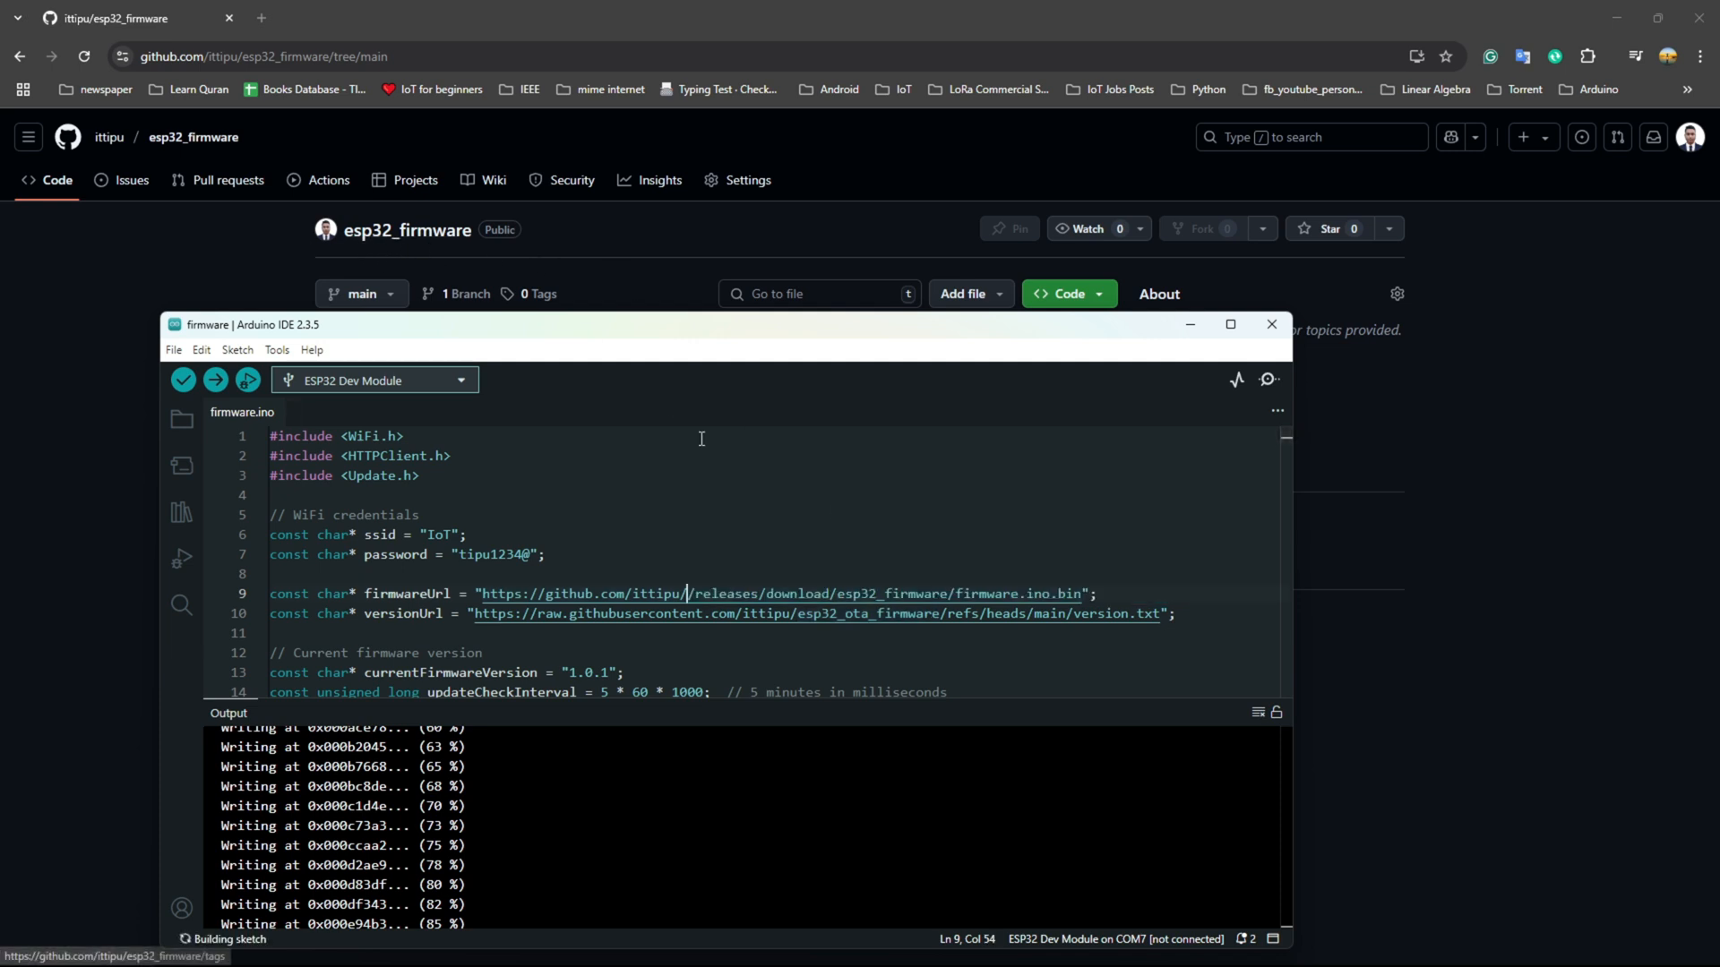
text(e)
text(esp32_firmware/)
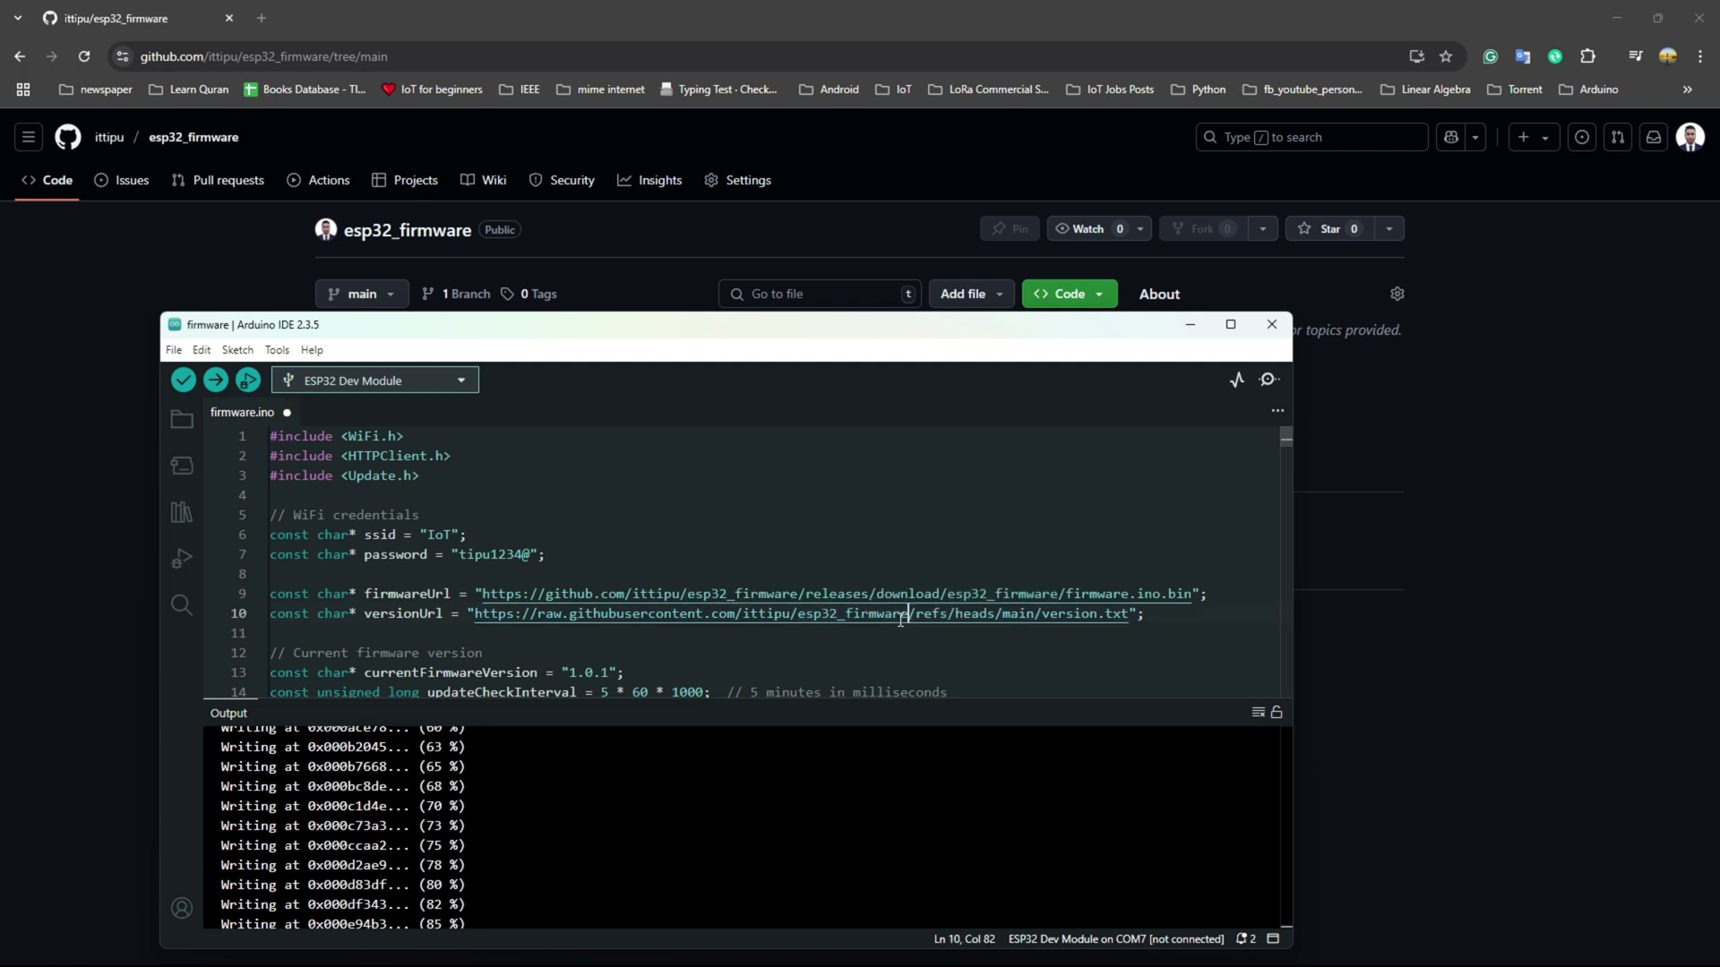
click(183, 380)
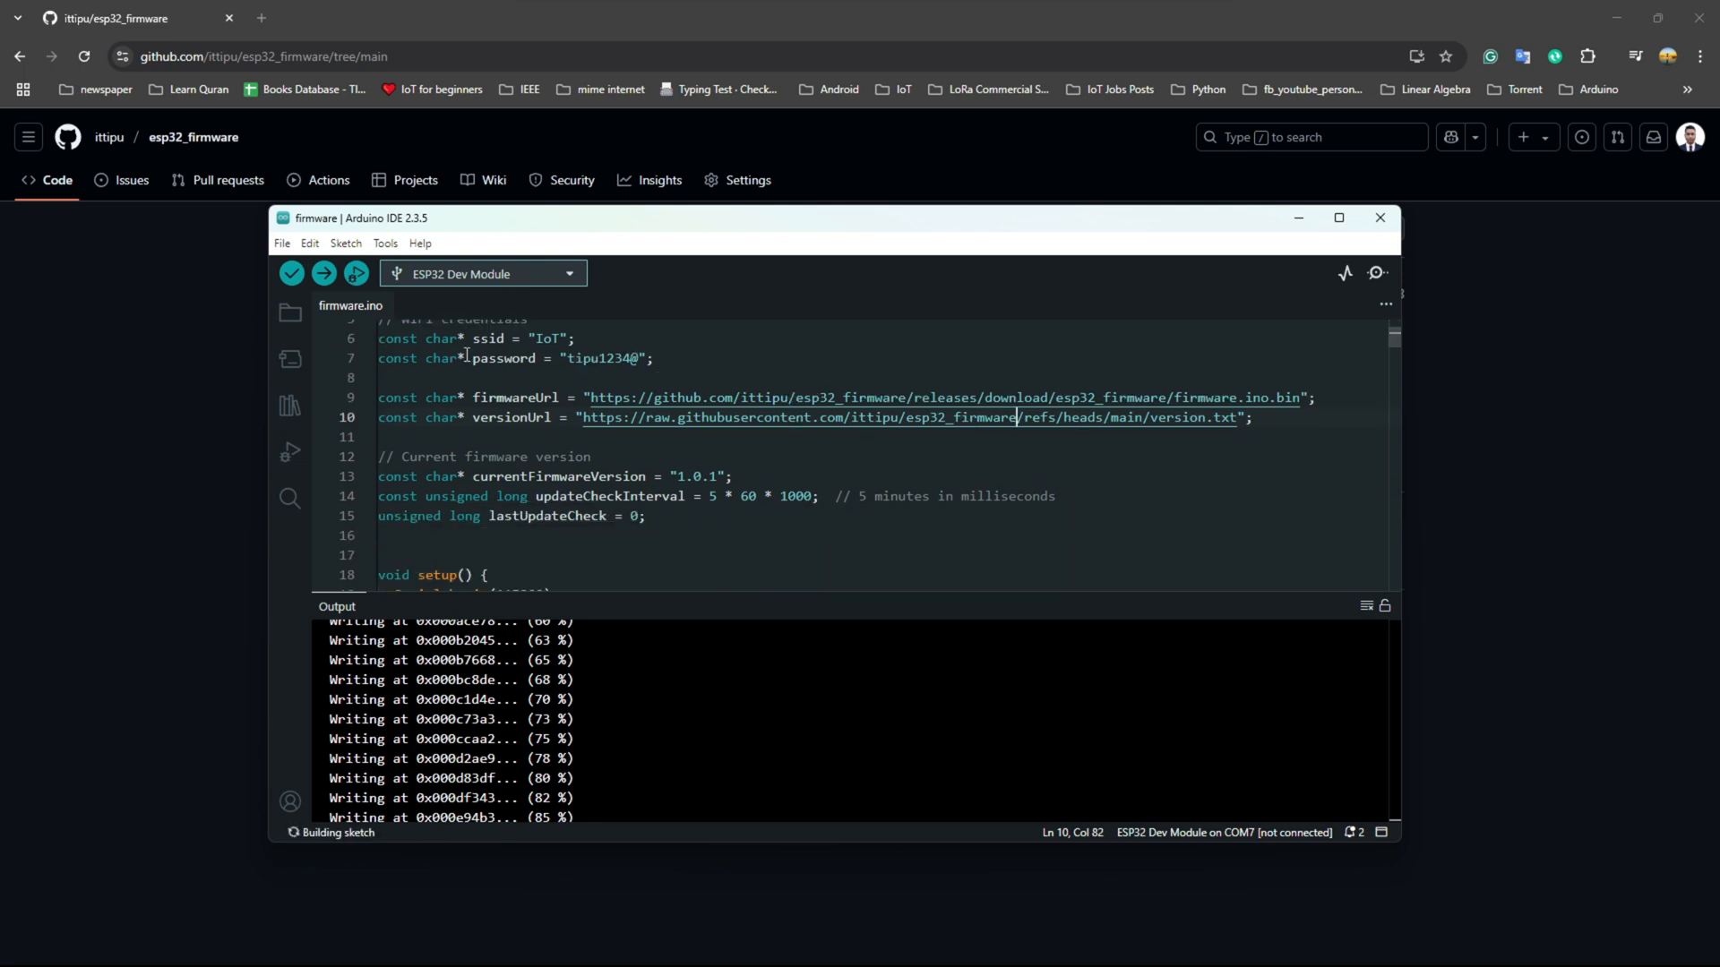
Step: Review currentFirmwareVersion 1.0.1 and bring up the Sketch compile/export options
scroll(down, 3)
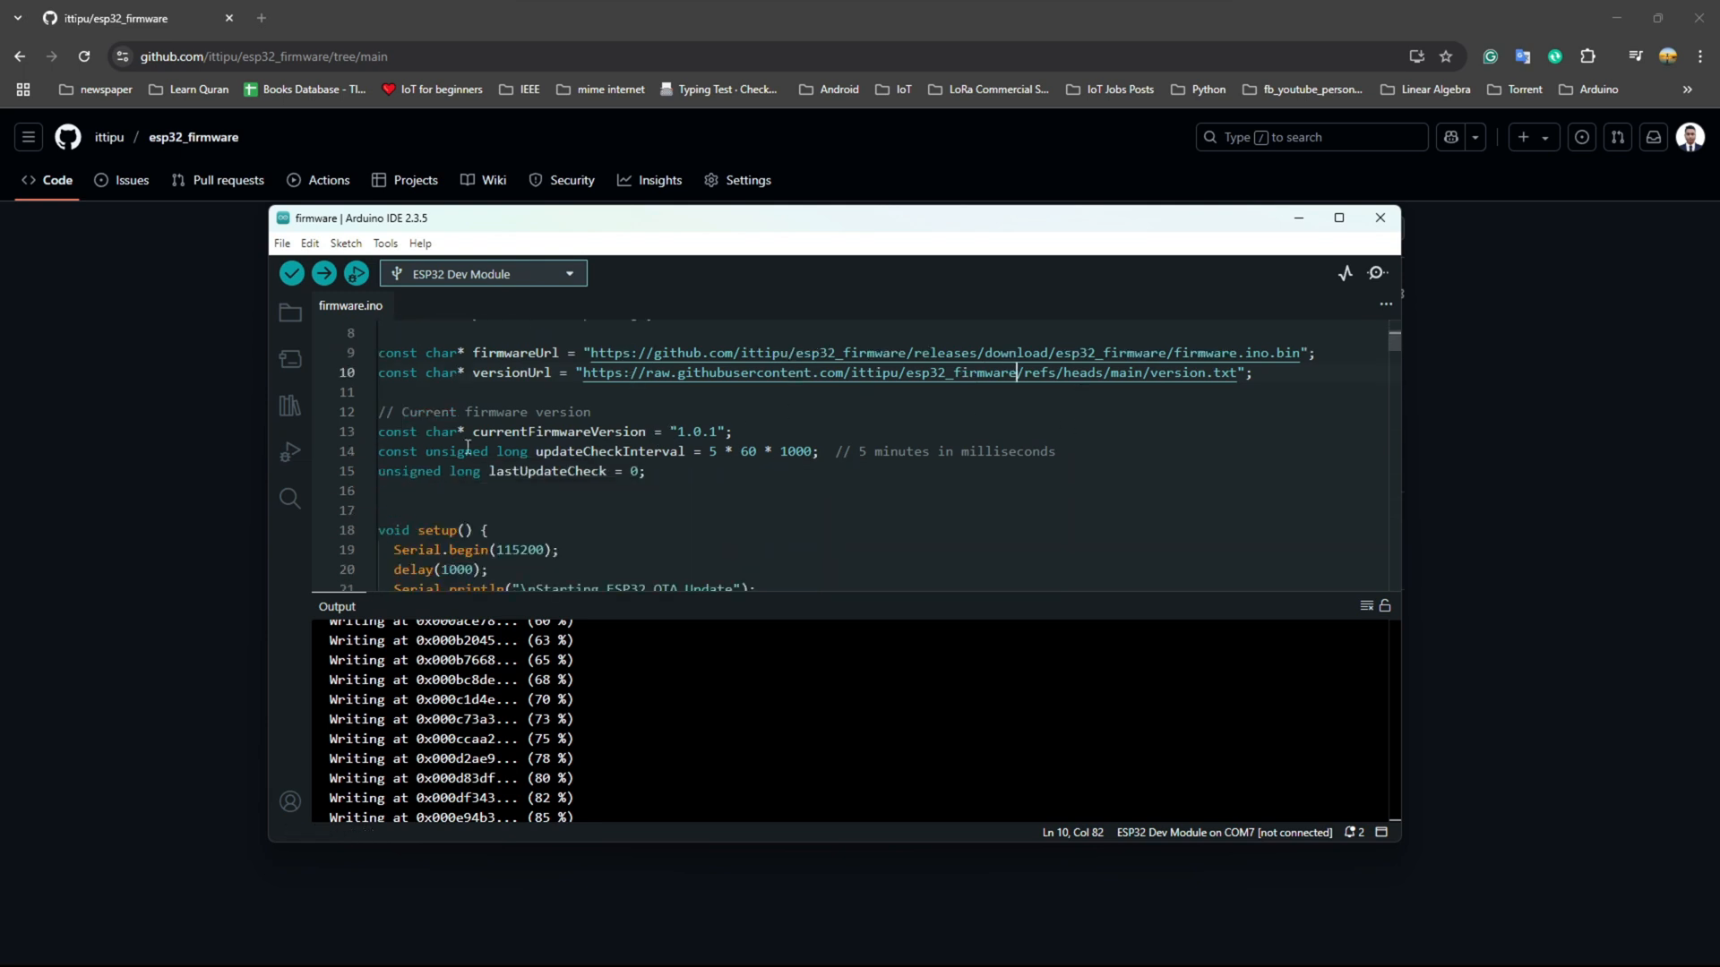
double_click(555, 431)
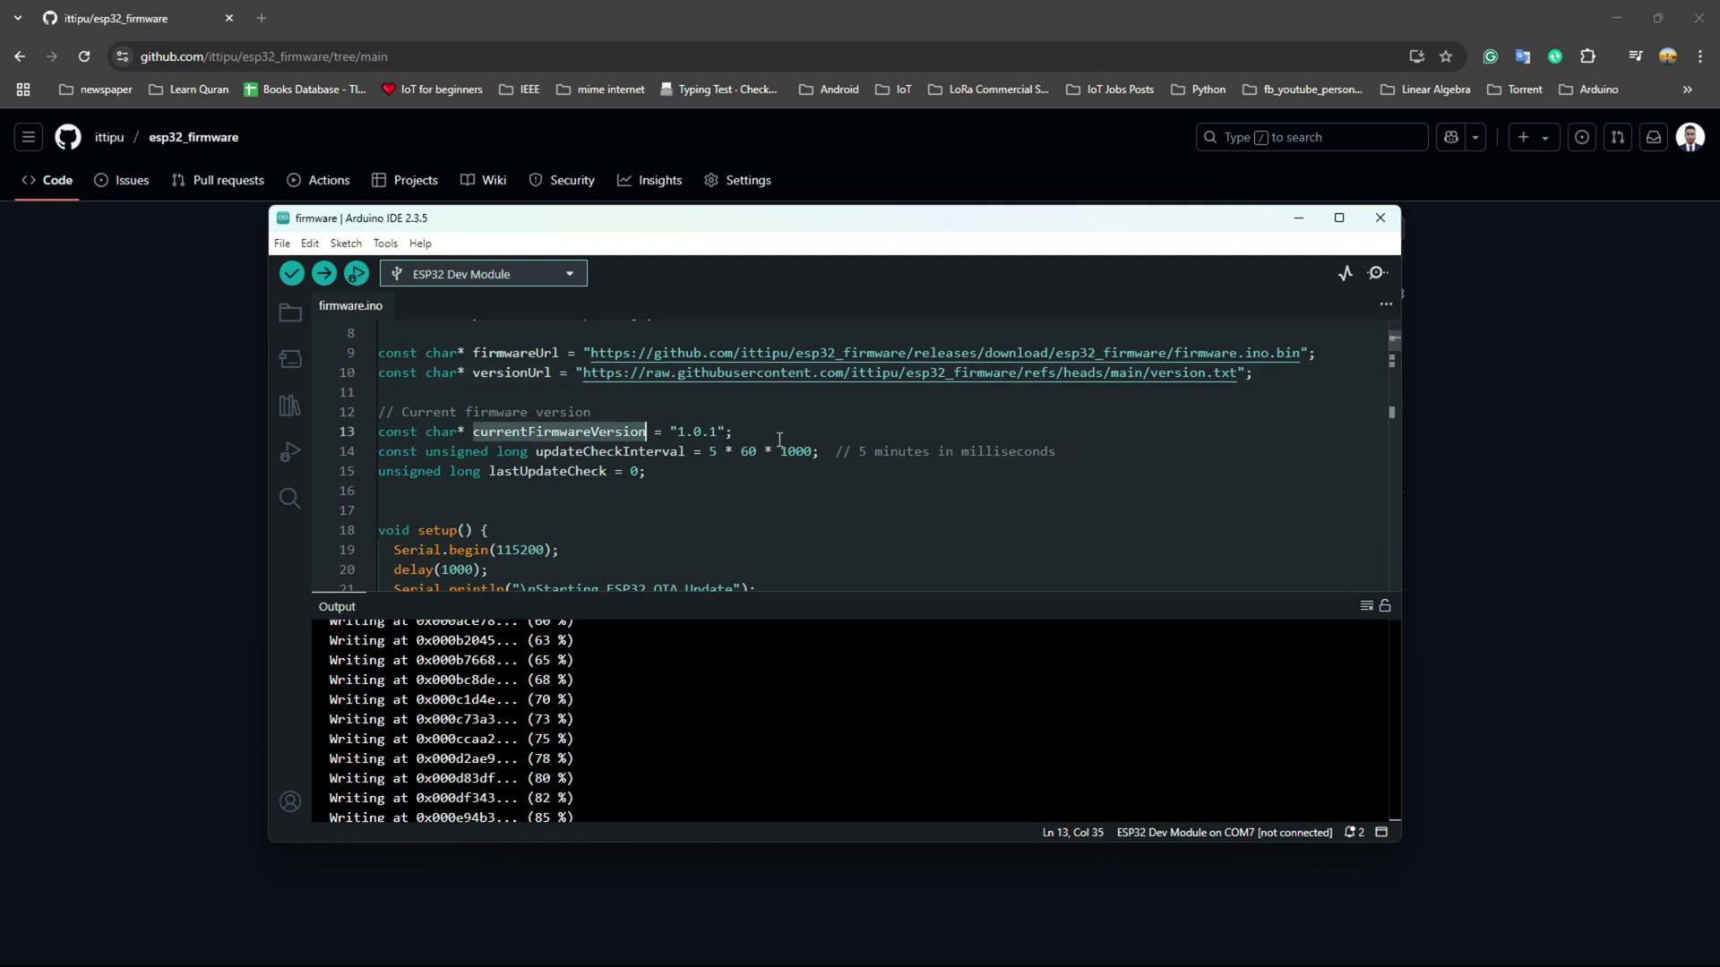
click(346, 244)
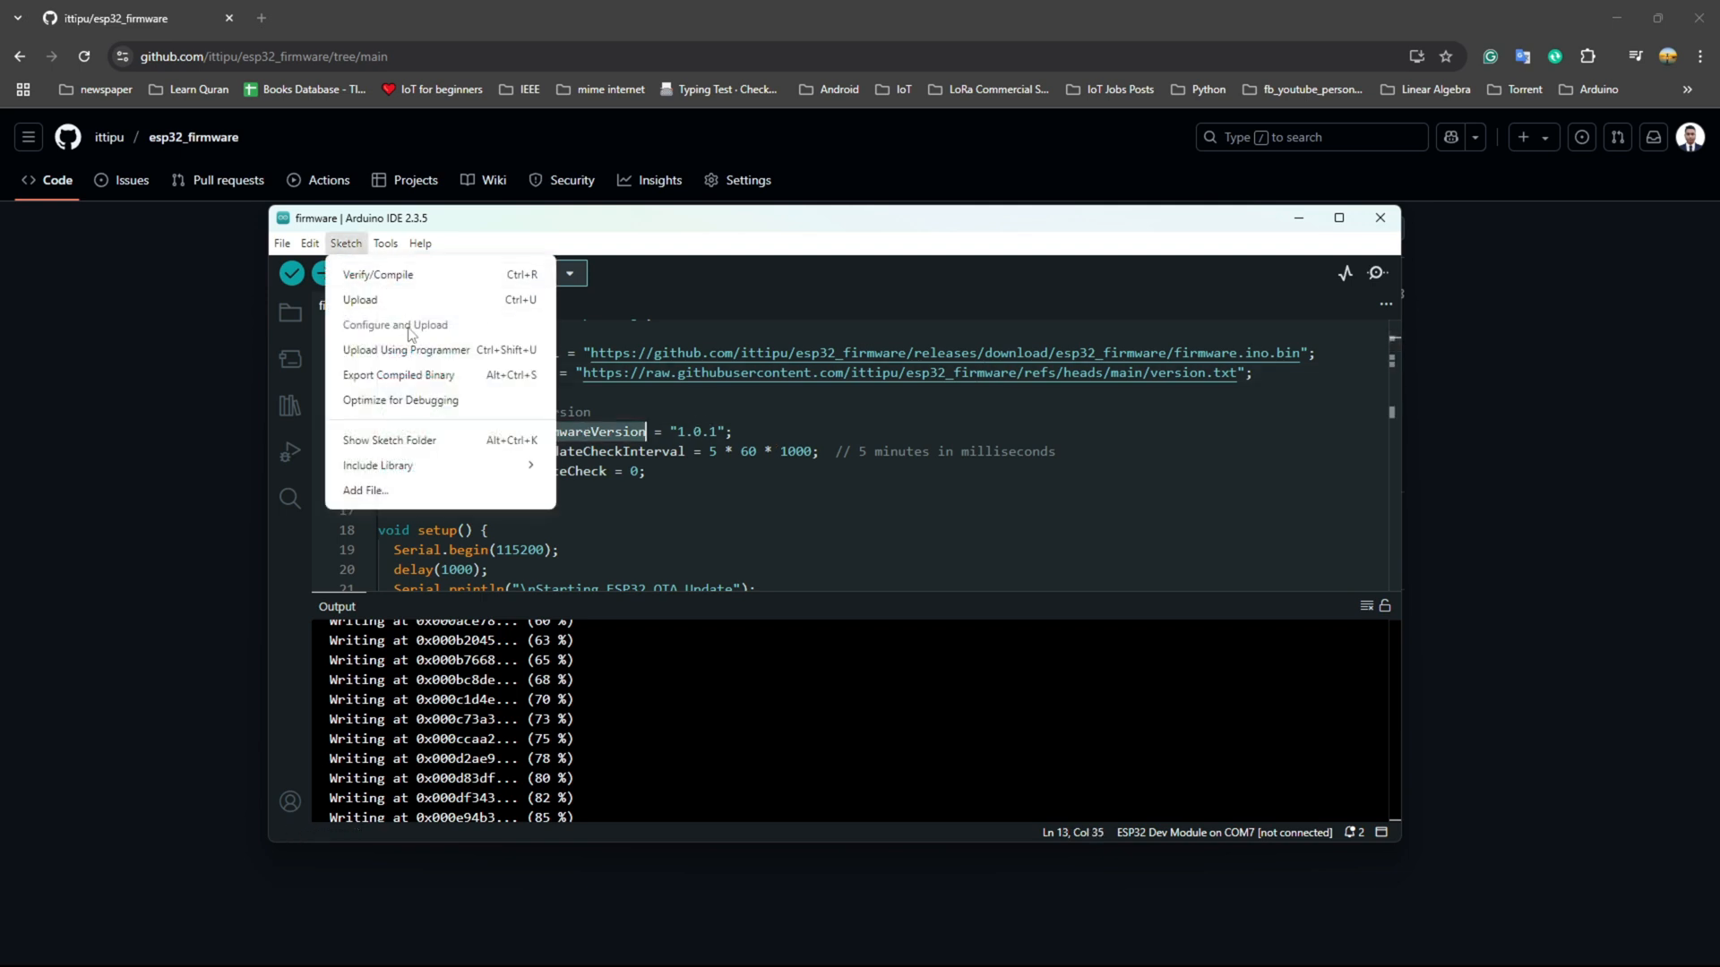
mouse_move(414, 381)
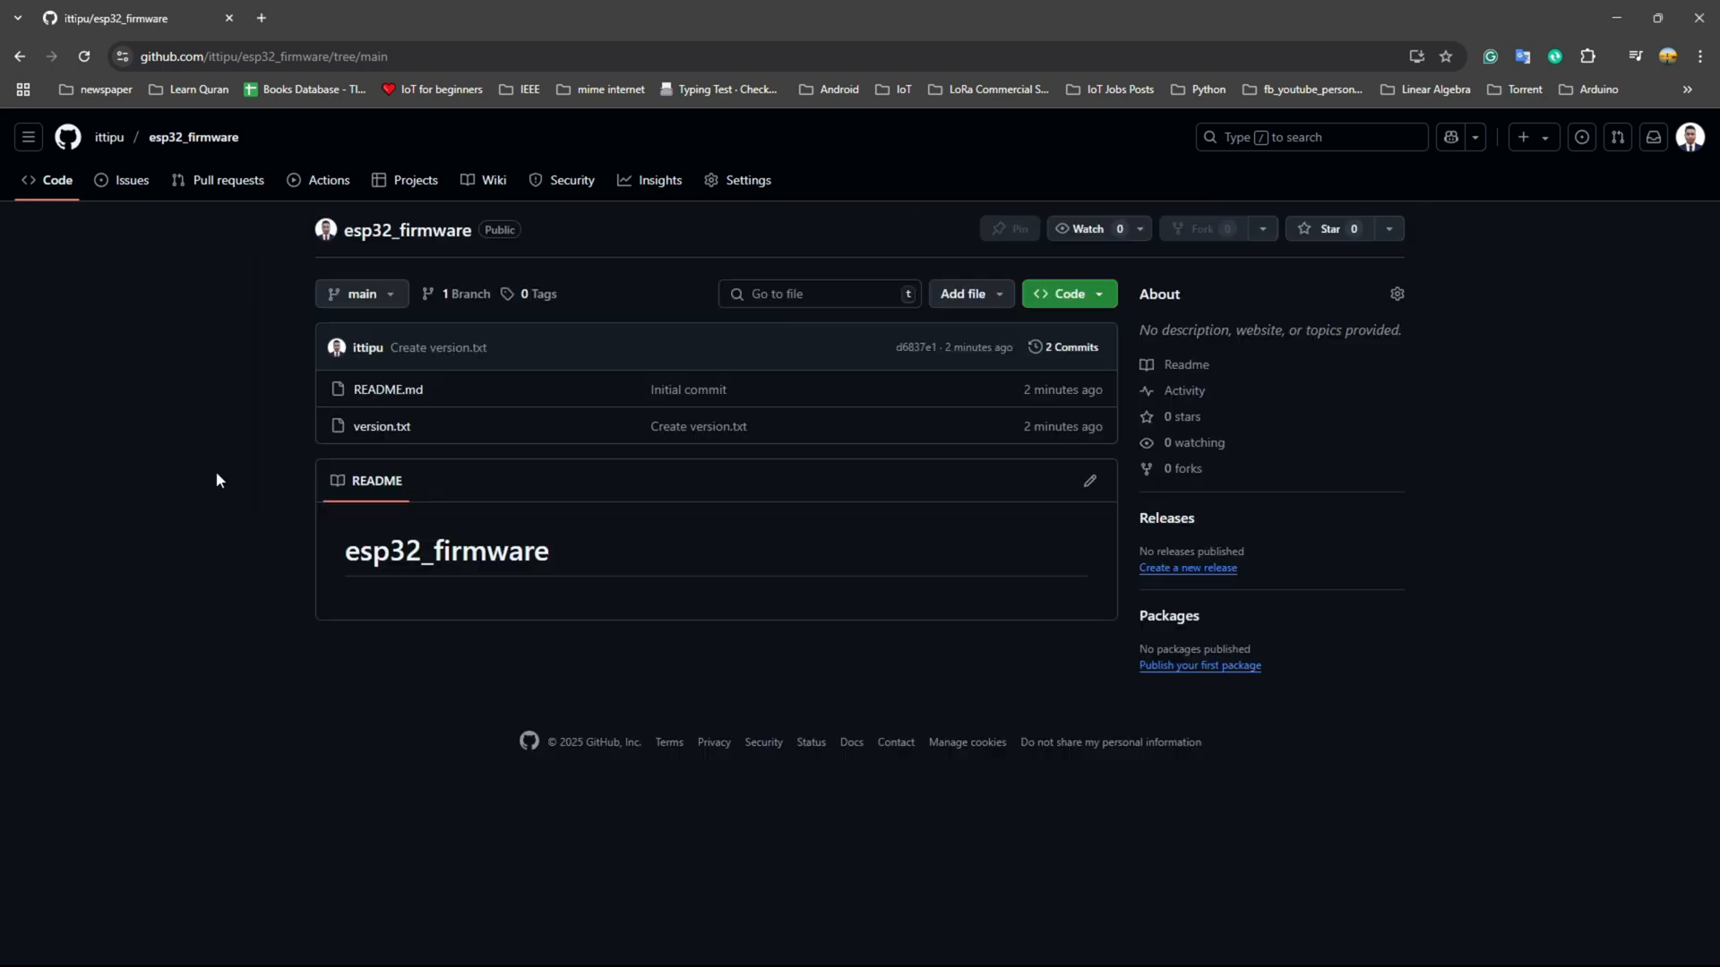
mouse_move(1186, 568)
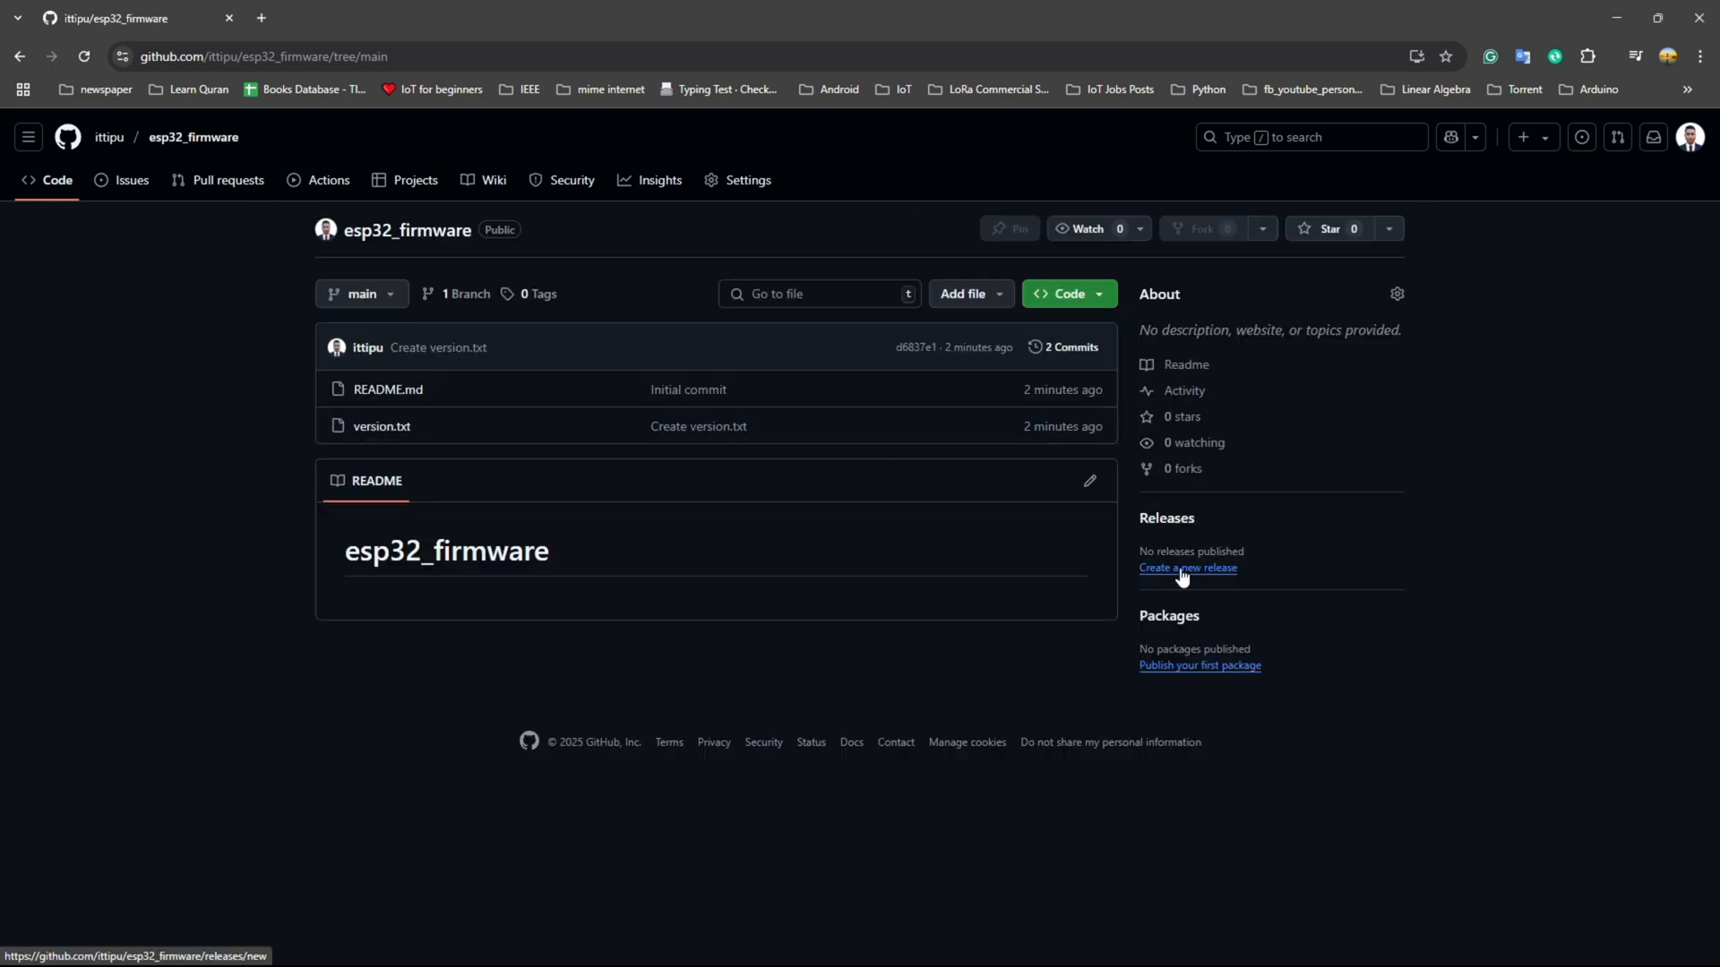
Step: Start a new release and attach firmware.ino.bin from build/esp32.esp32.esp32 as a binary
click(1187, 567)
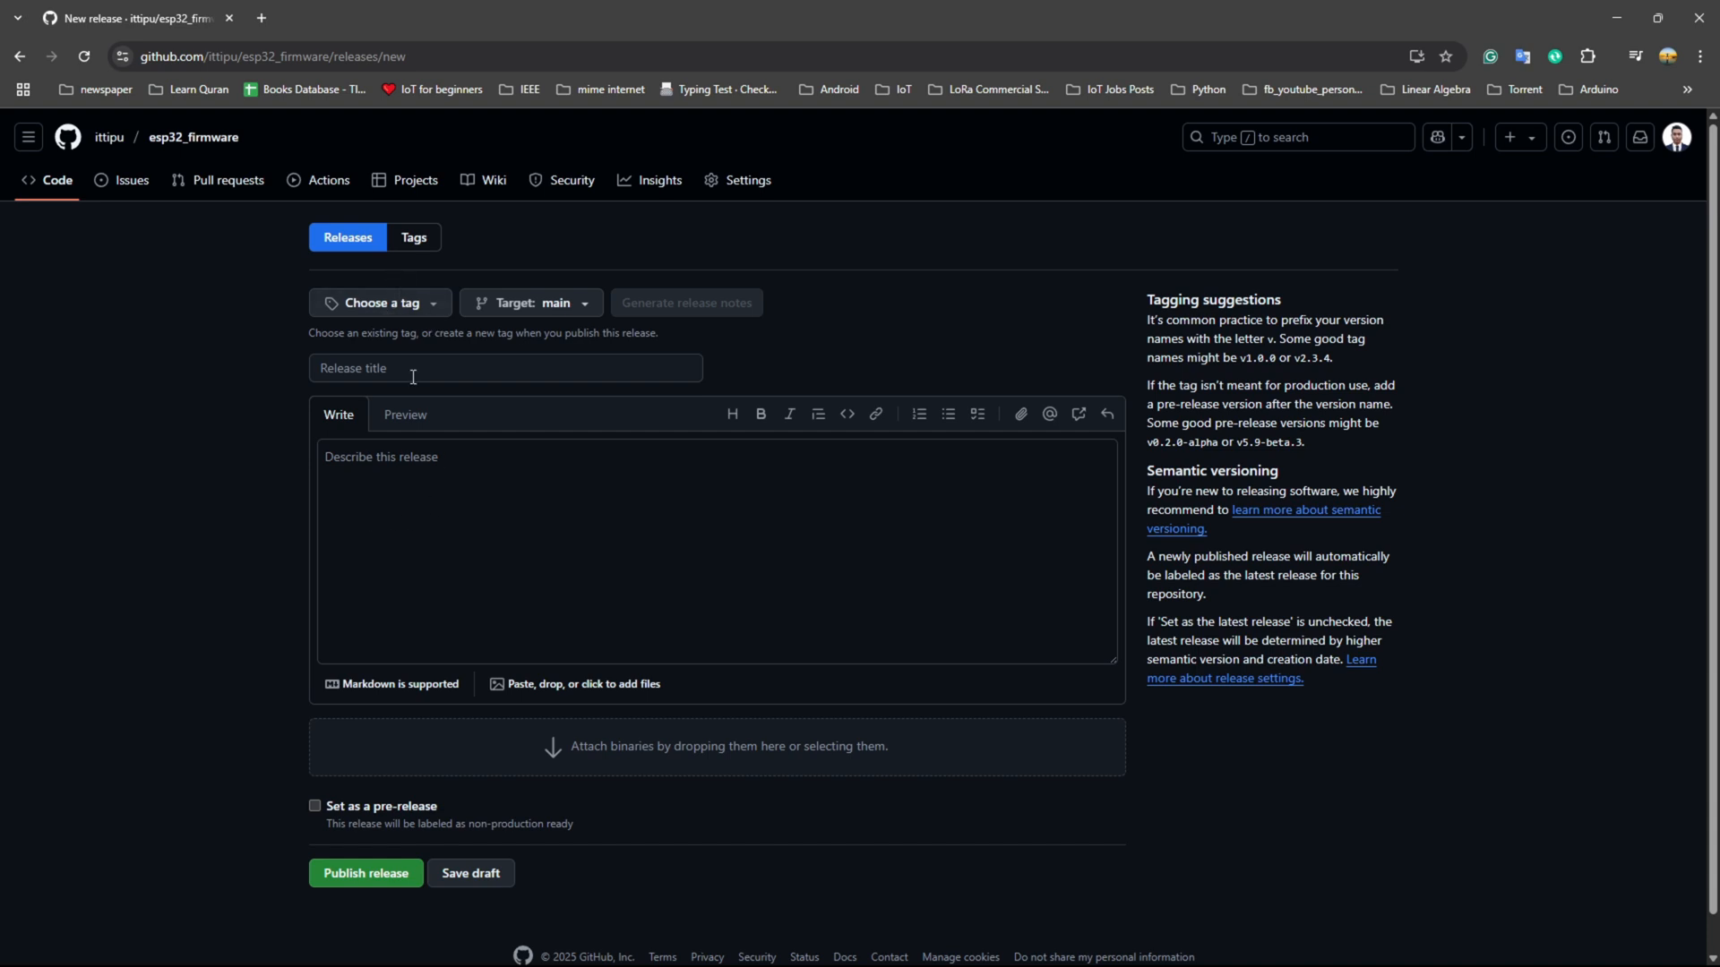
click(582, 683)
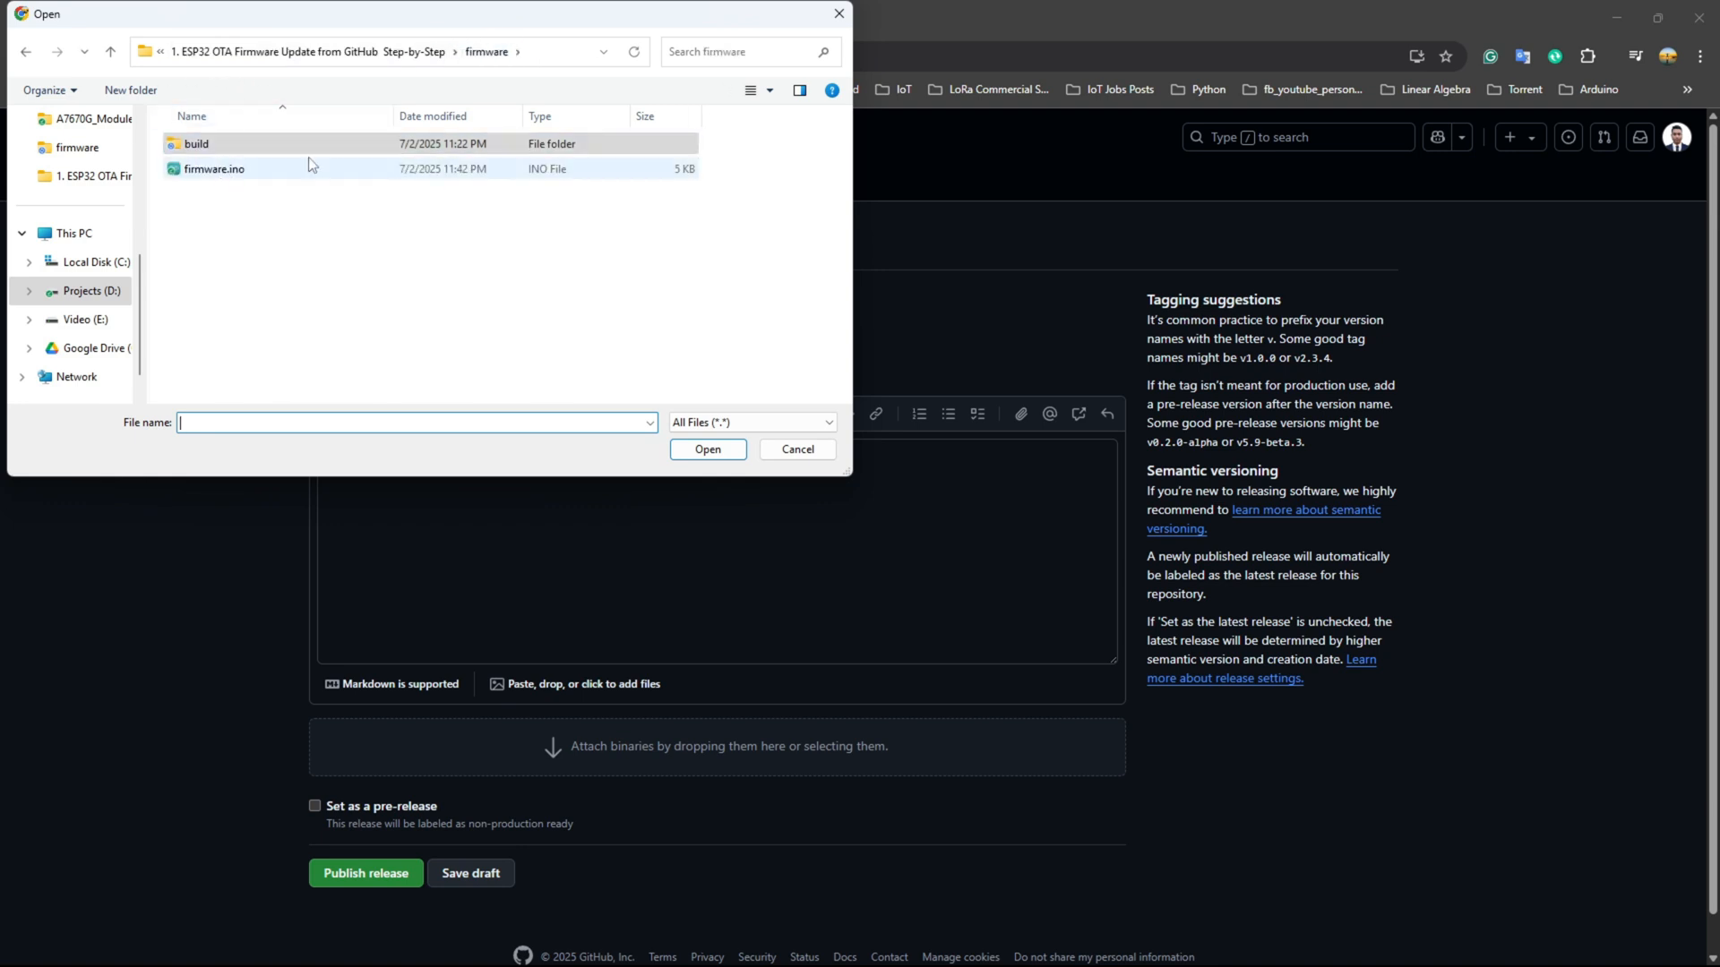
click(195, 143)
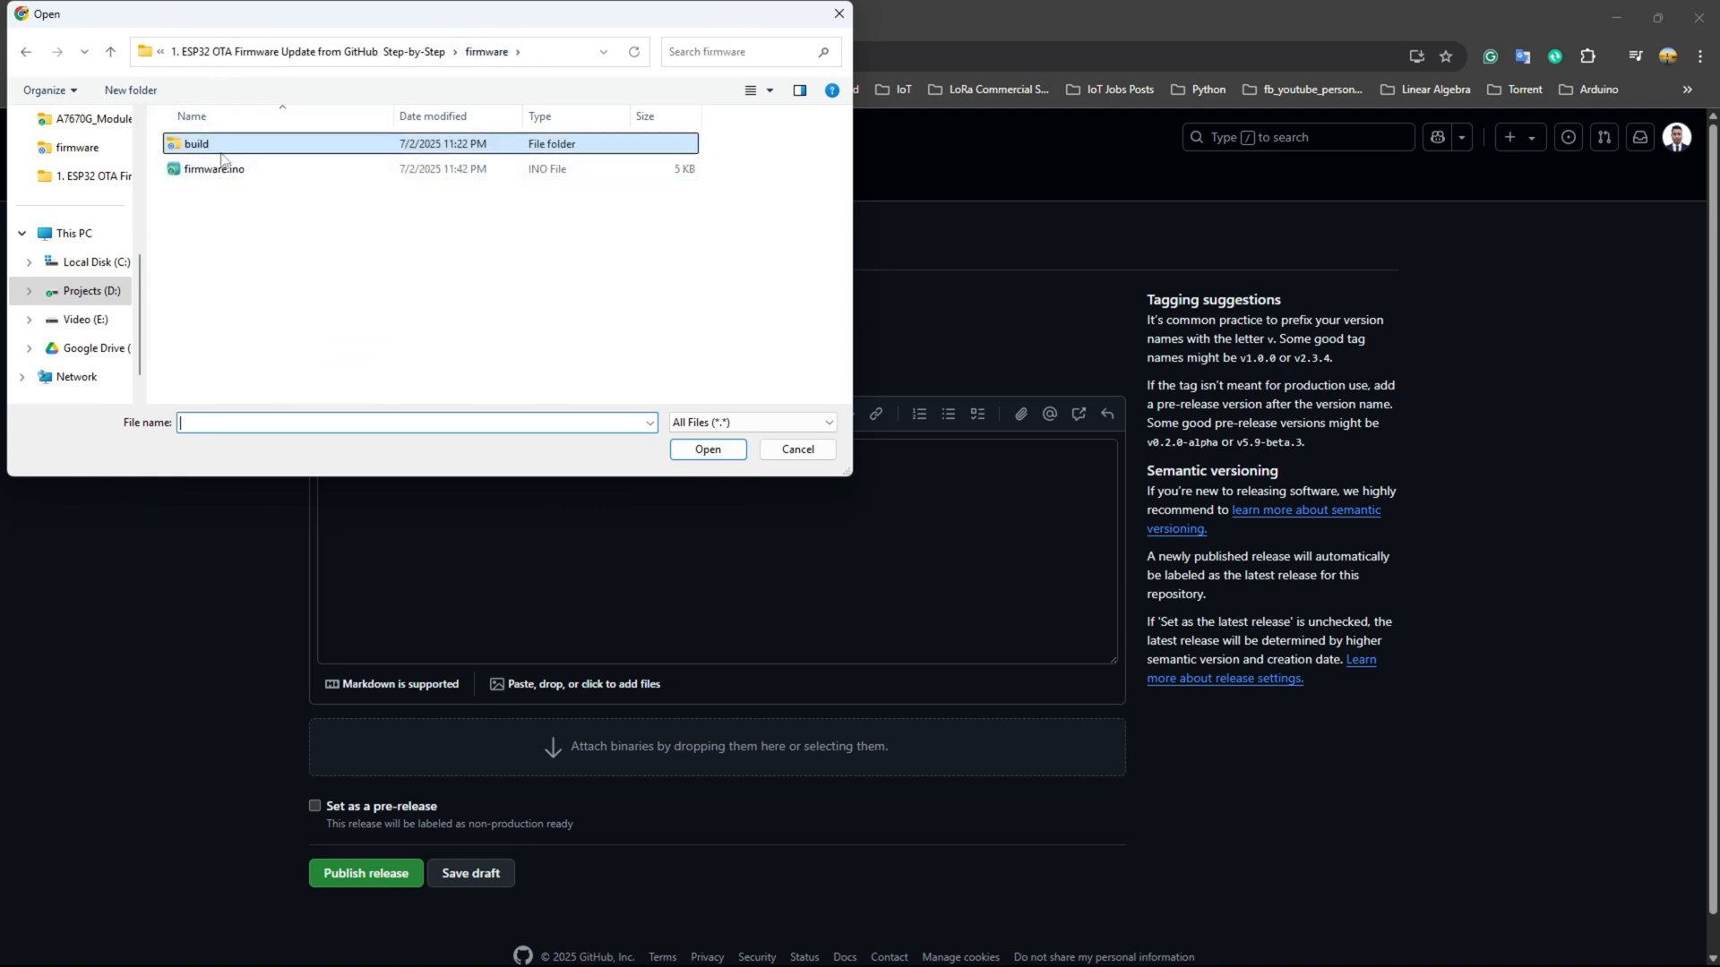
double_click(196, 143)
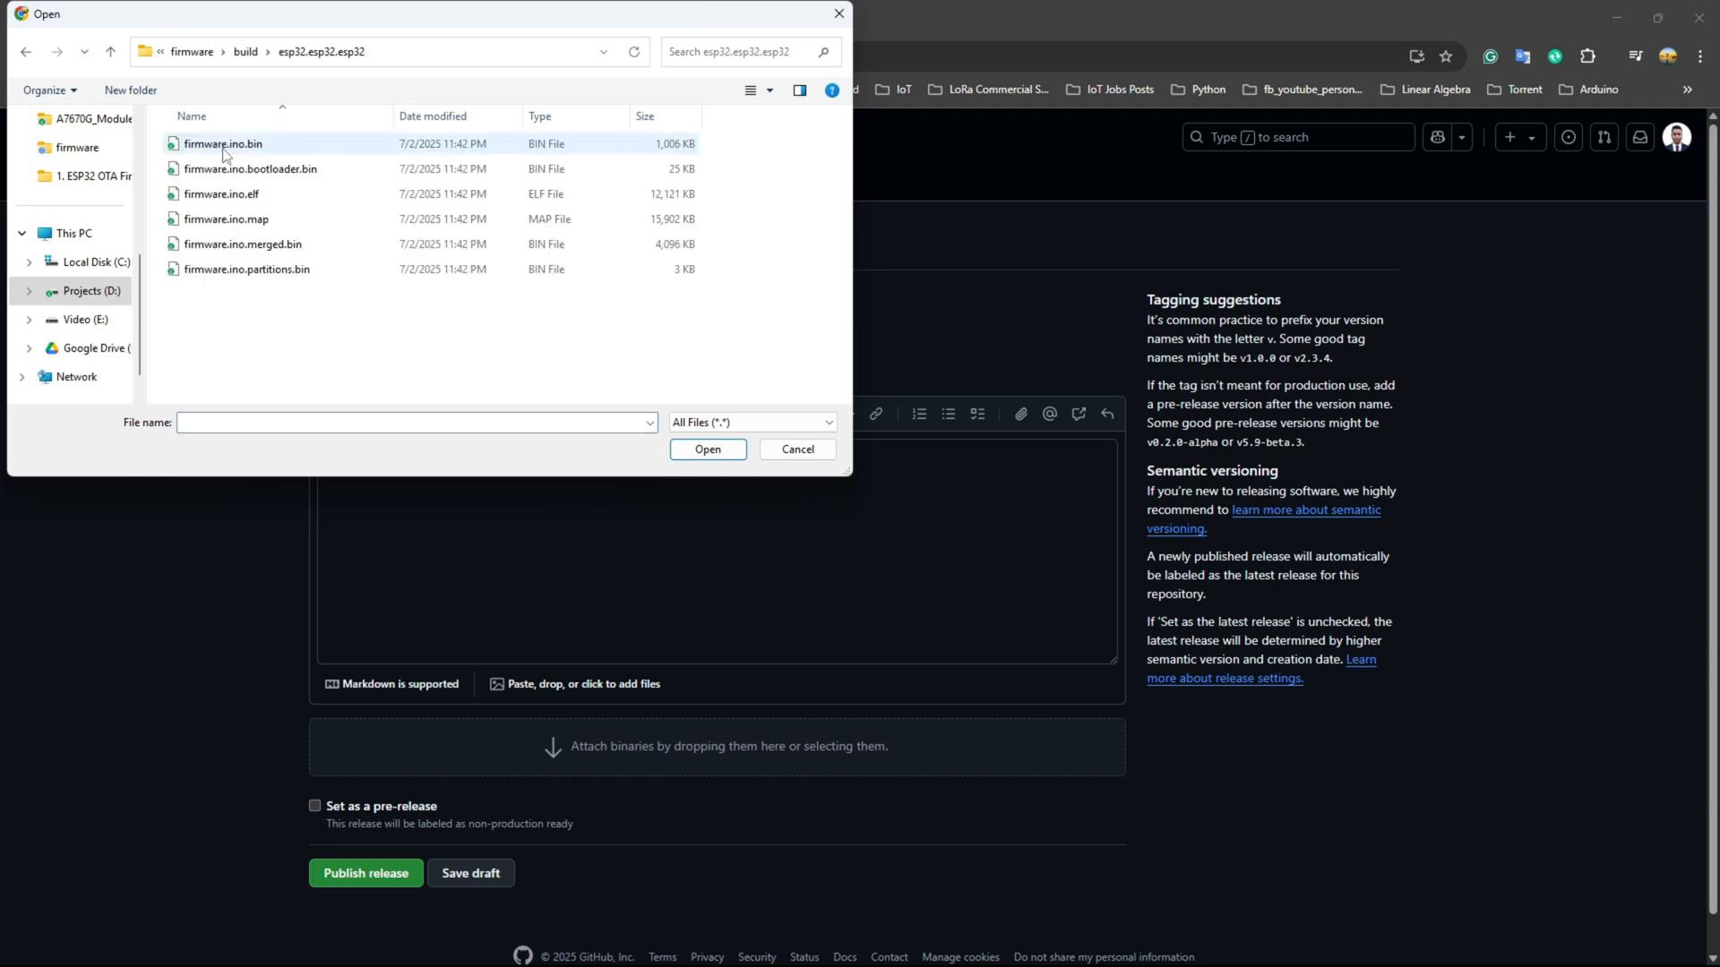
click(706, 448)
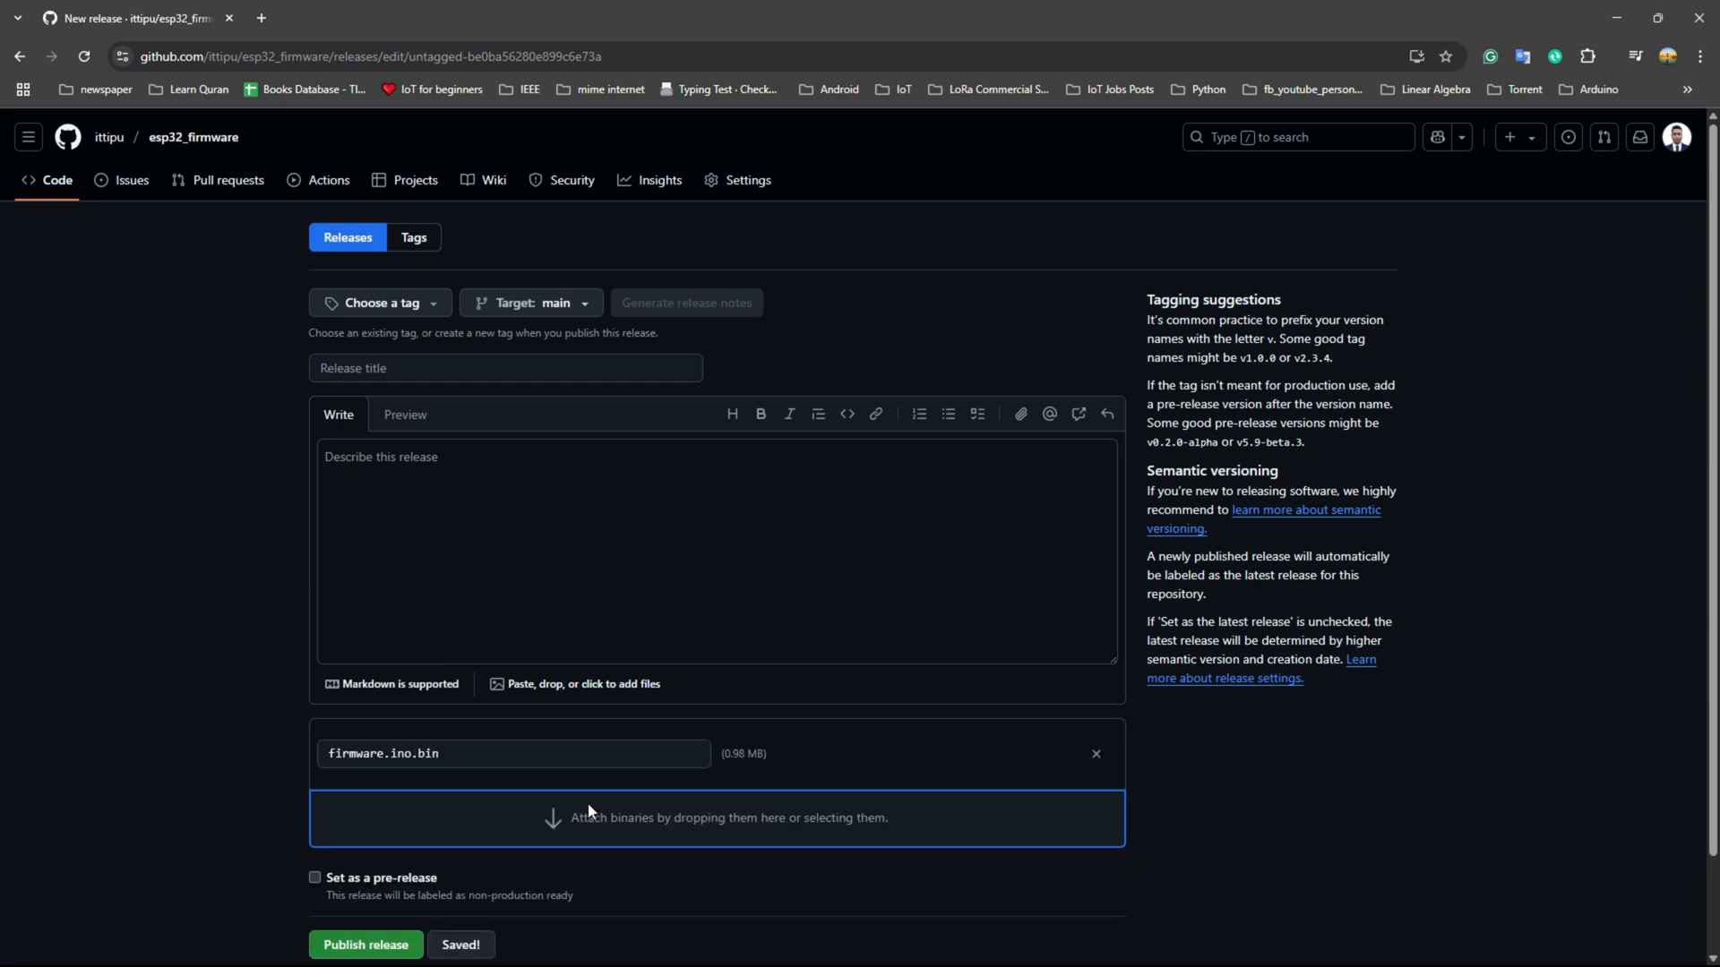
Step: Create the new release tag esp32_firmware
click(380, 303)
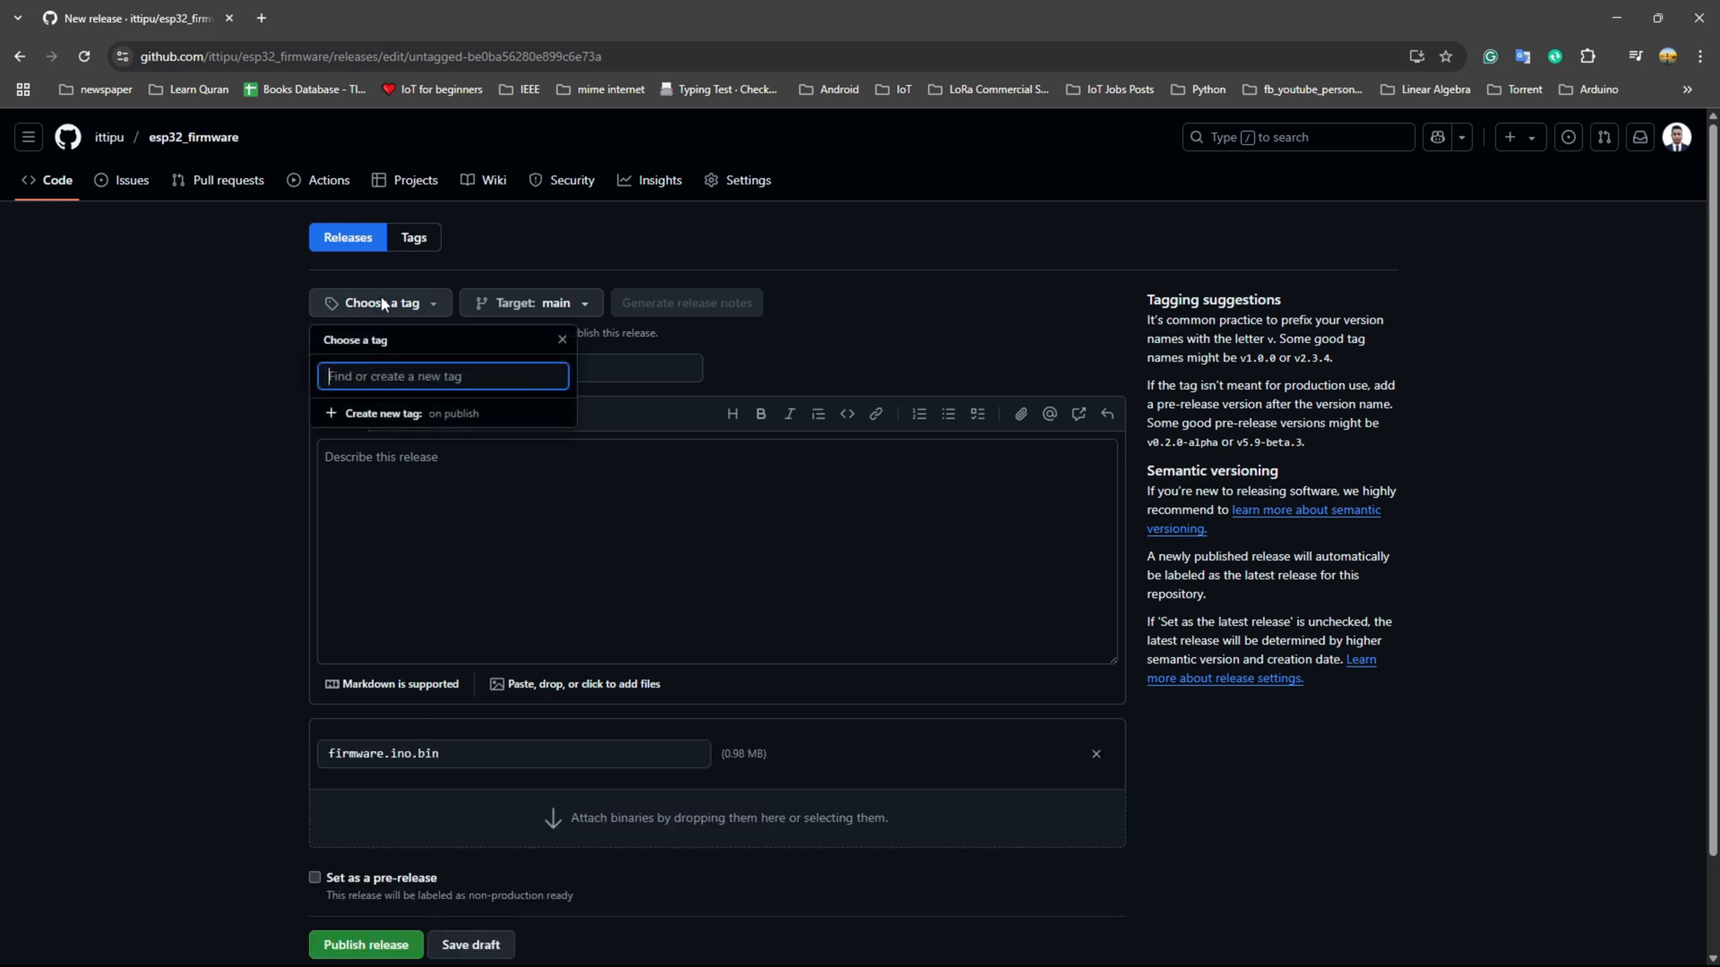
mouse_move(378, 376)
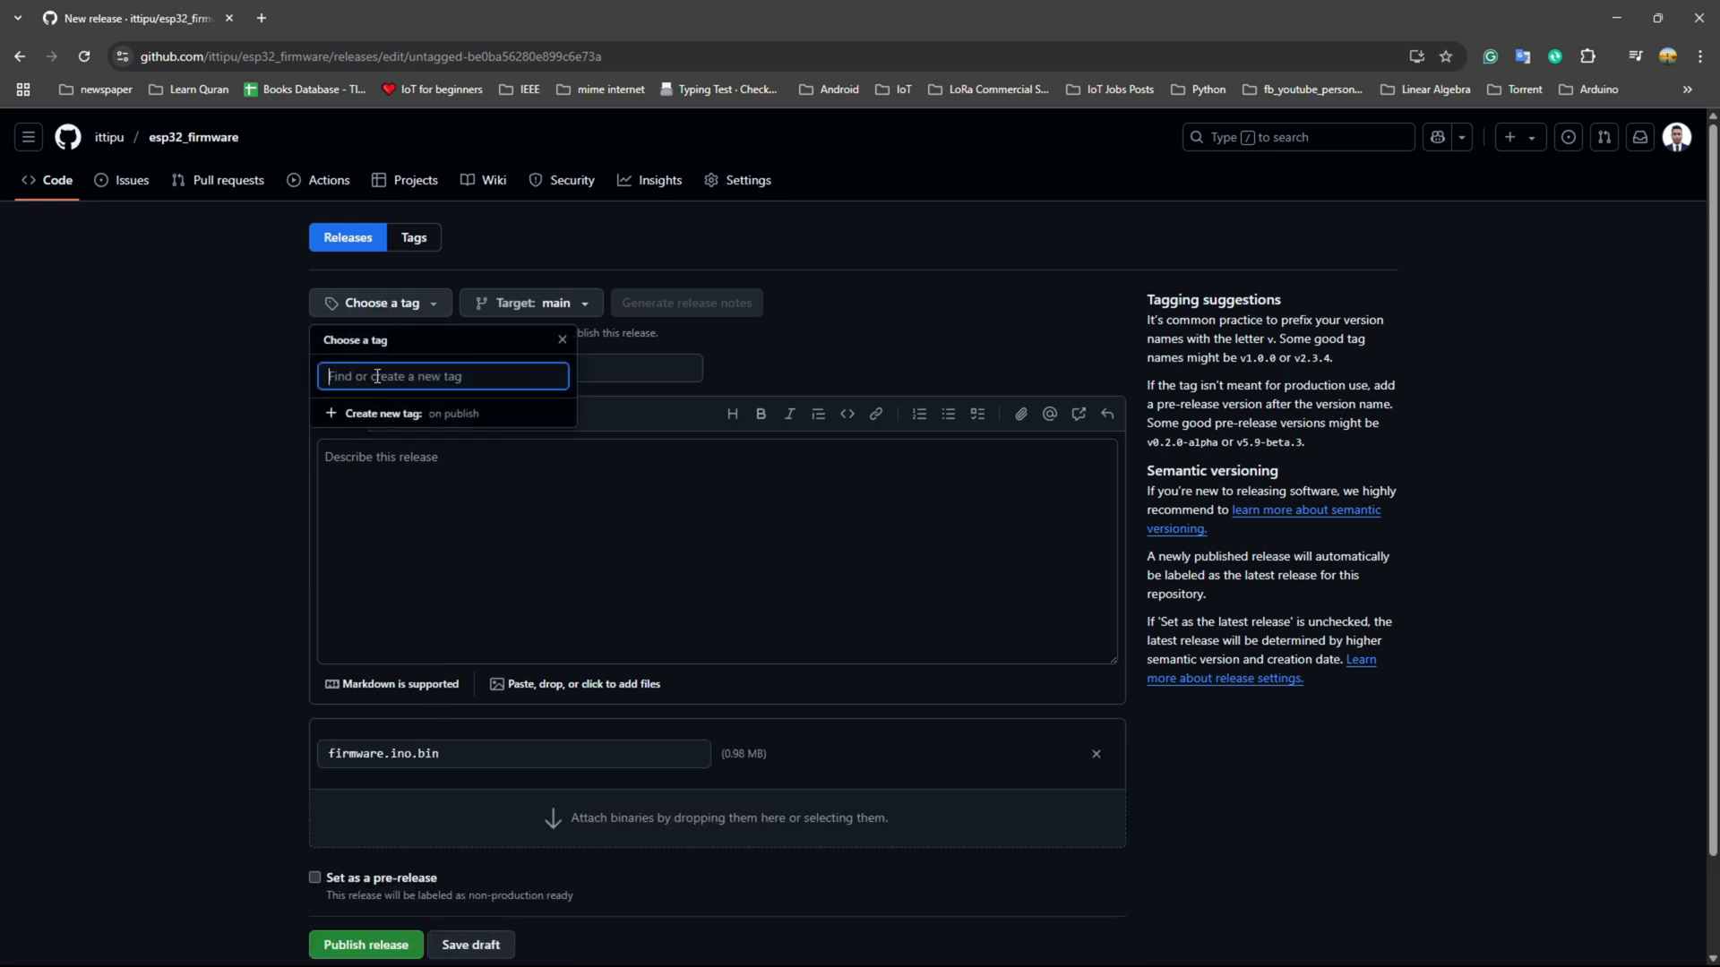
text(esp32)
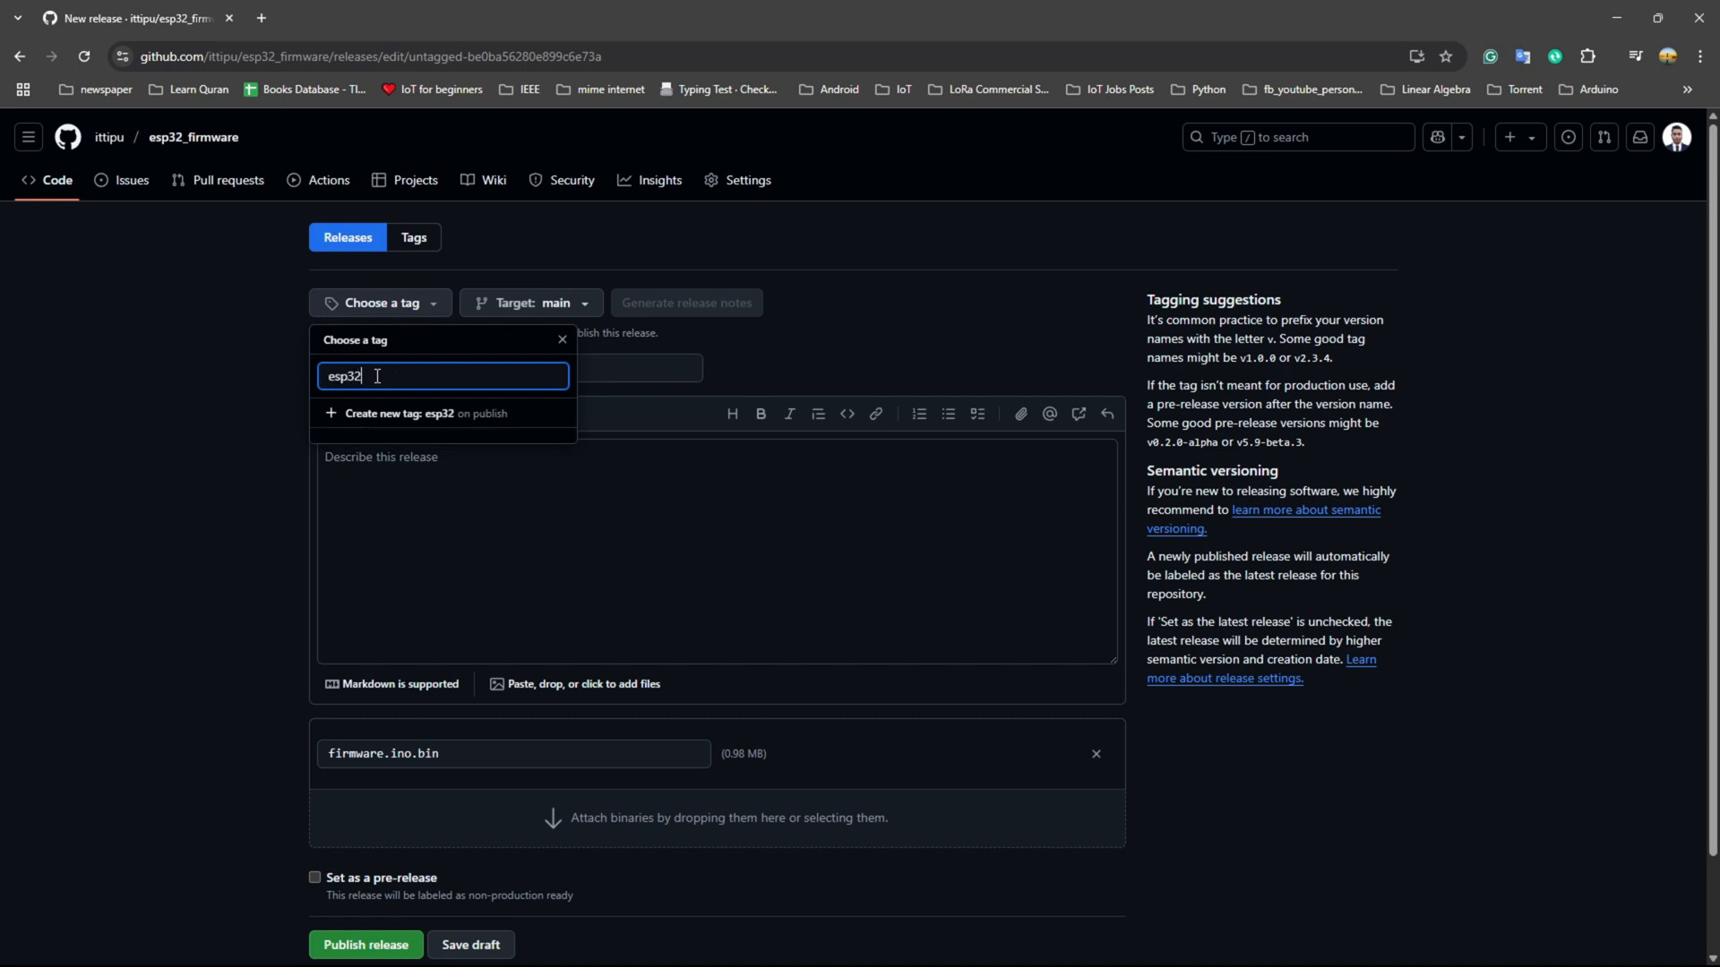
text(_fim)
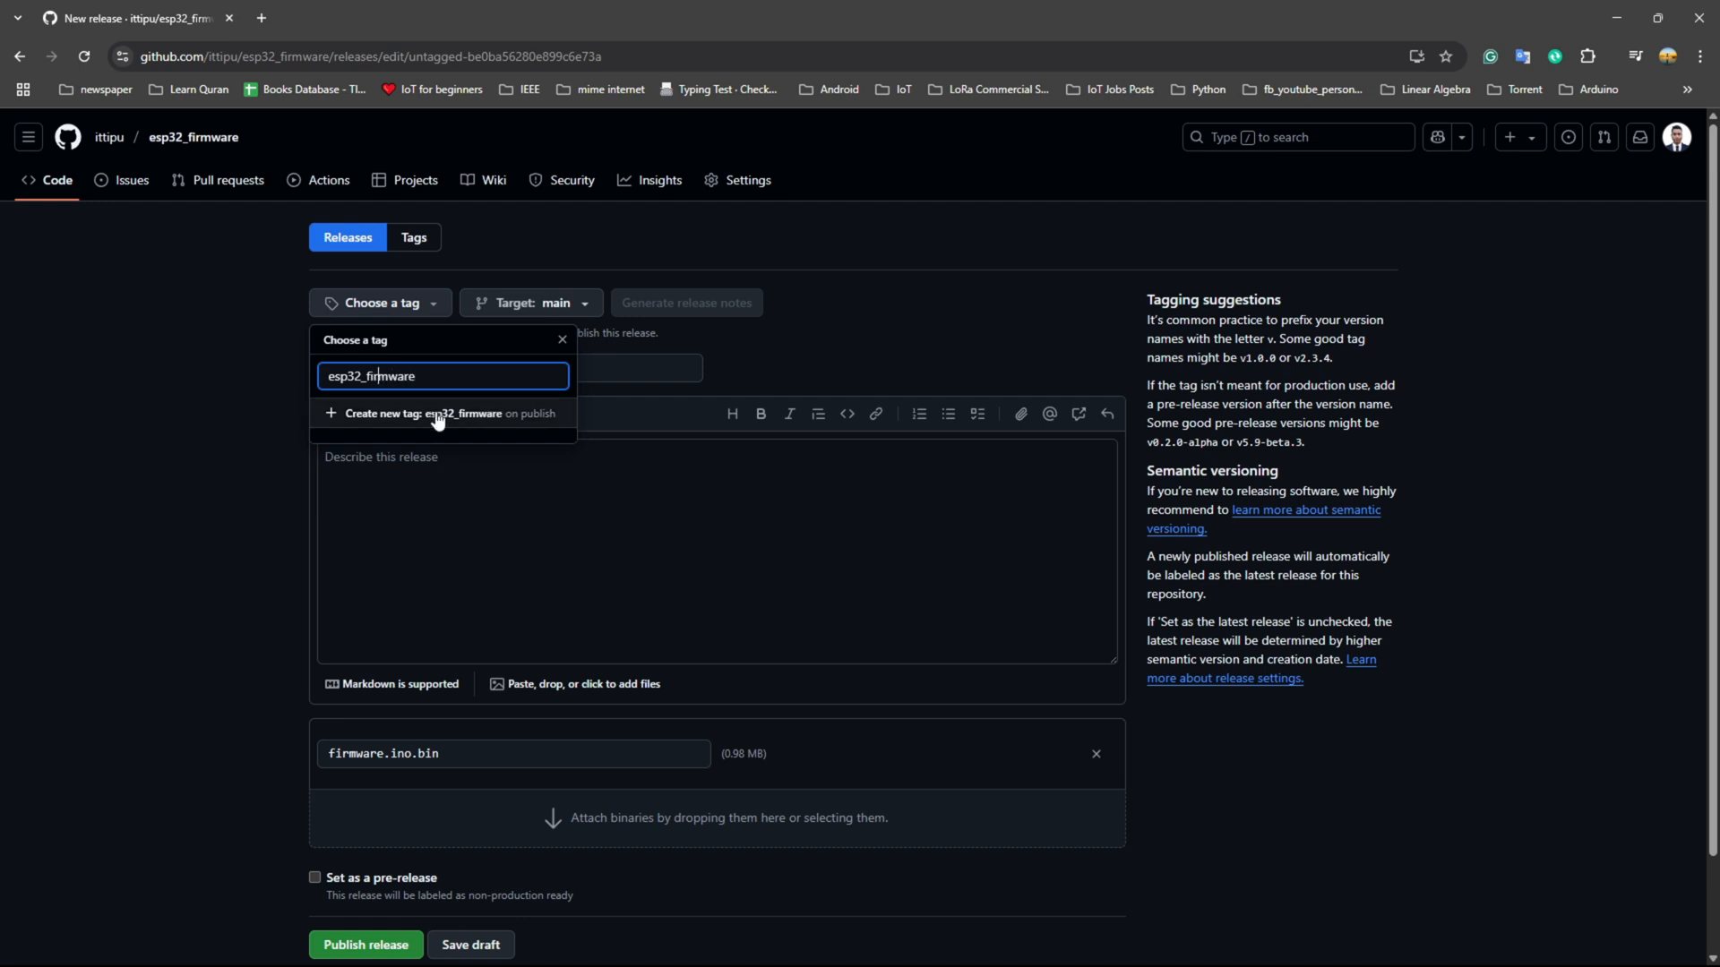
mouse_move(394, 407)
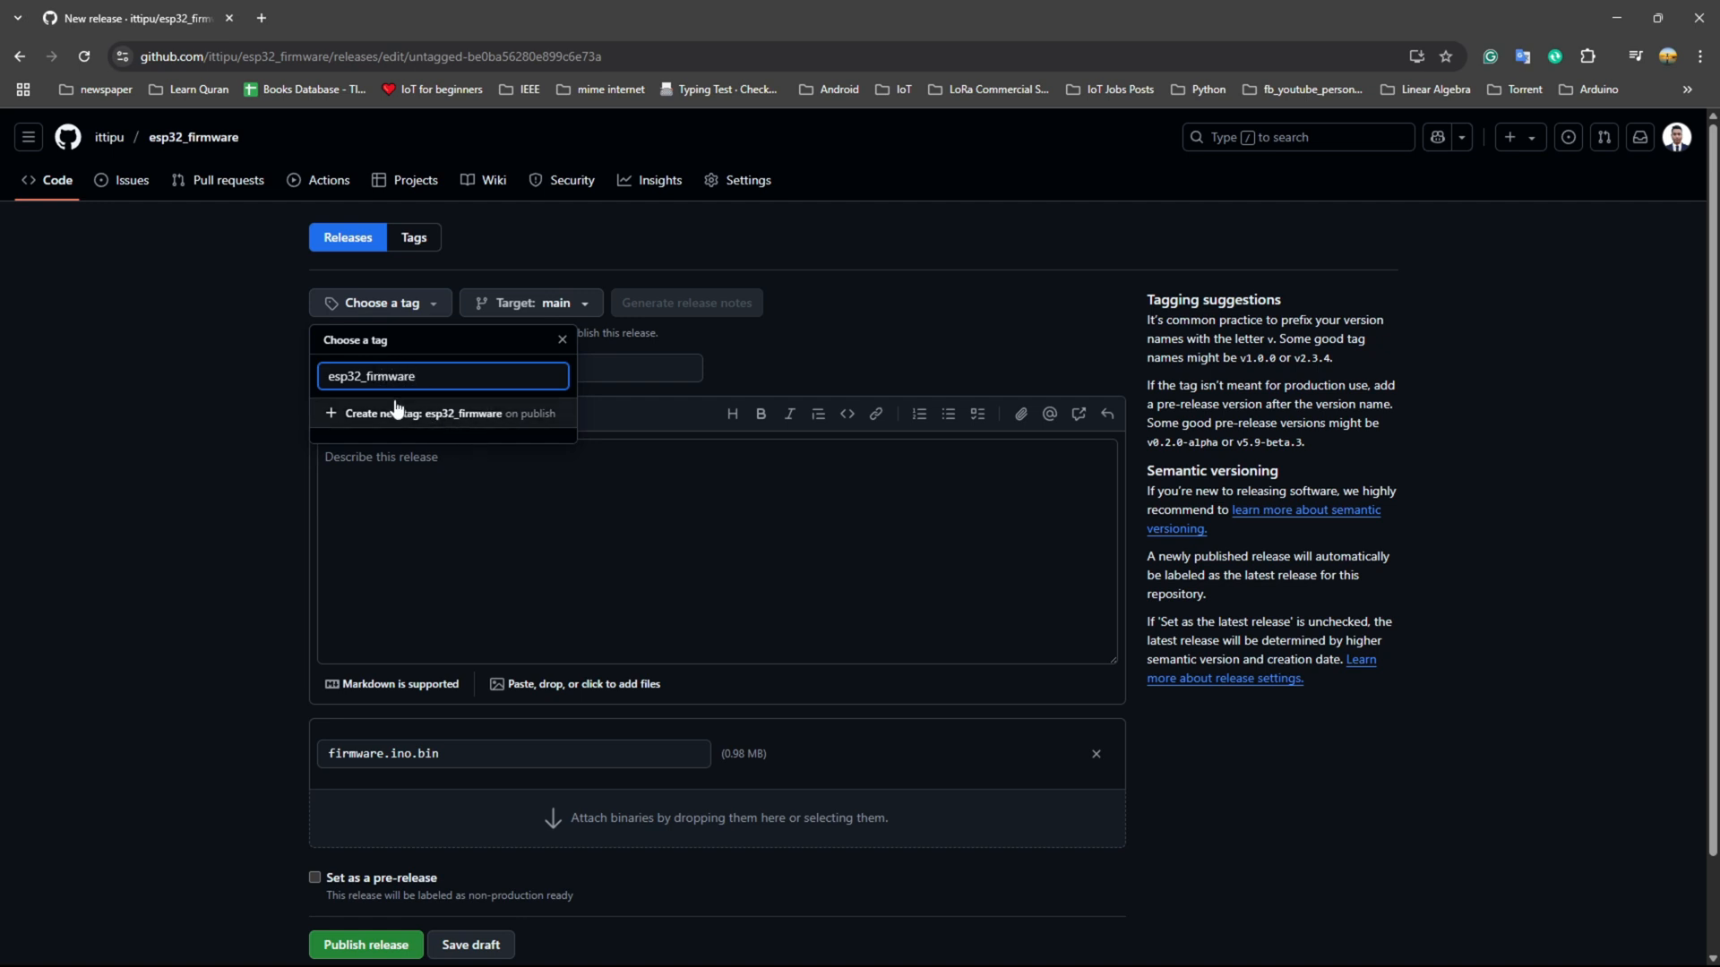
click(444, 414)
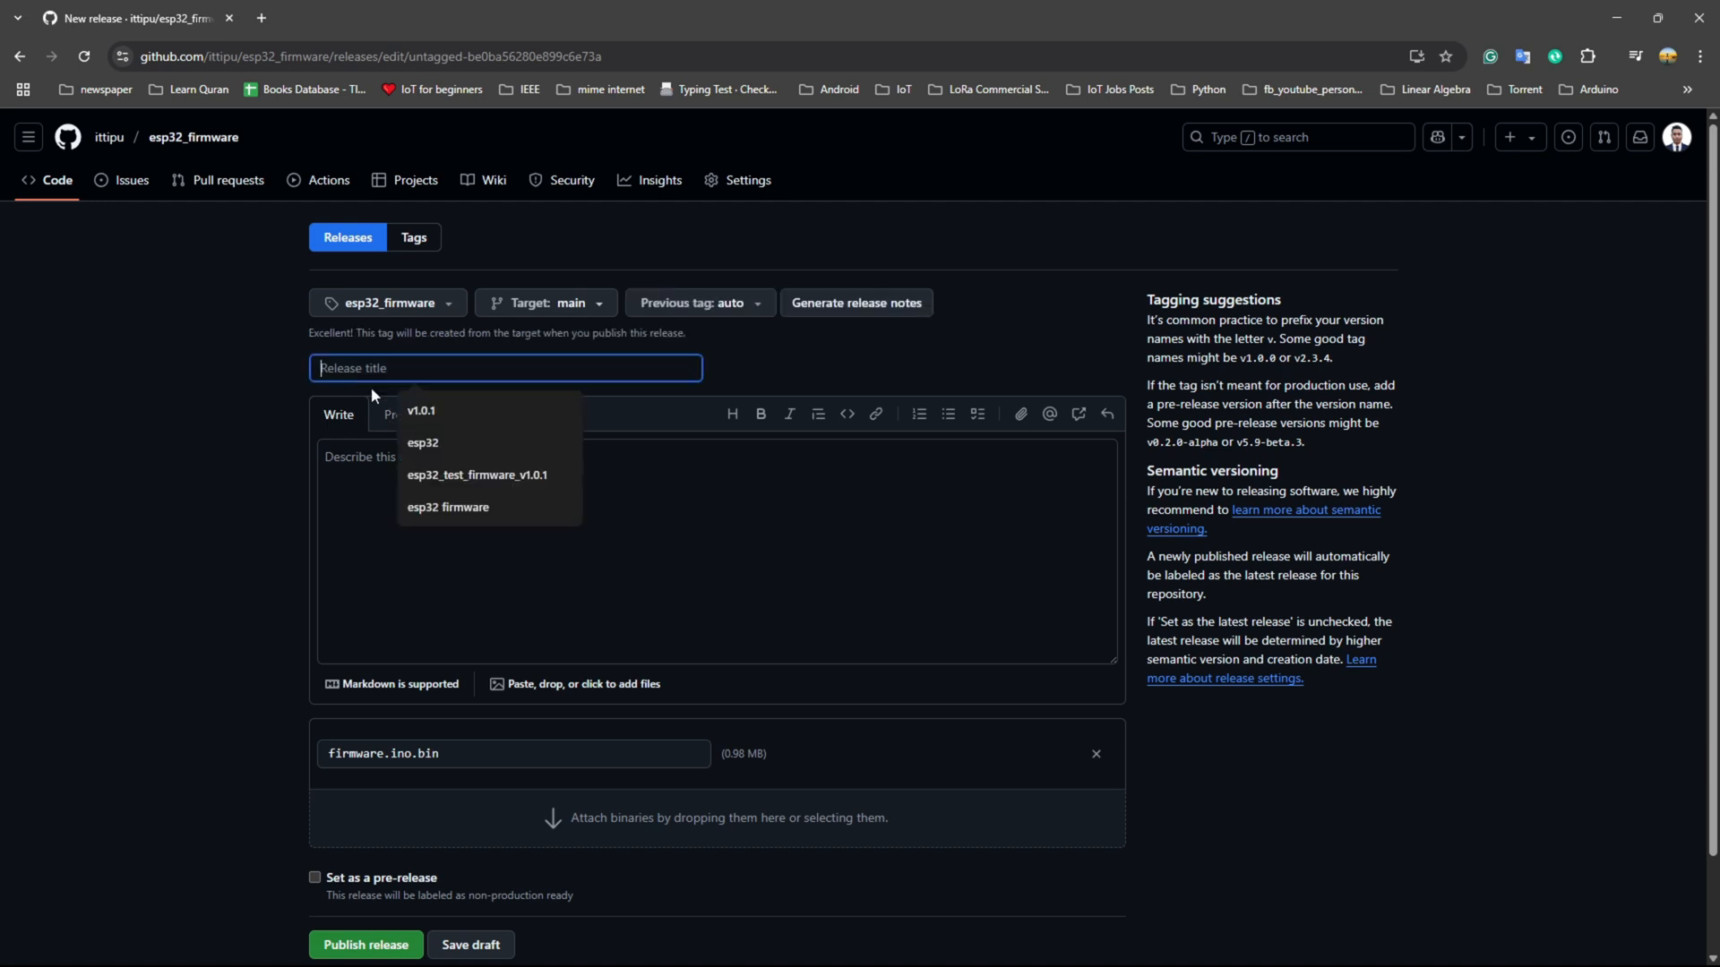
mouse_move(604, 477)
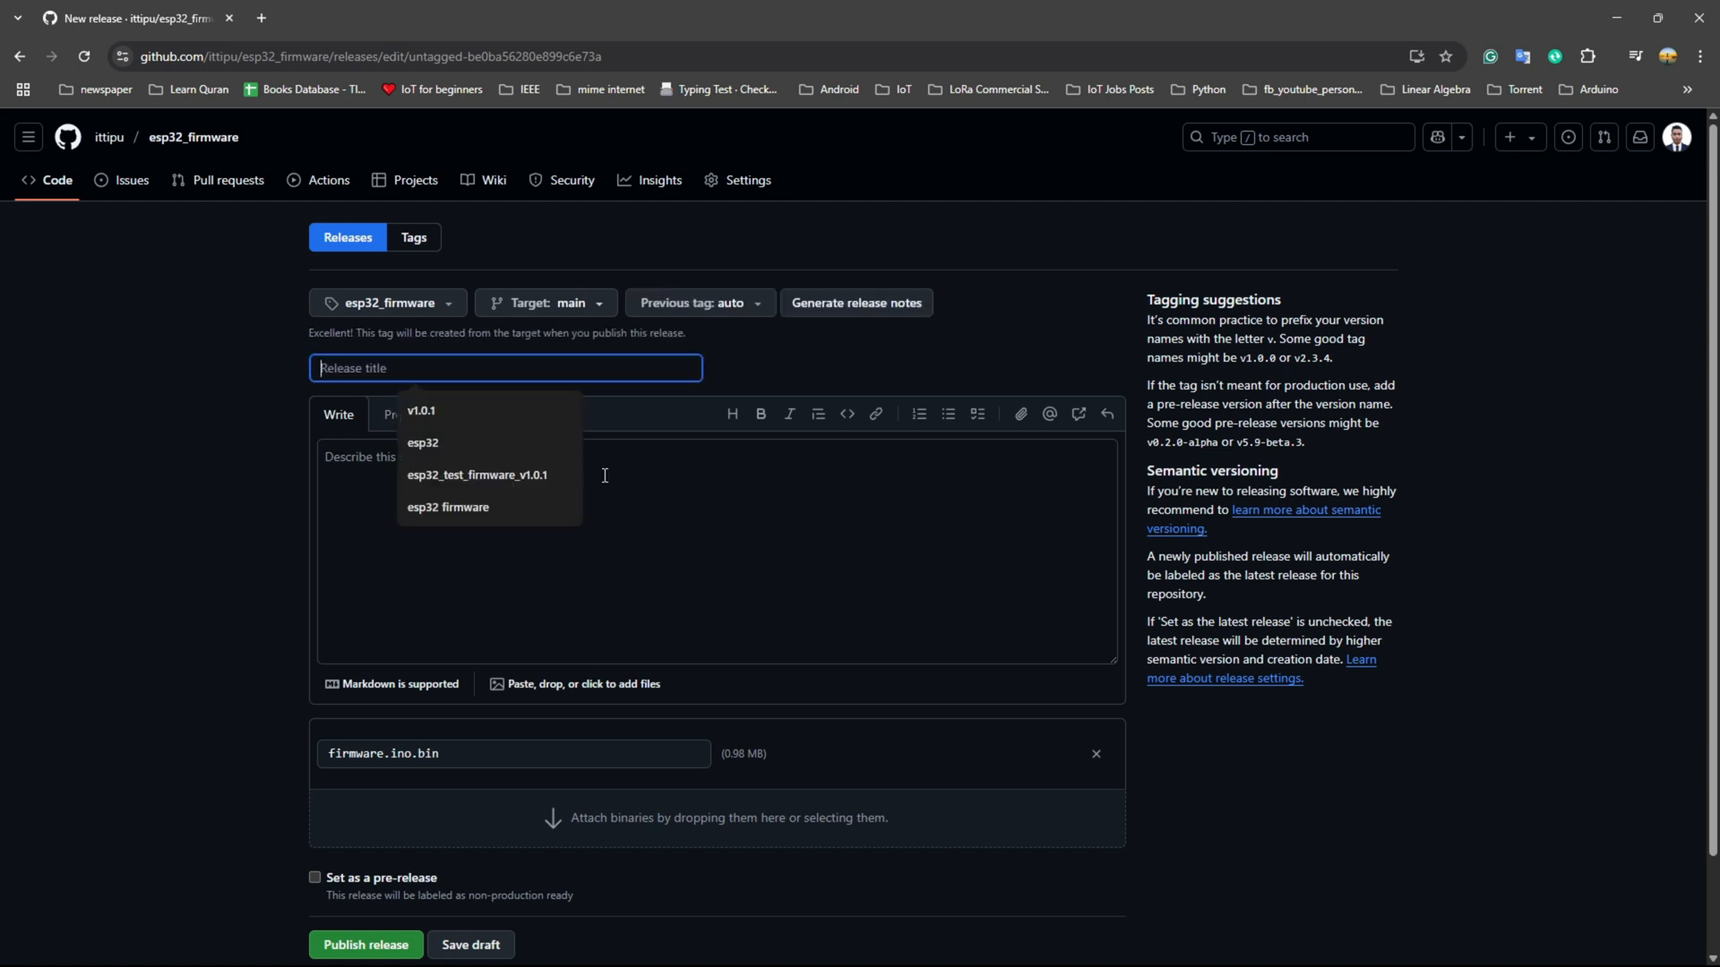
Step: Title the release 'This is new release' and publish it as Latest
click(476, 474)
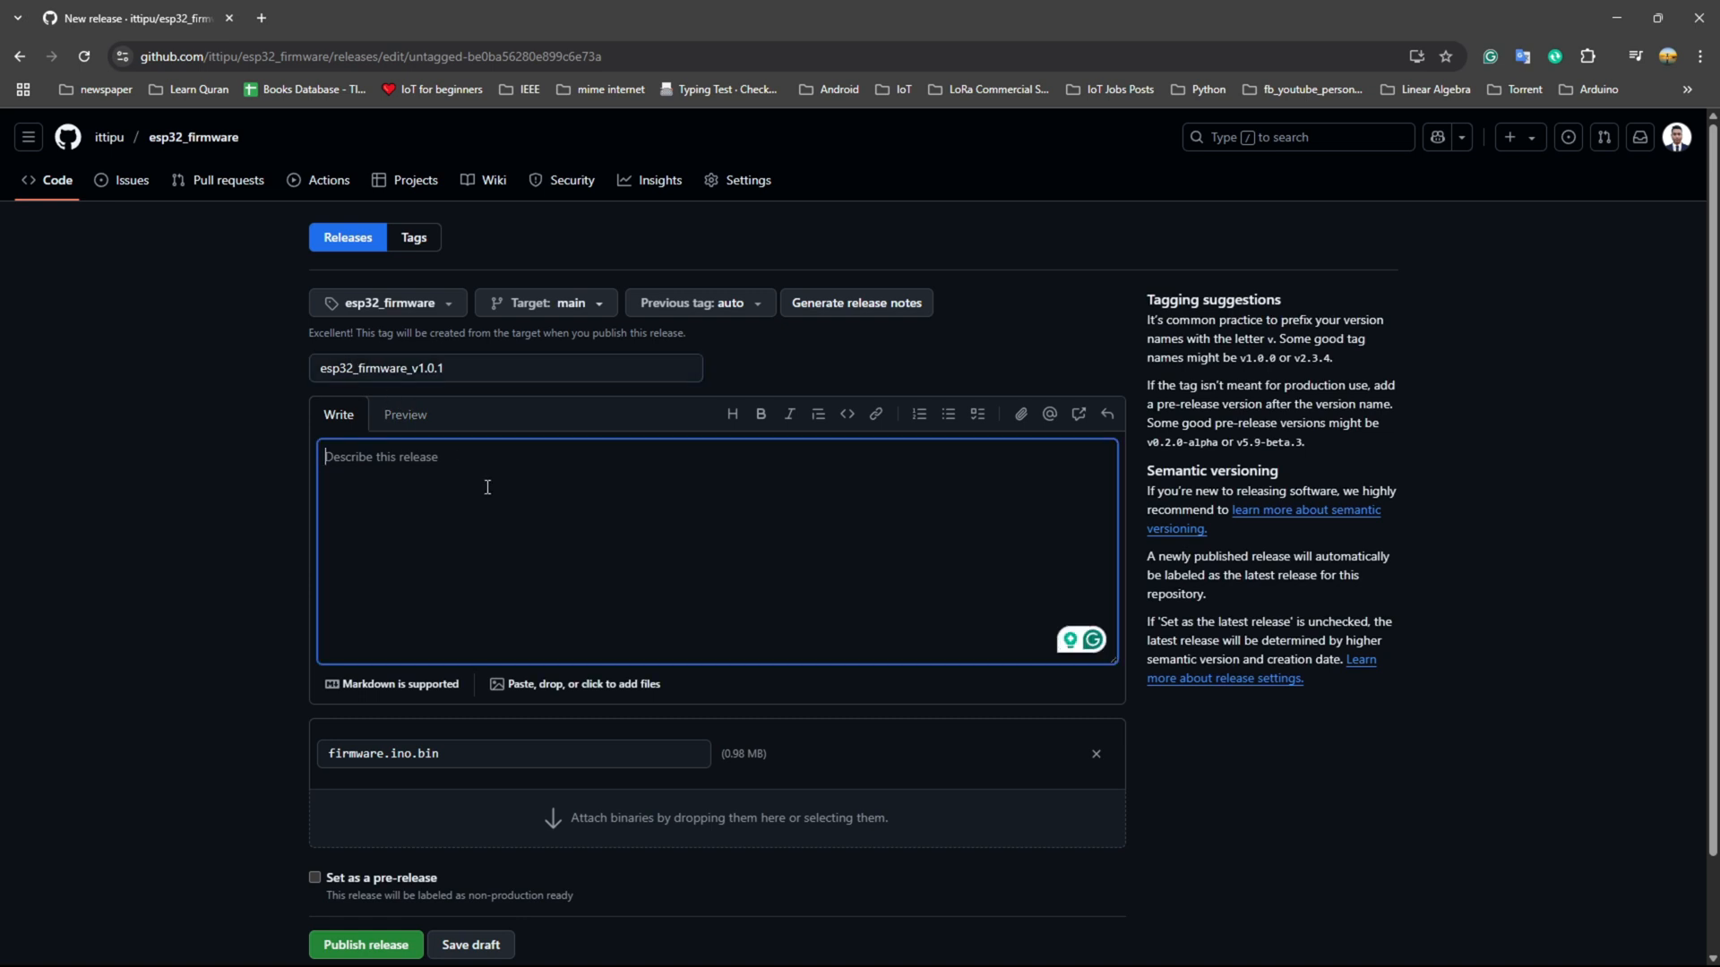
text(This is n)
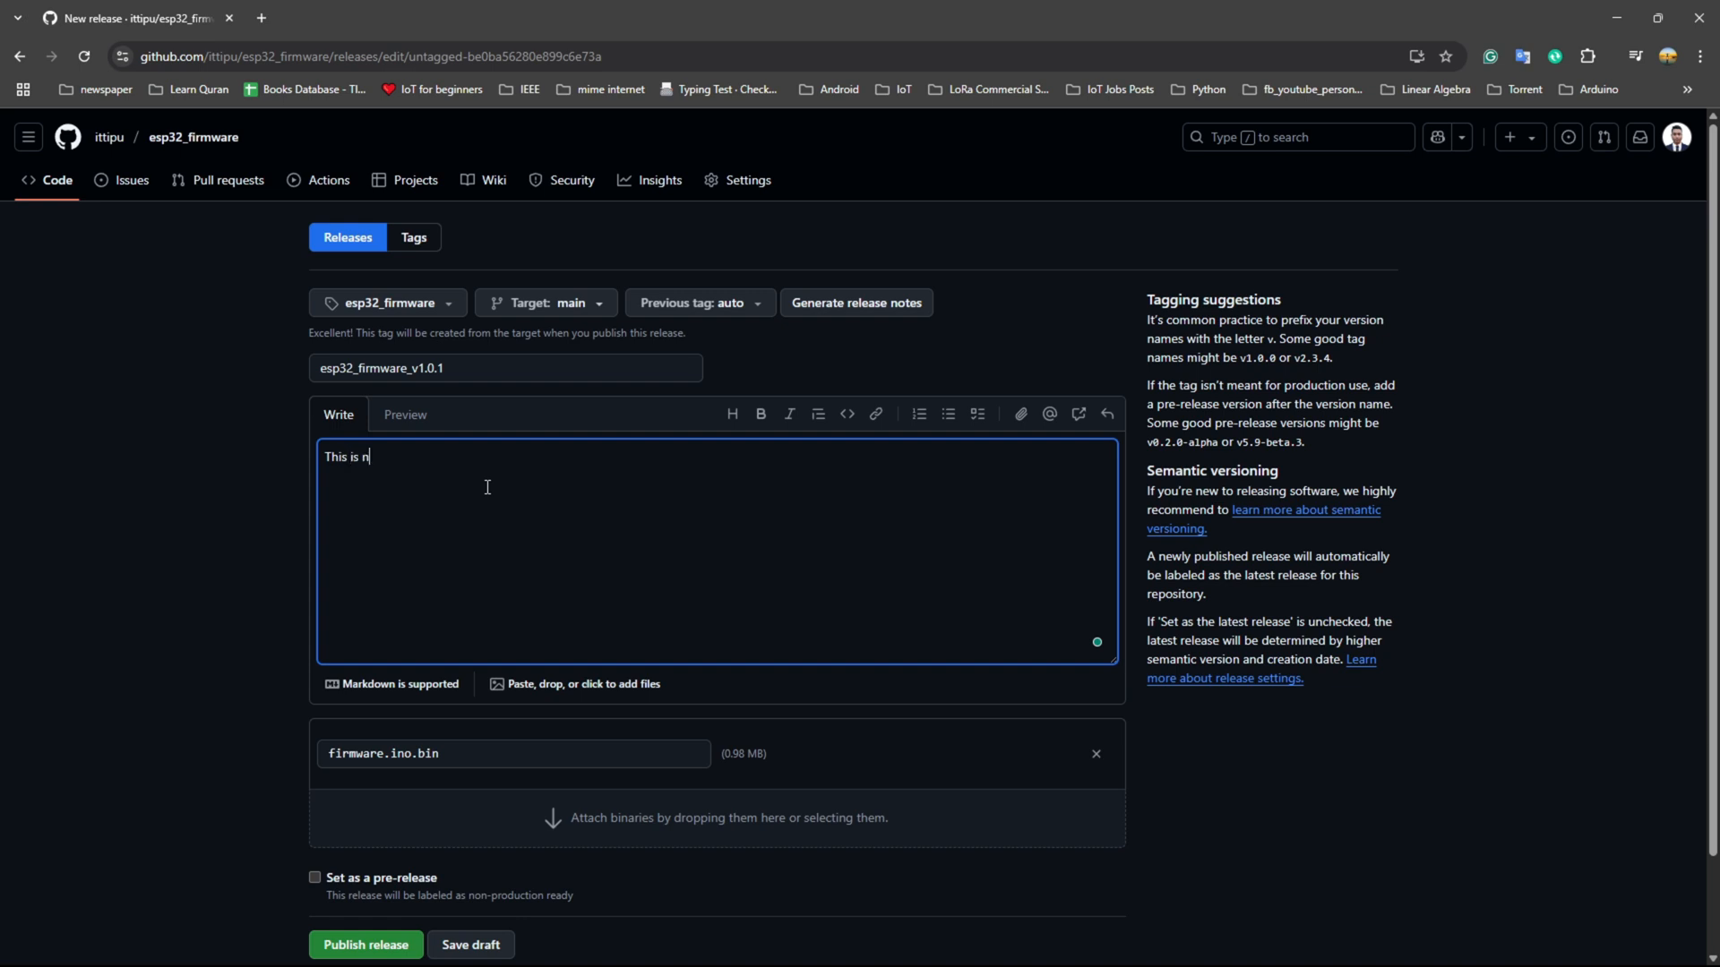
text(ew release)
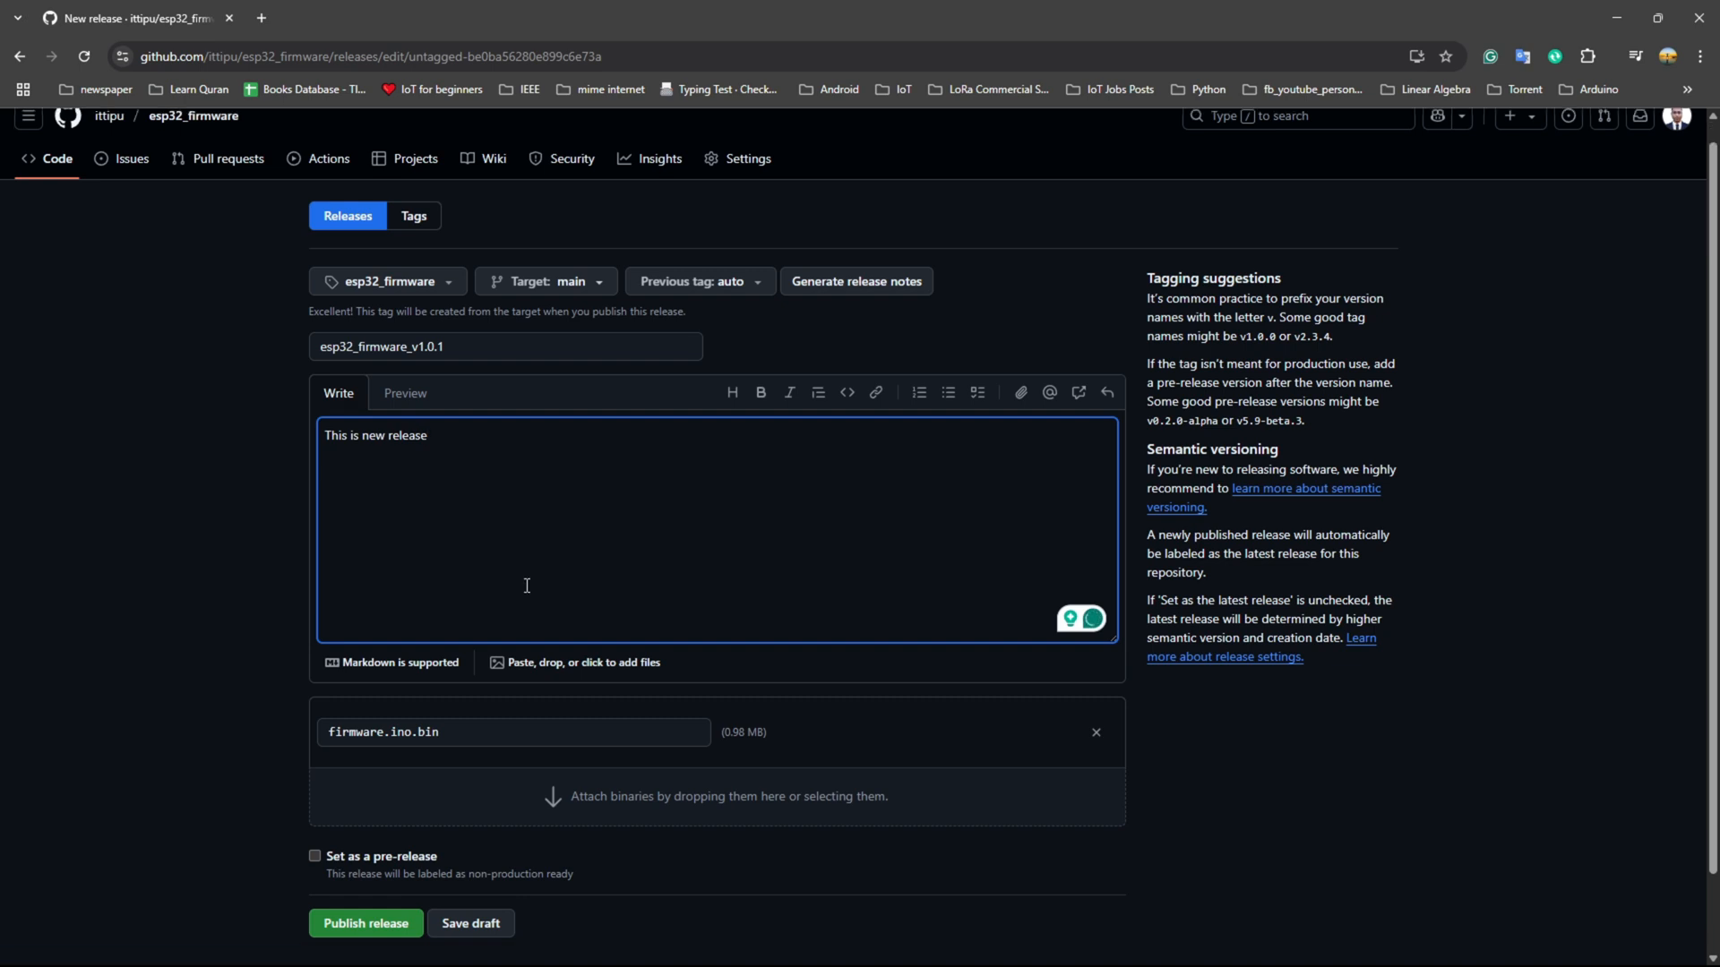
click(365, 922)
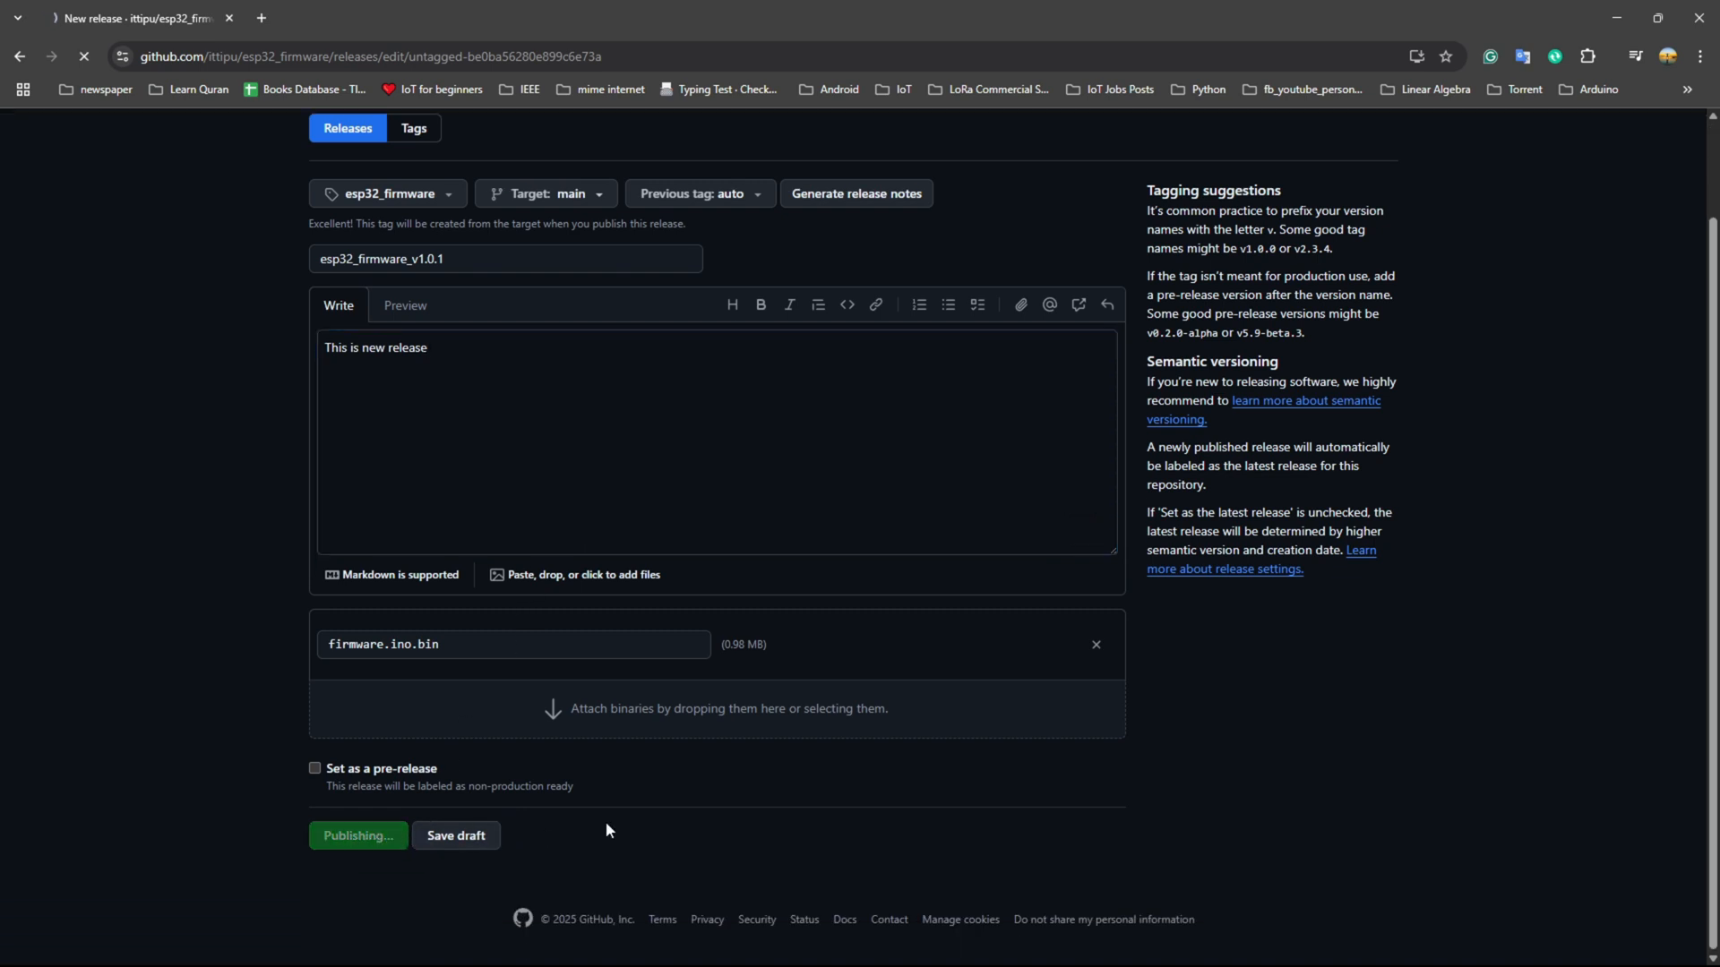
click(358, 834)
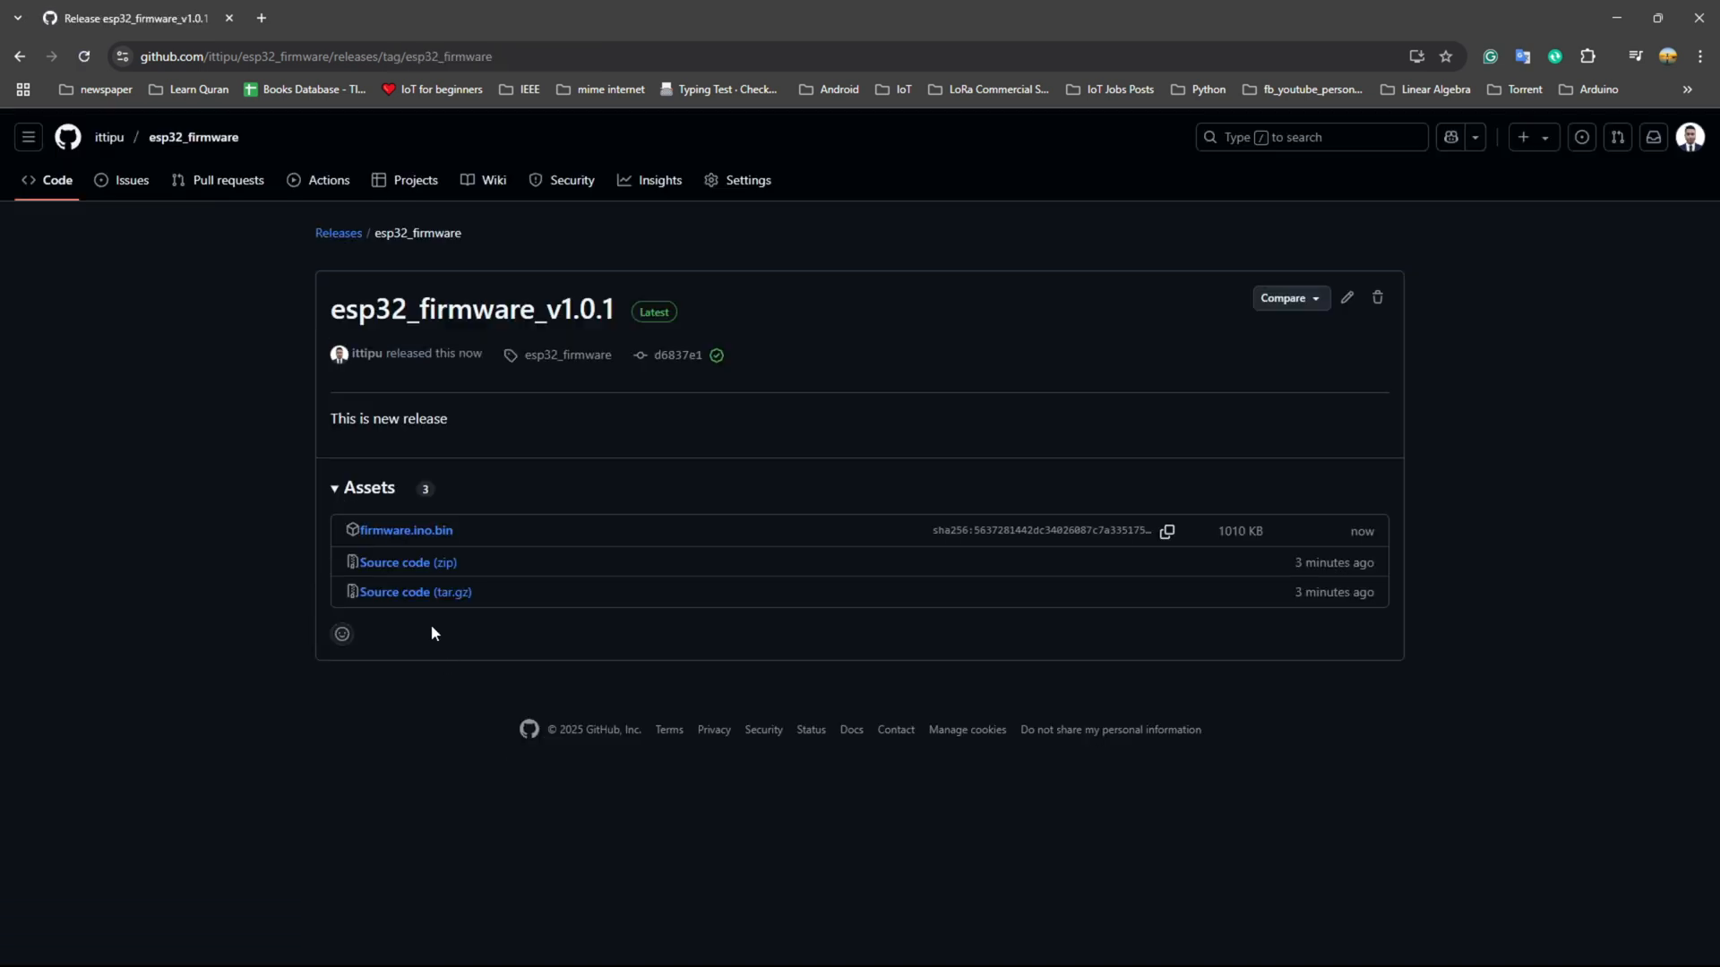
mouse_move(407, 530)
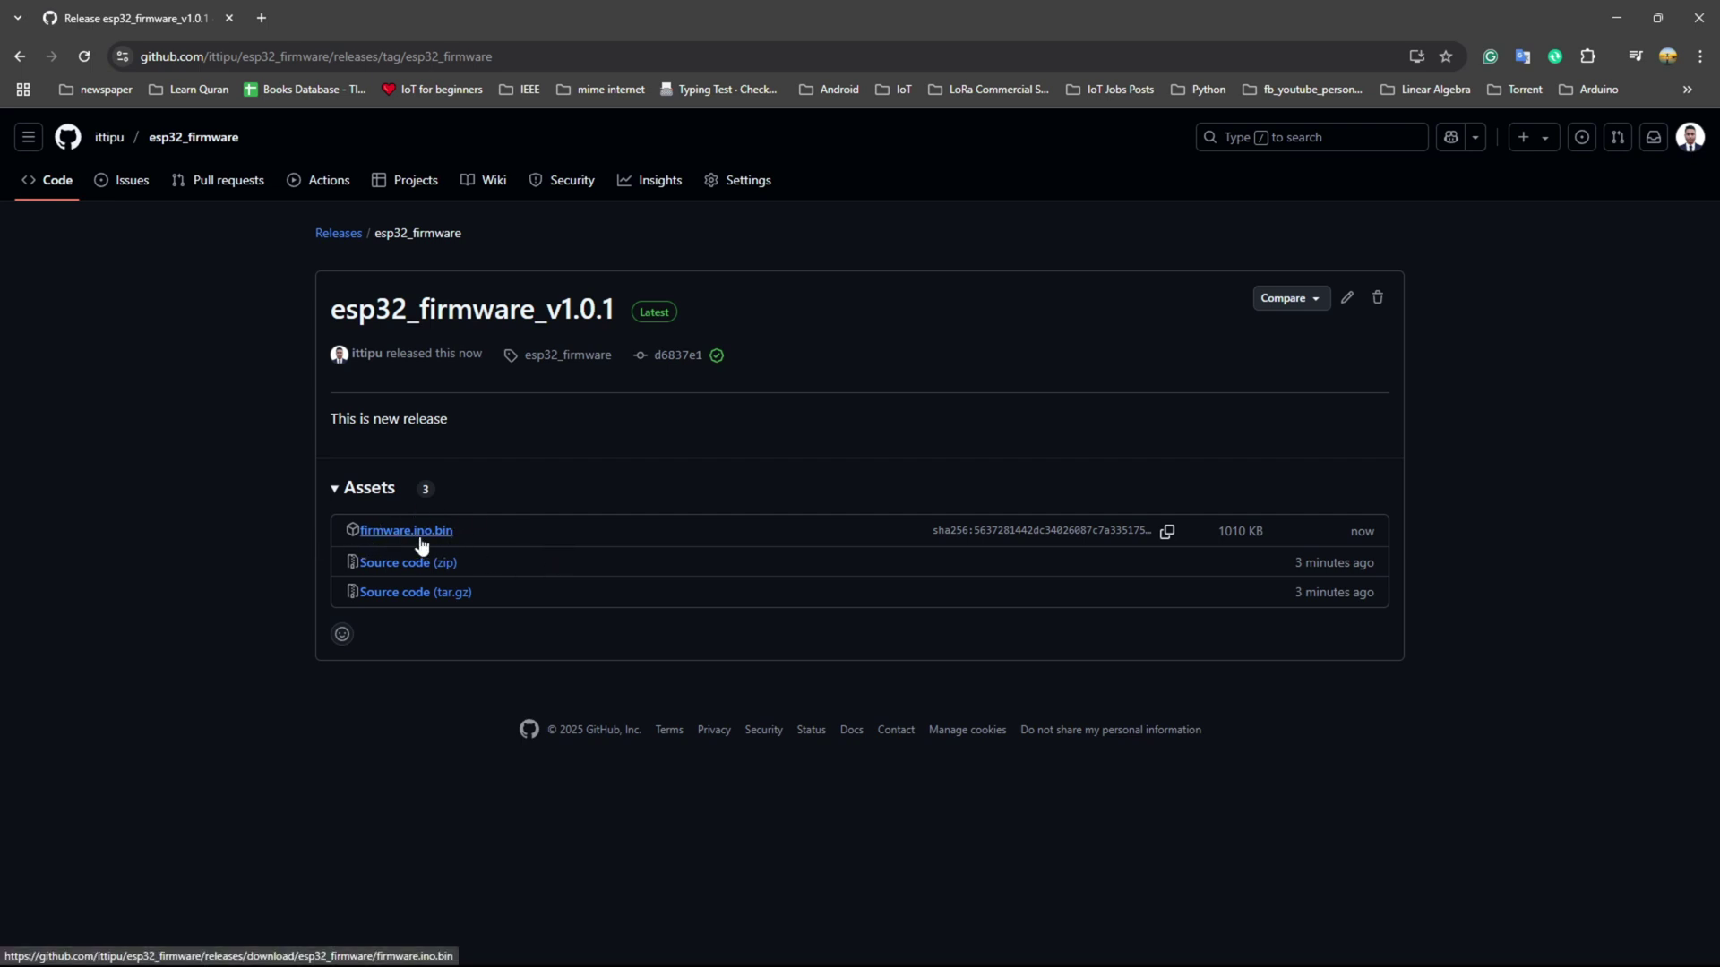
right_click(407, 530)
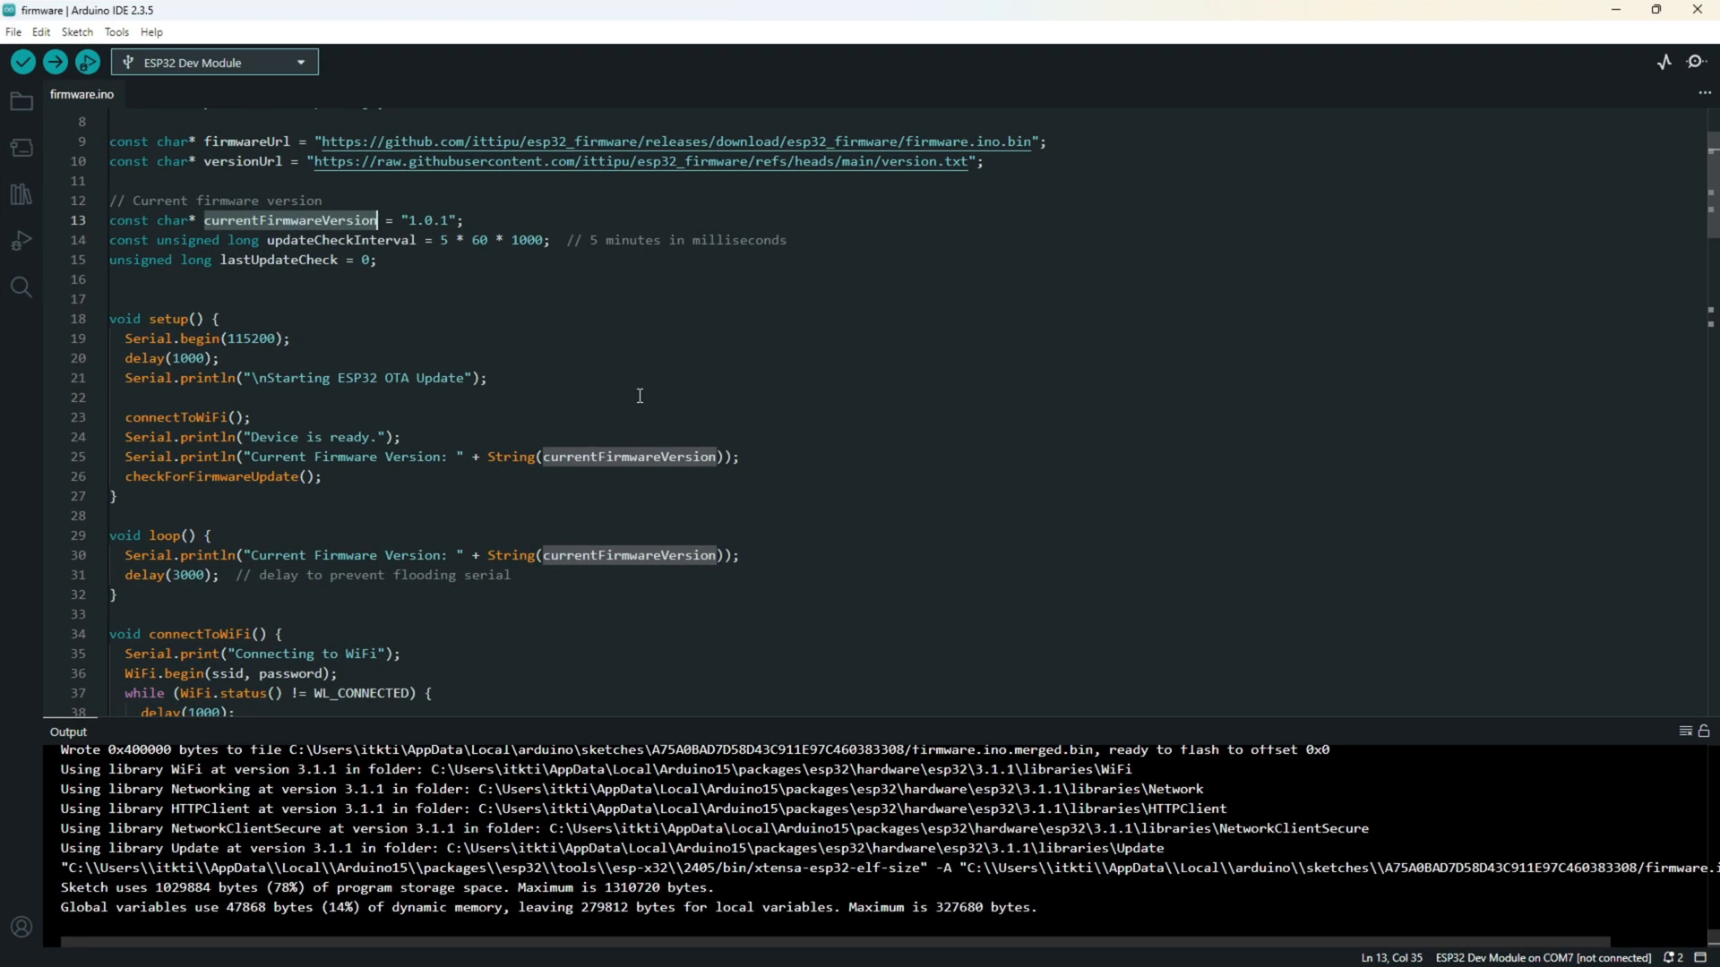
Step: Paste the asset link under firmwareUrl to confirm they match, then remove it
click(1059, 141)
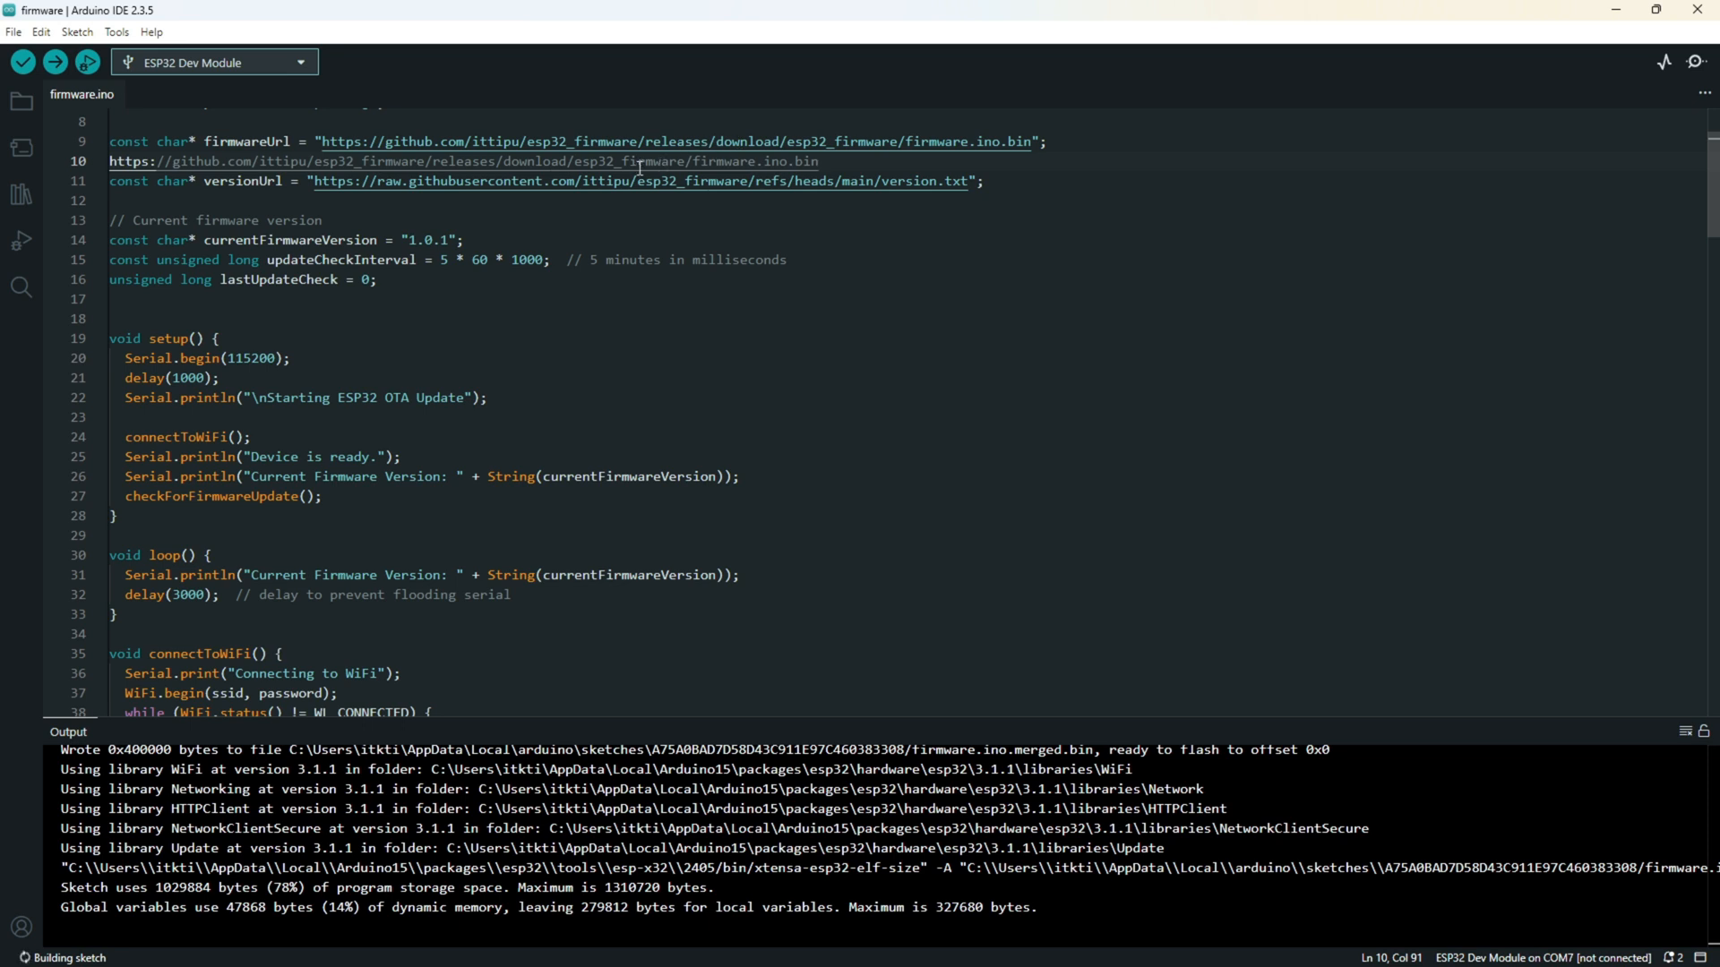
mouse_move(569, 161)
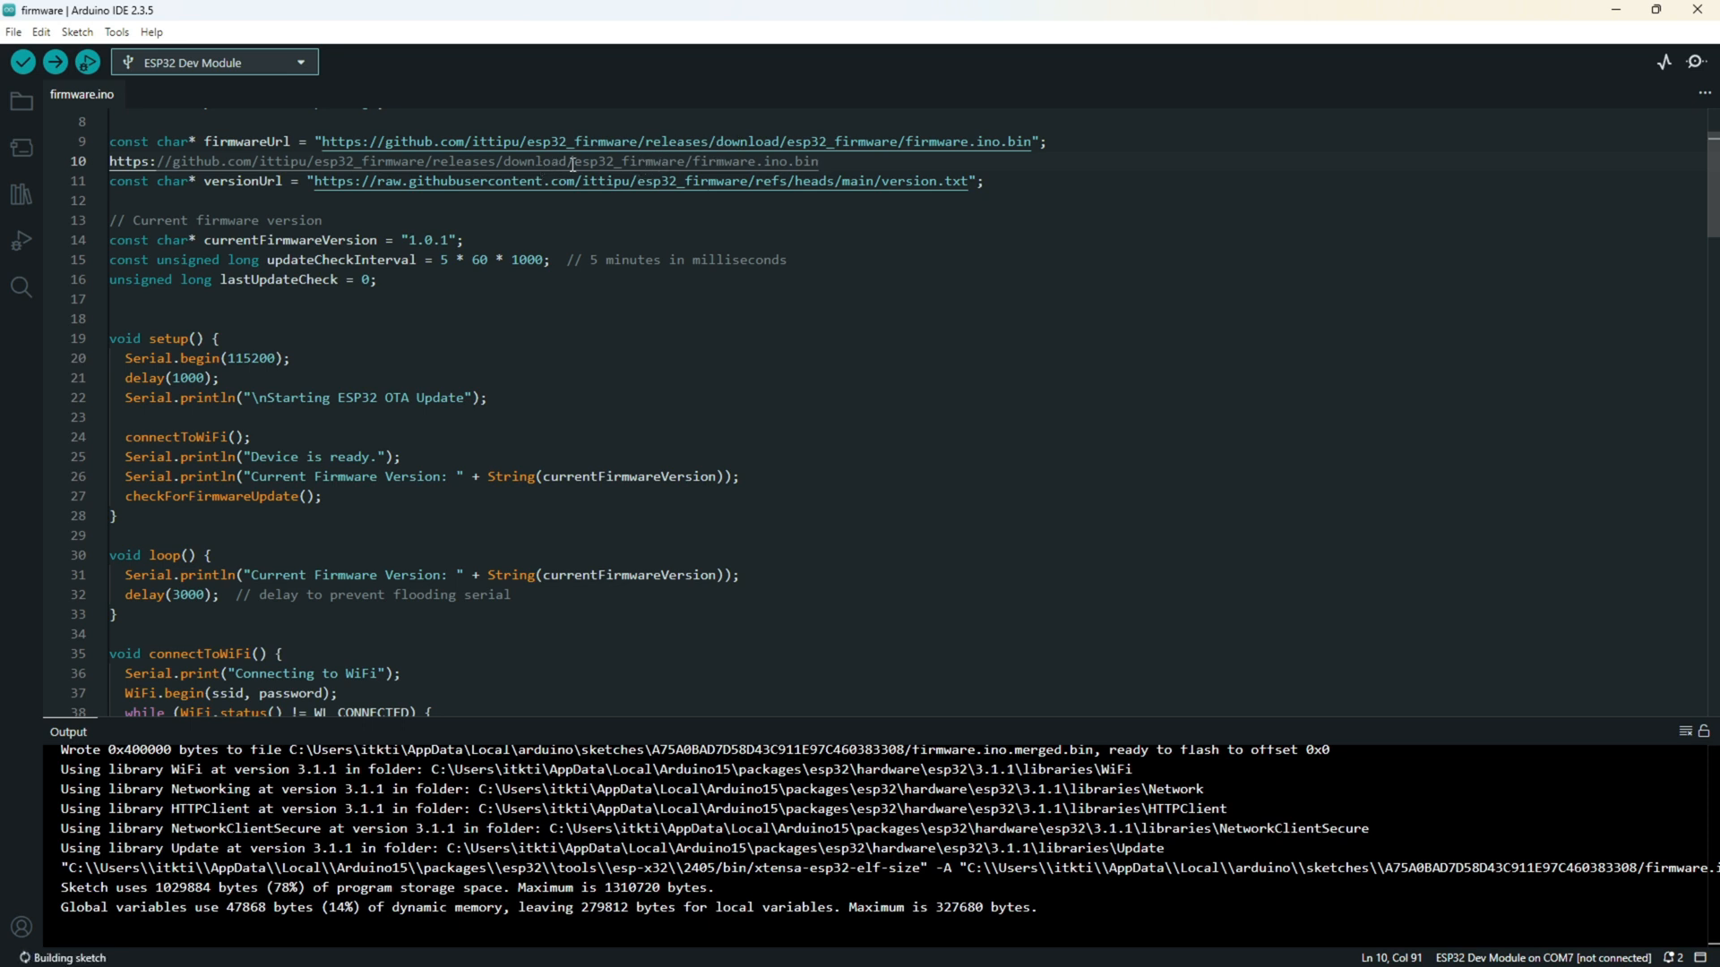
mouse_move(641, 161)
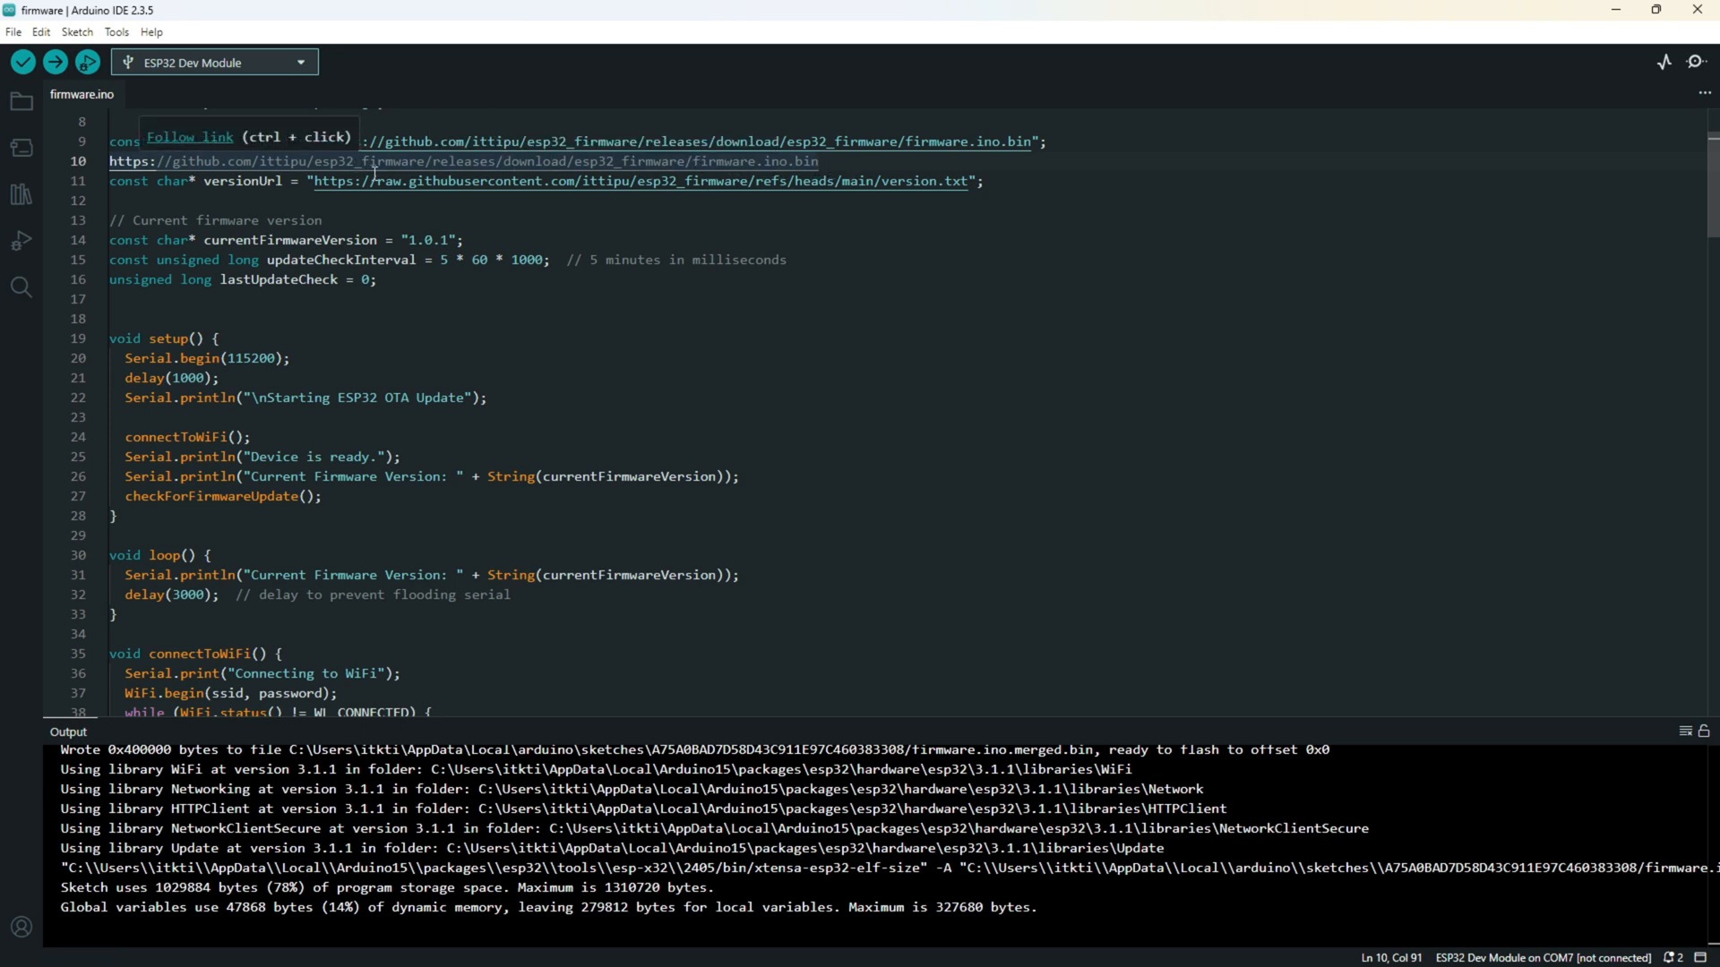
mouse_move(842, 160)
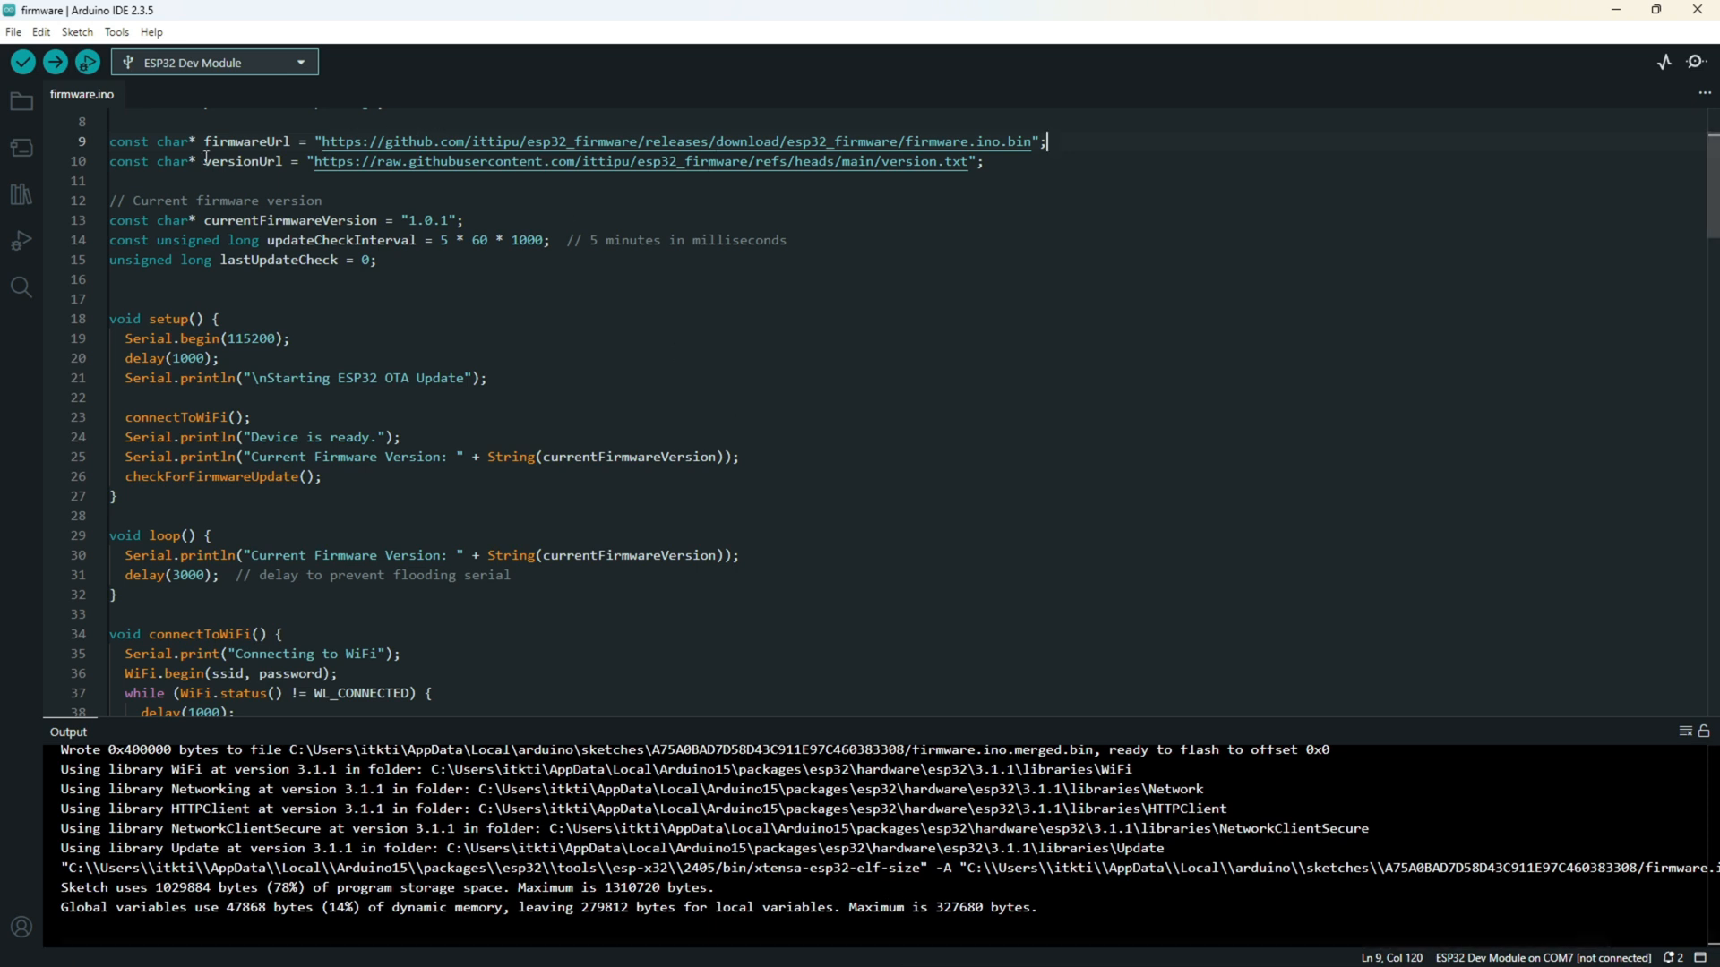
double_click(240, 162)
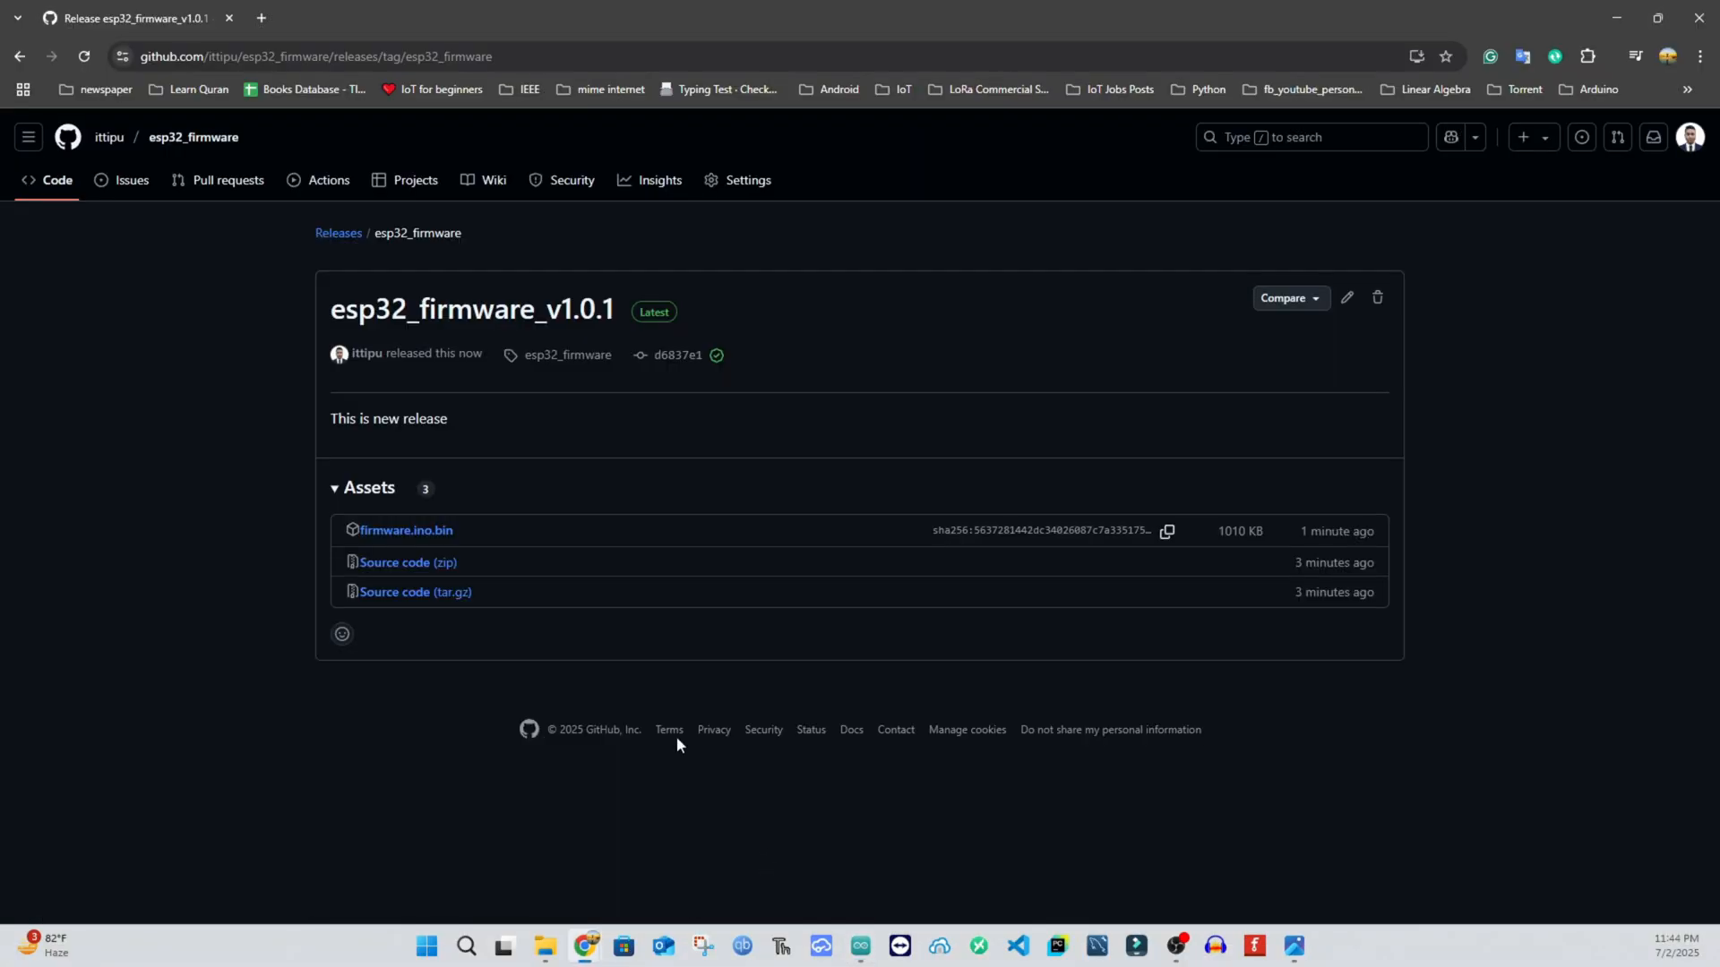
Step: Return to the esp32_firmware repo home page and view version.txt for its raw link
click(338, 233)
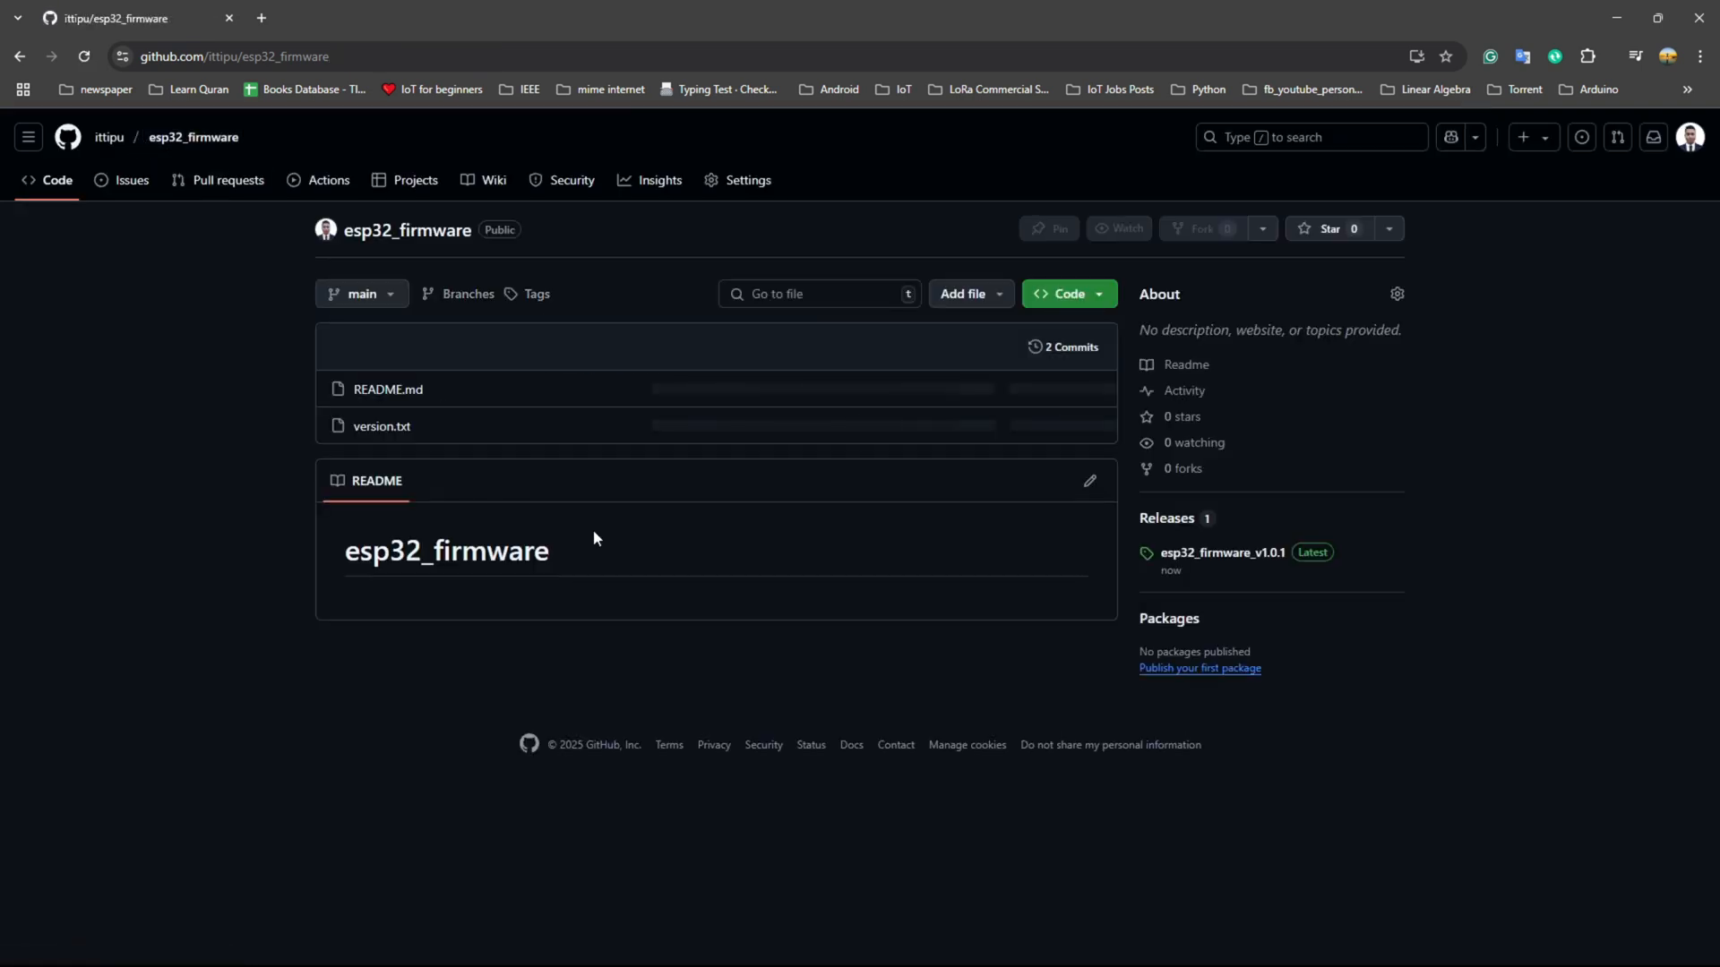
click(381, 427)
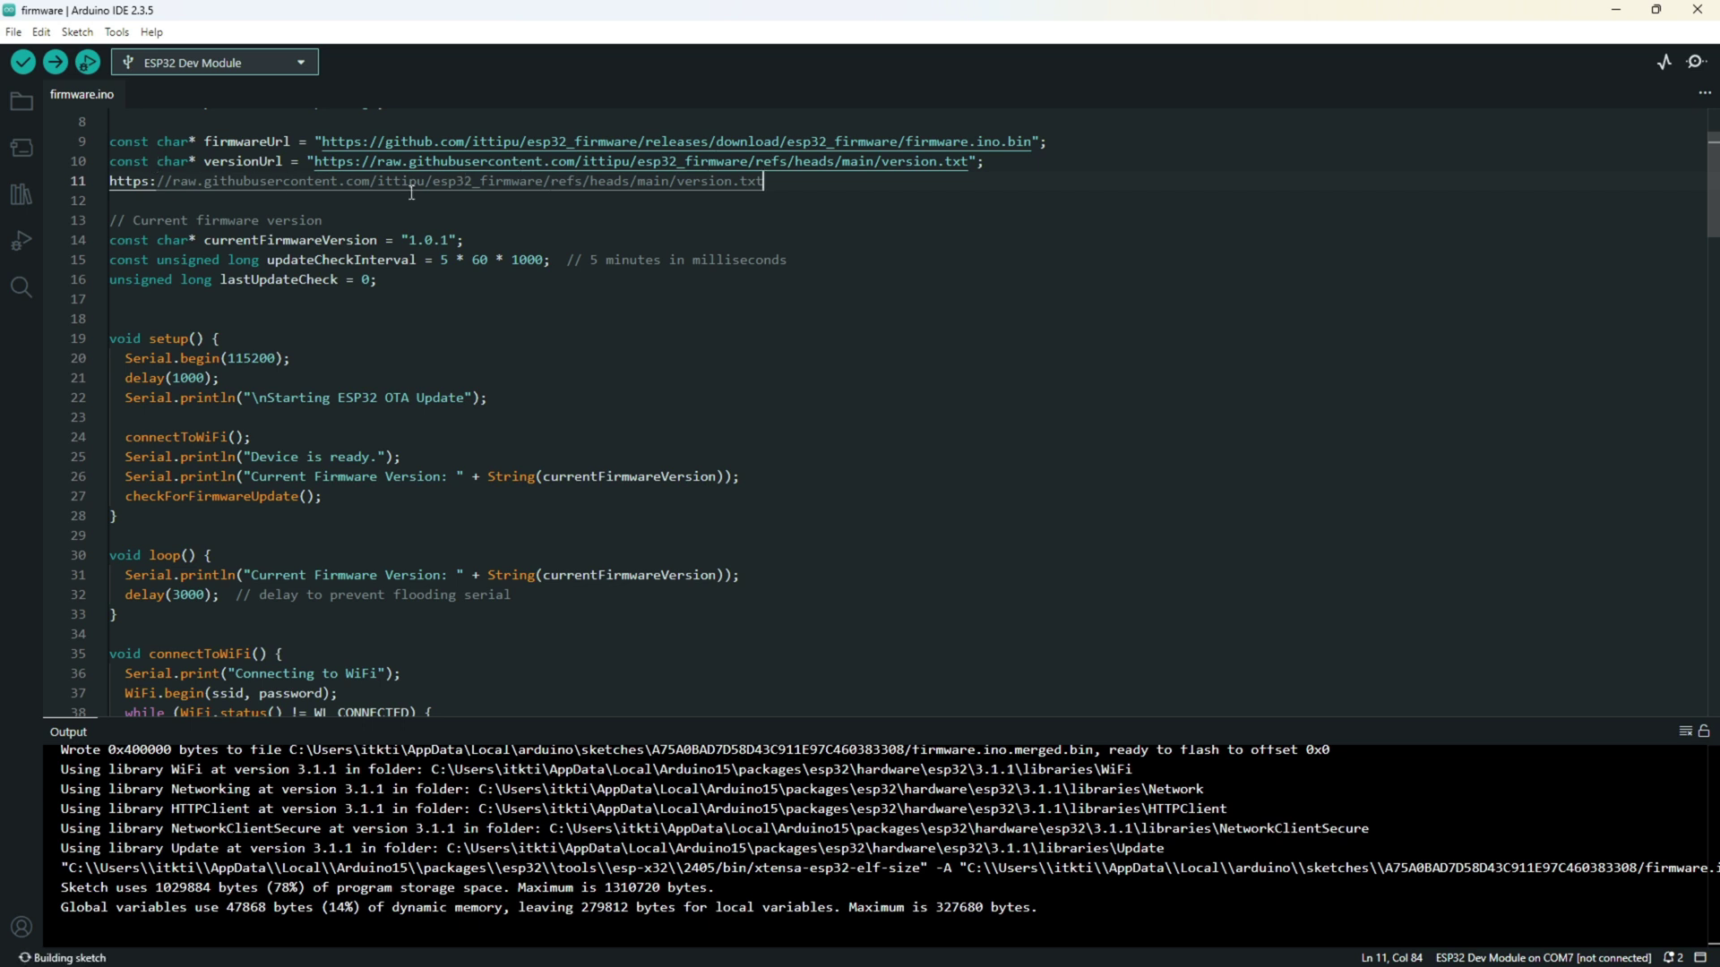
mouse_move(516, 175)
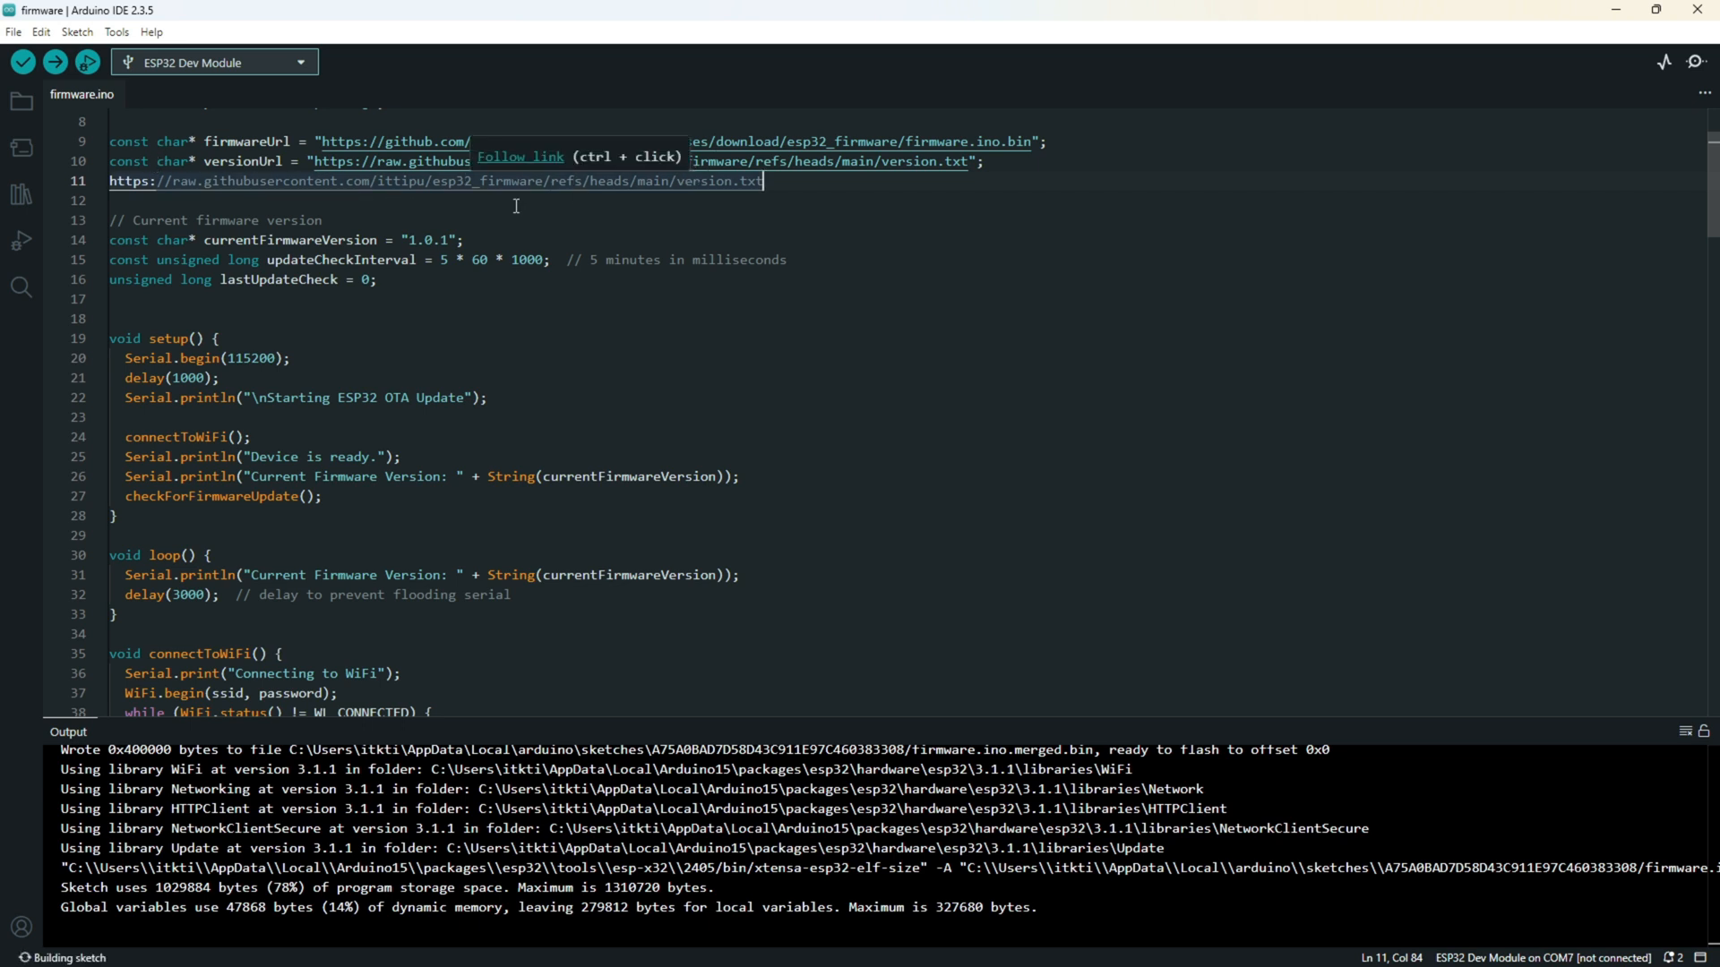
mouse_move(722, 193)
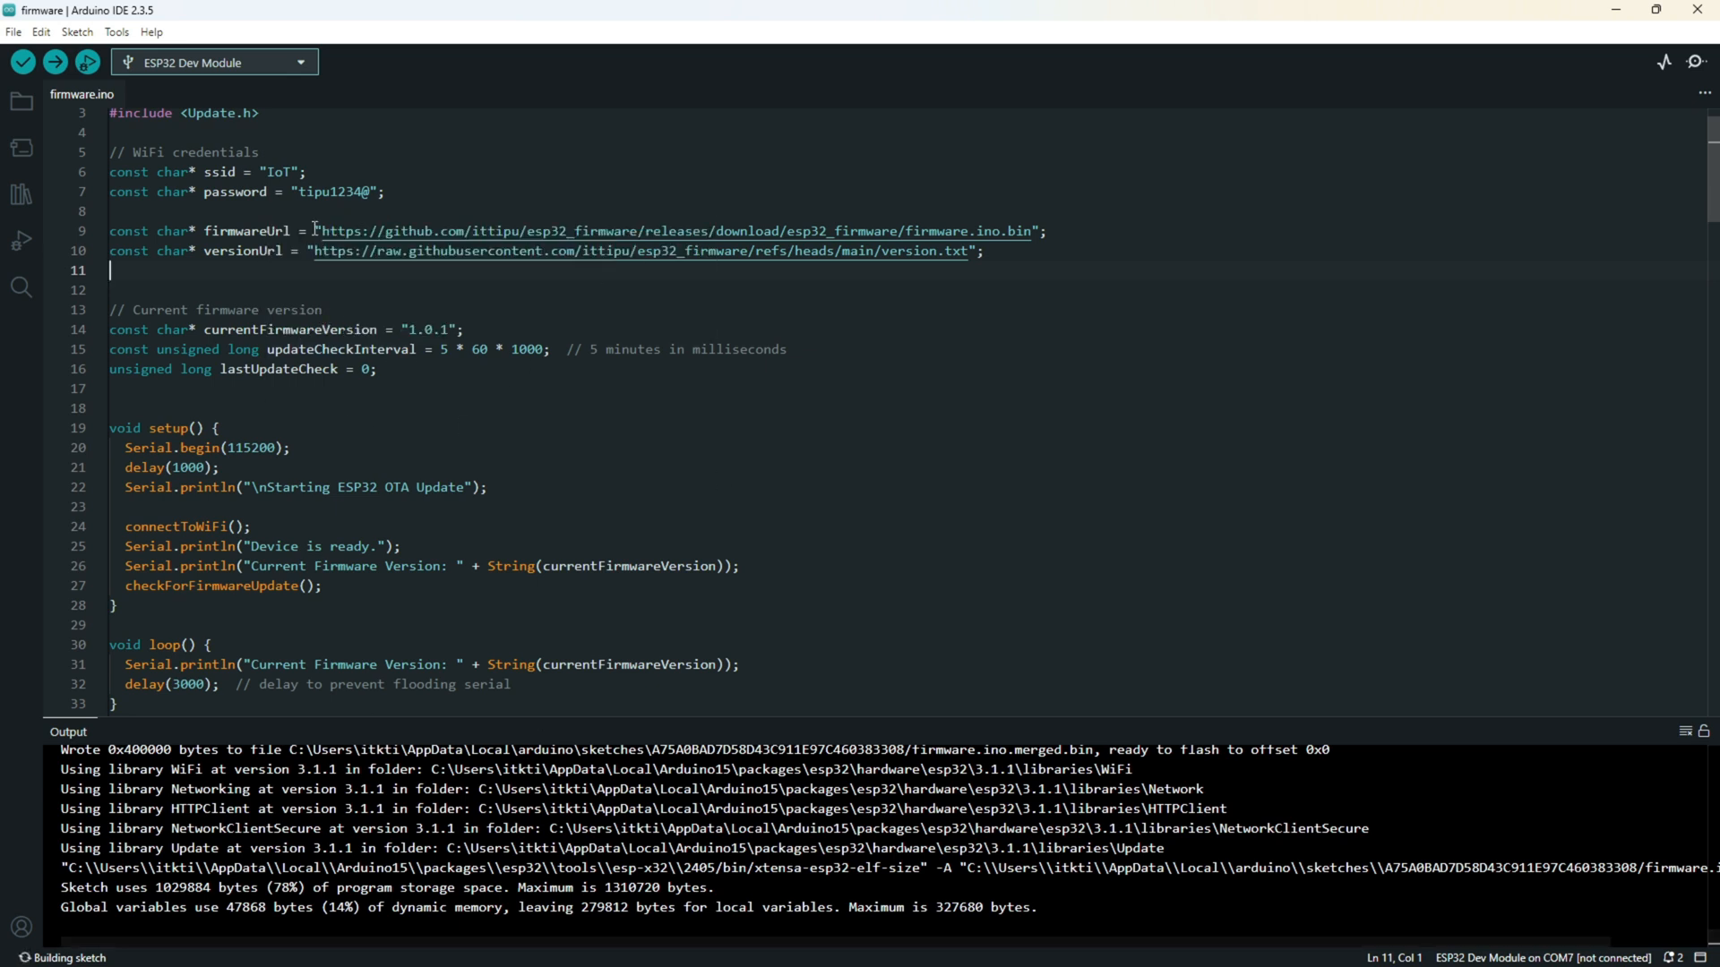
mouse_move(409, 453)
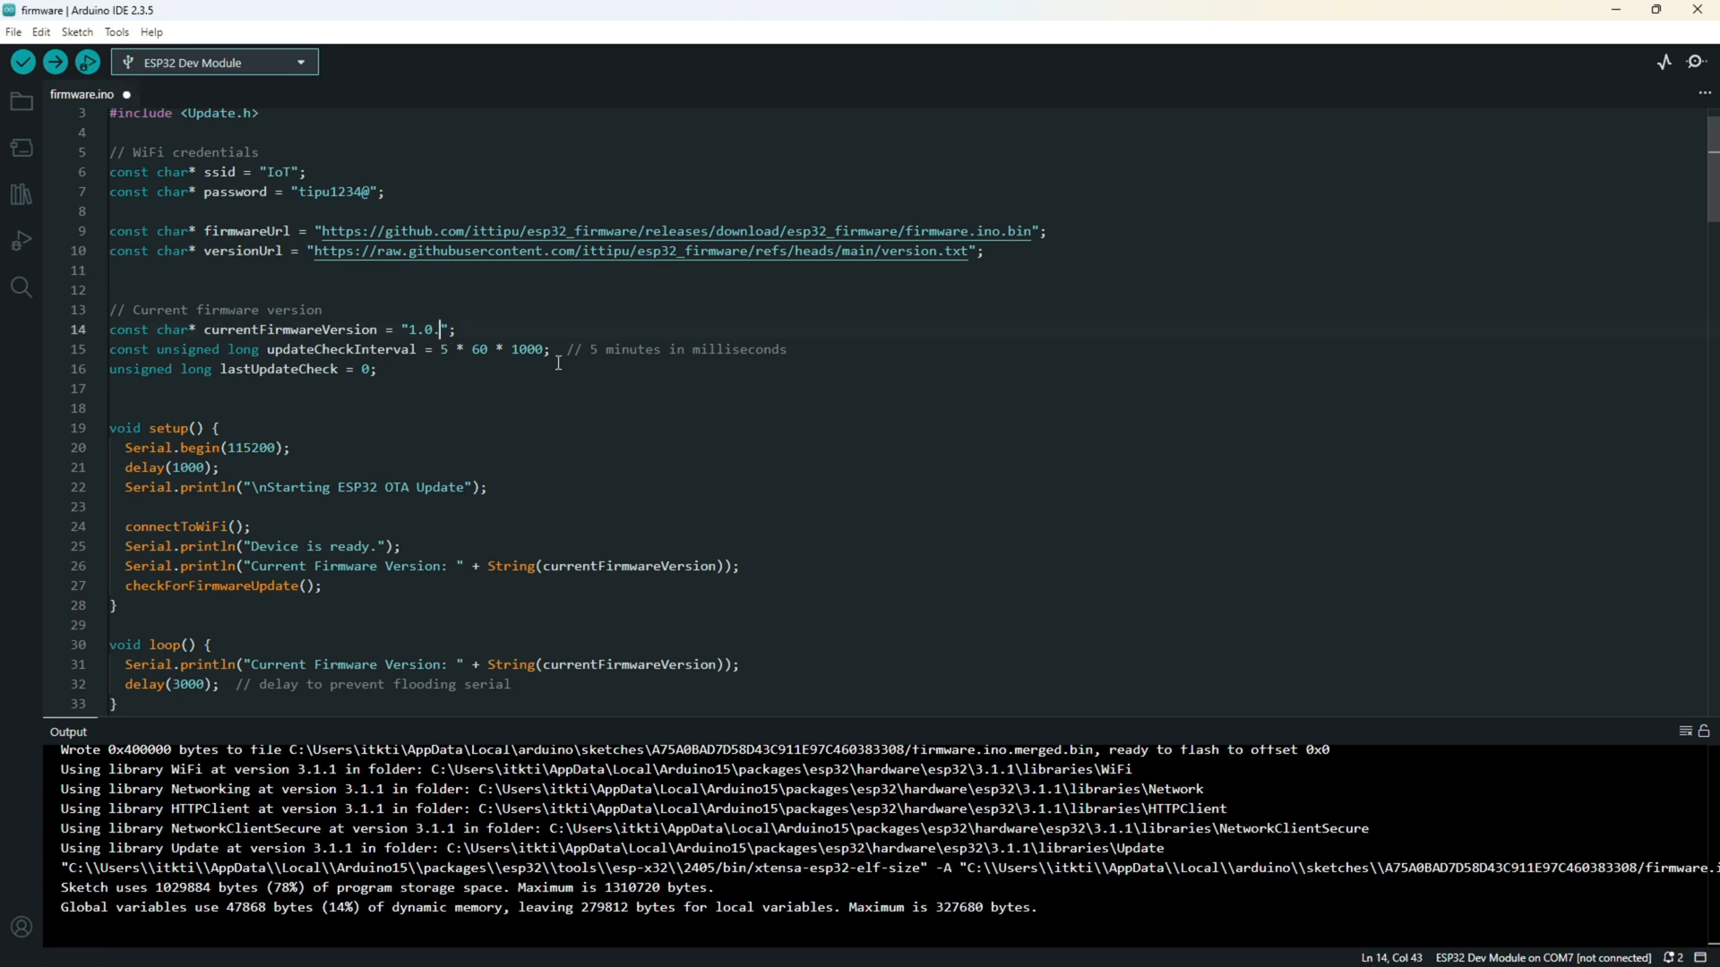
Step: Set currentFirmwareVersion in the sketch to "1.0.0"
click(22, 60)
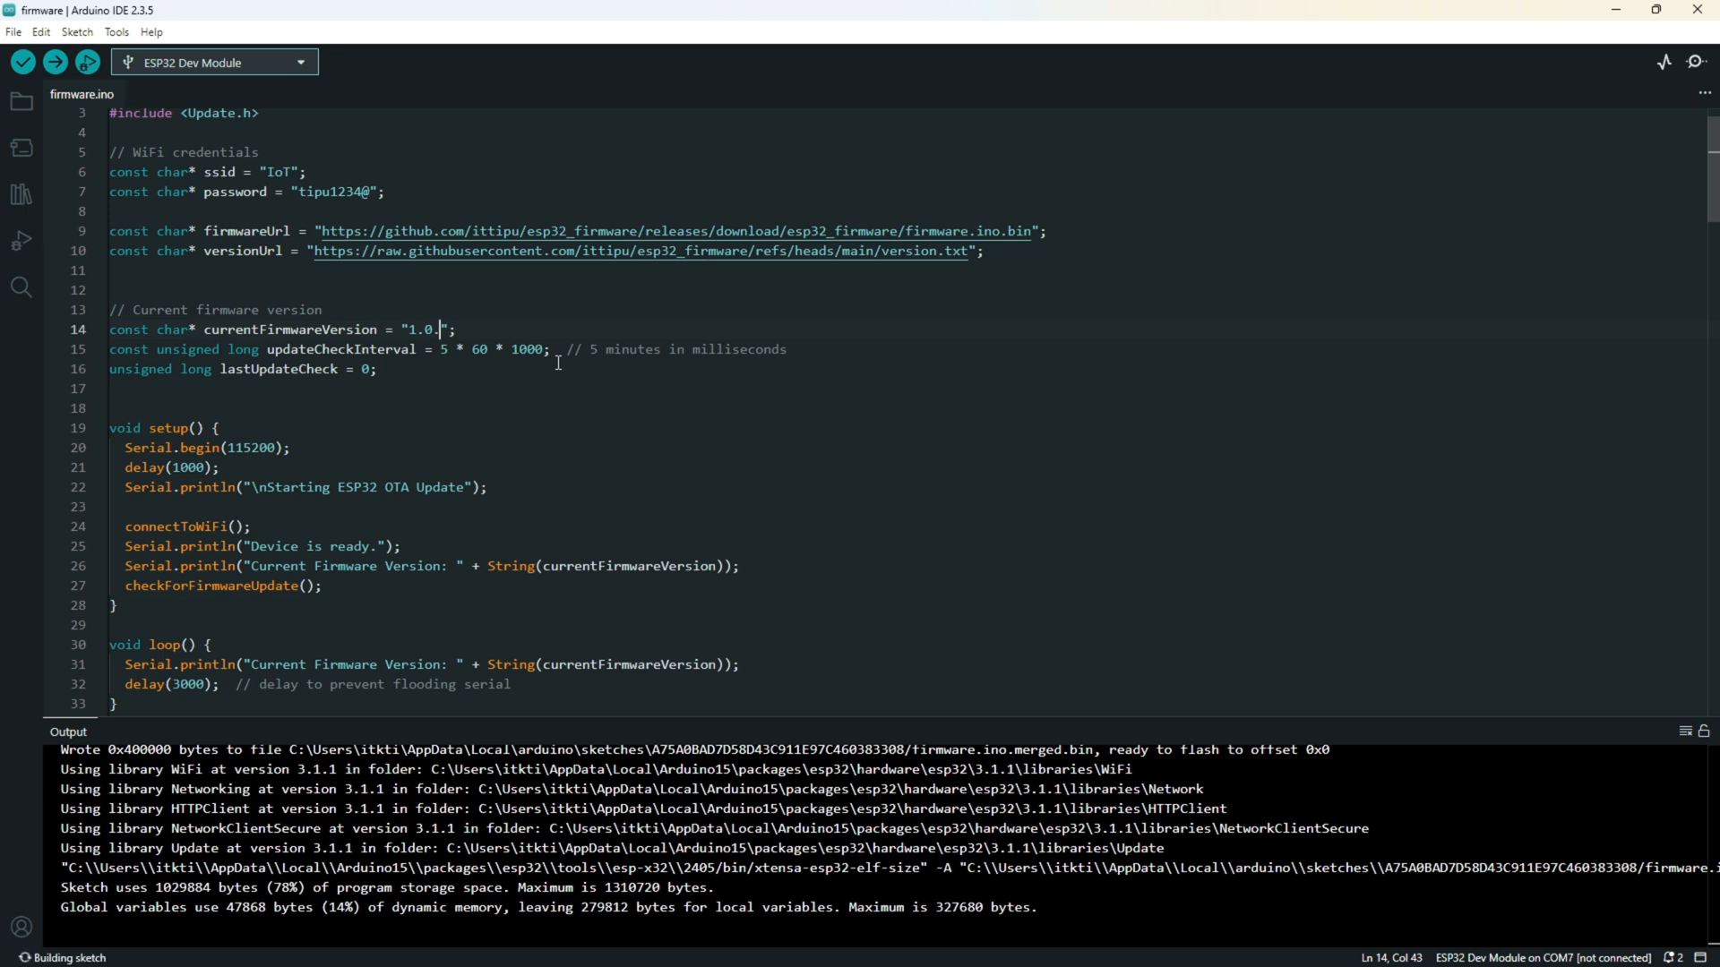
text(0)
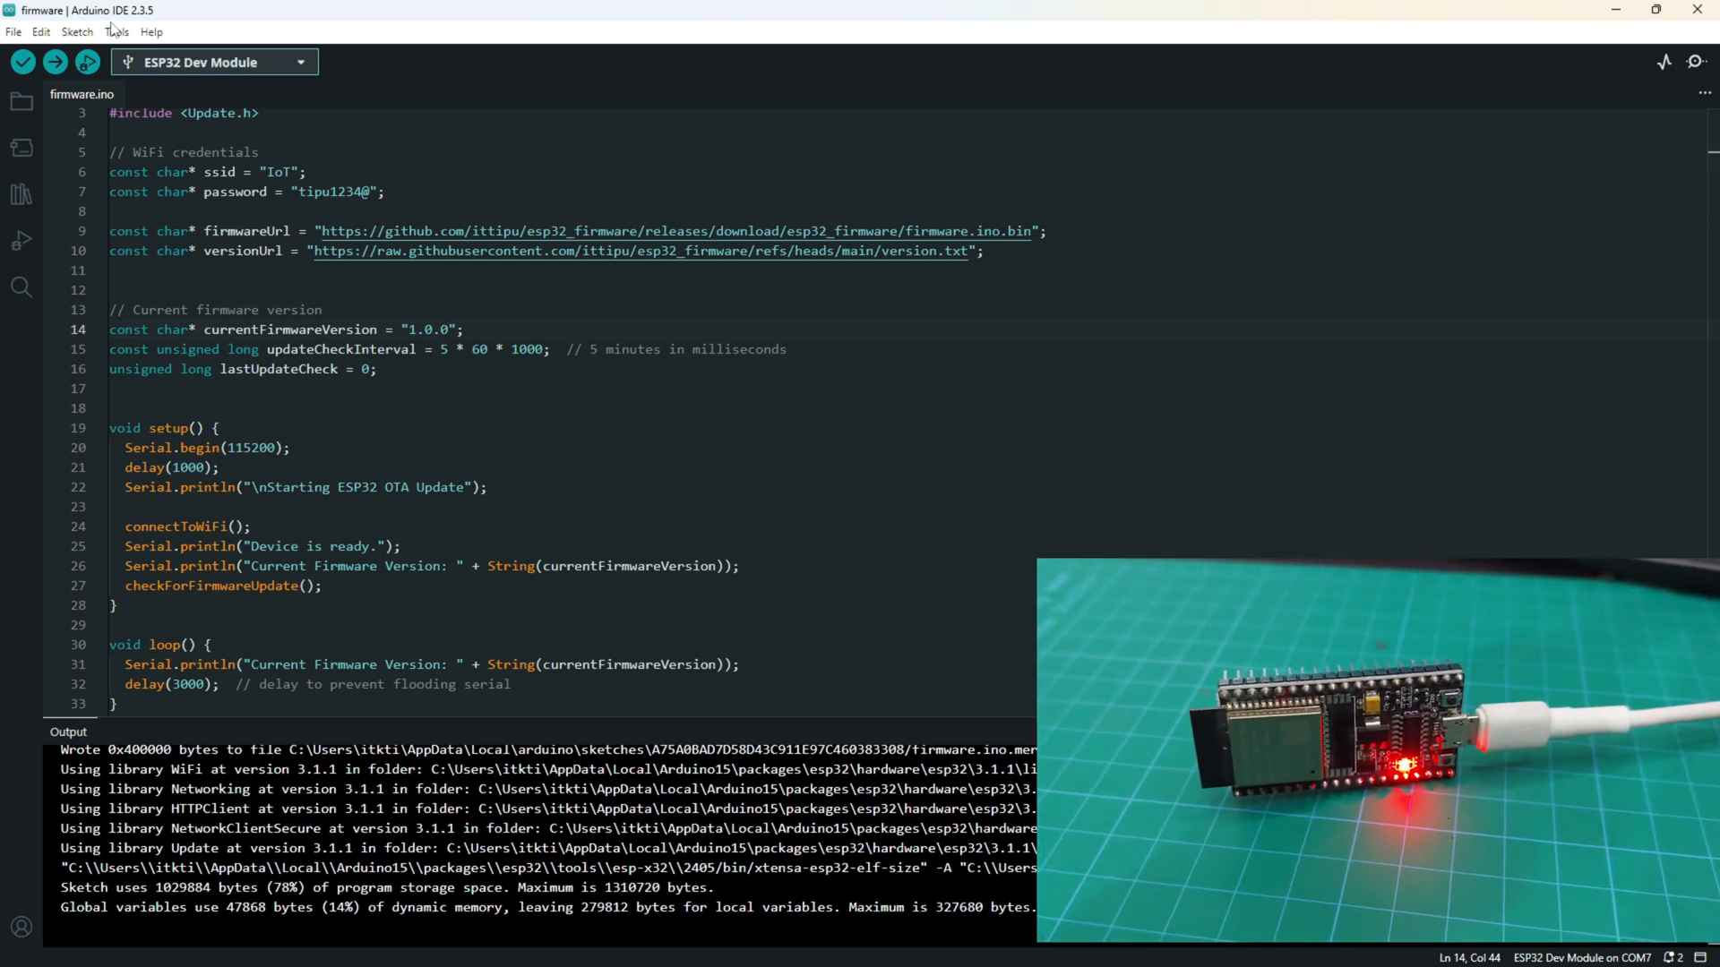
Step: Upload the 1.0.0 sketch to the ESP32 on COM7 and show its serial output
click(116, 30)
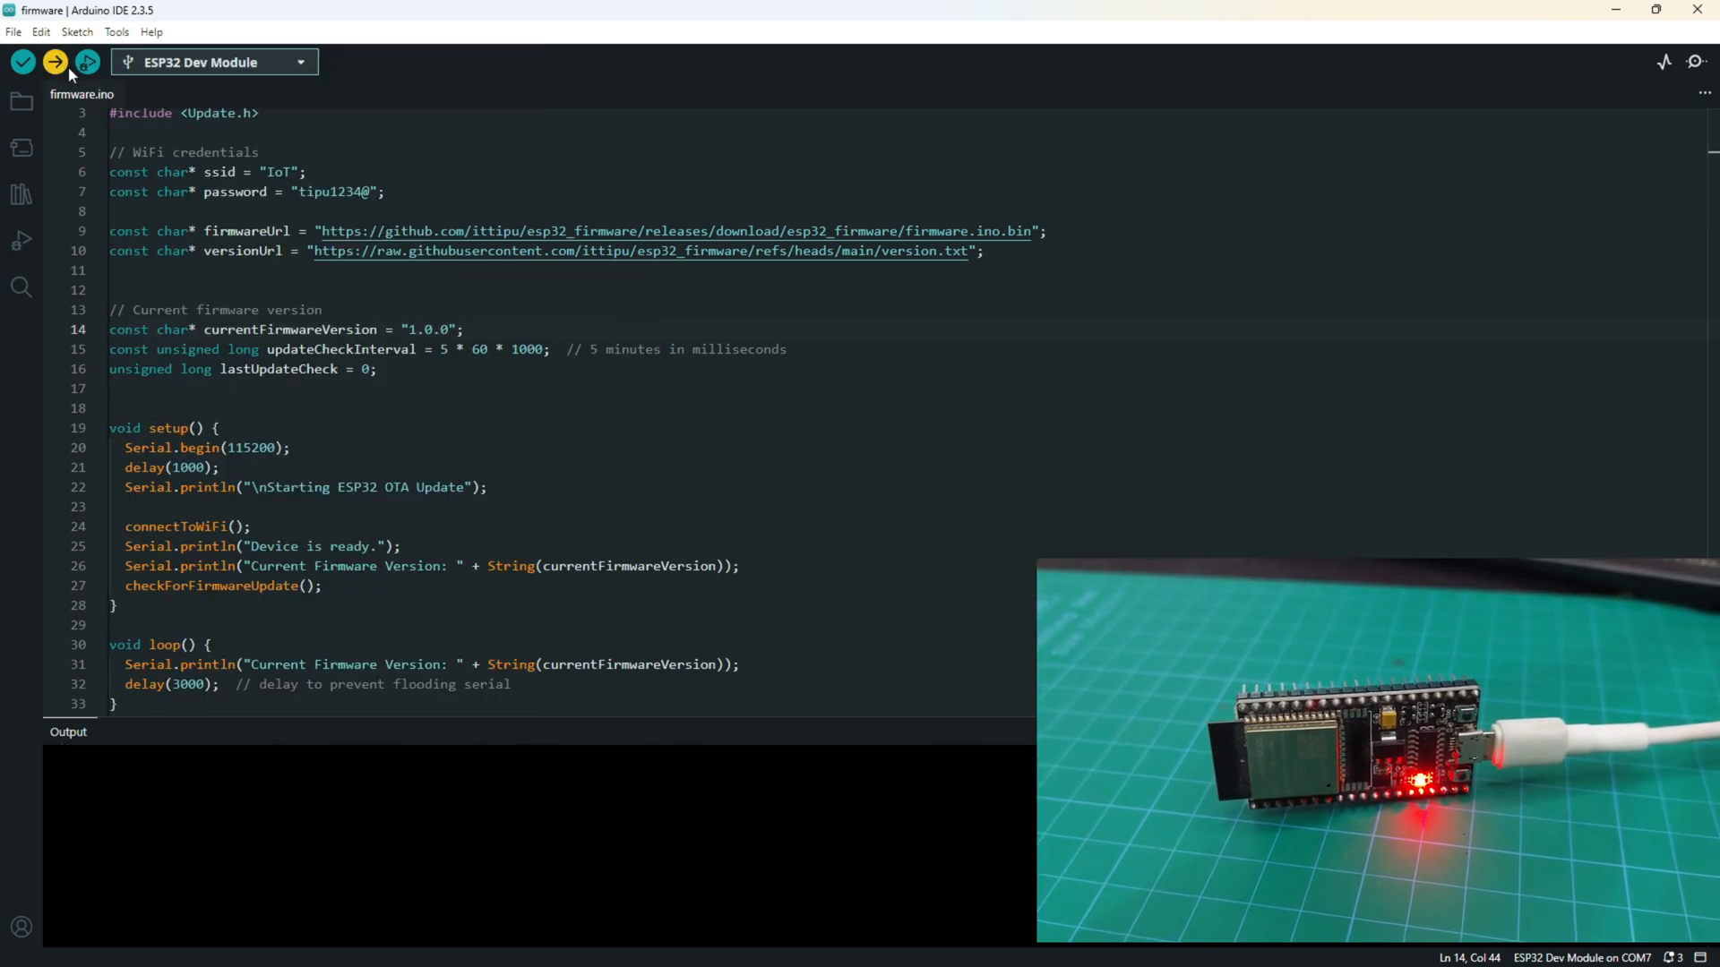
click(54, 61)
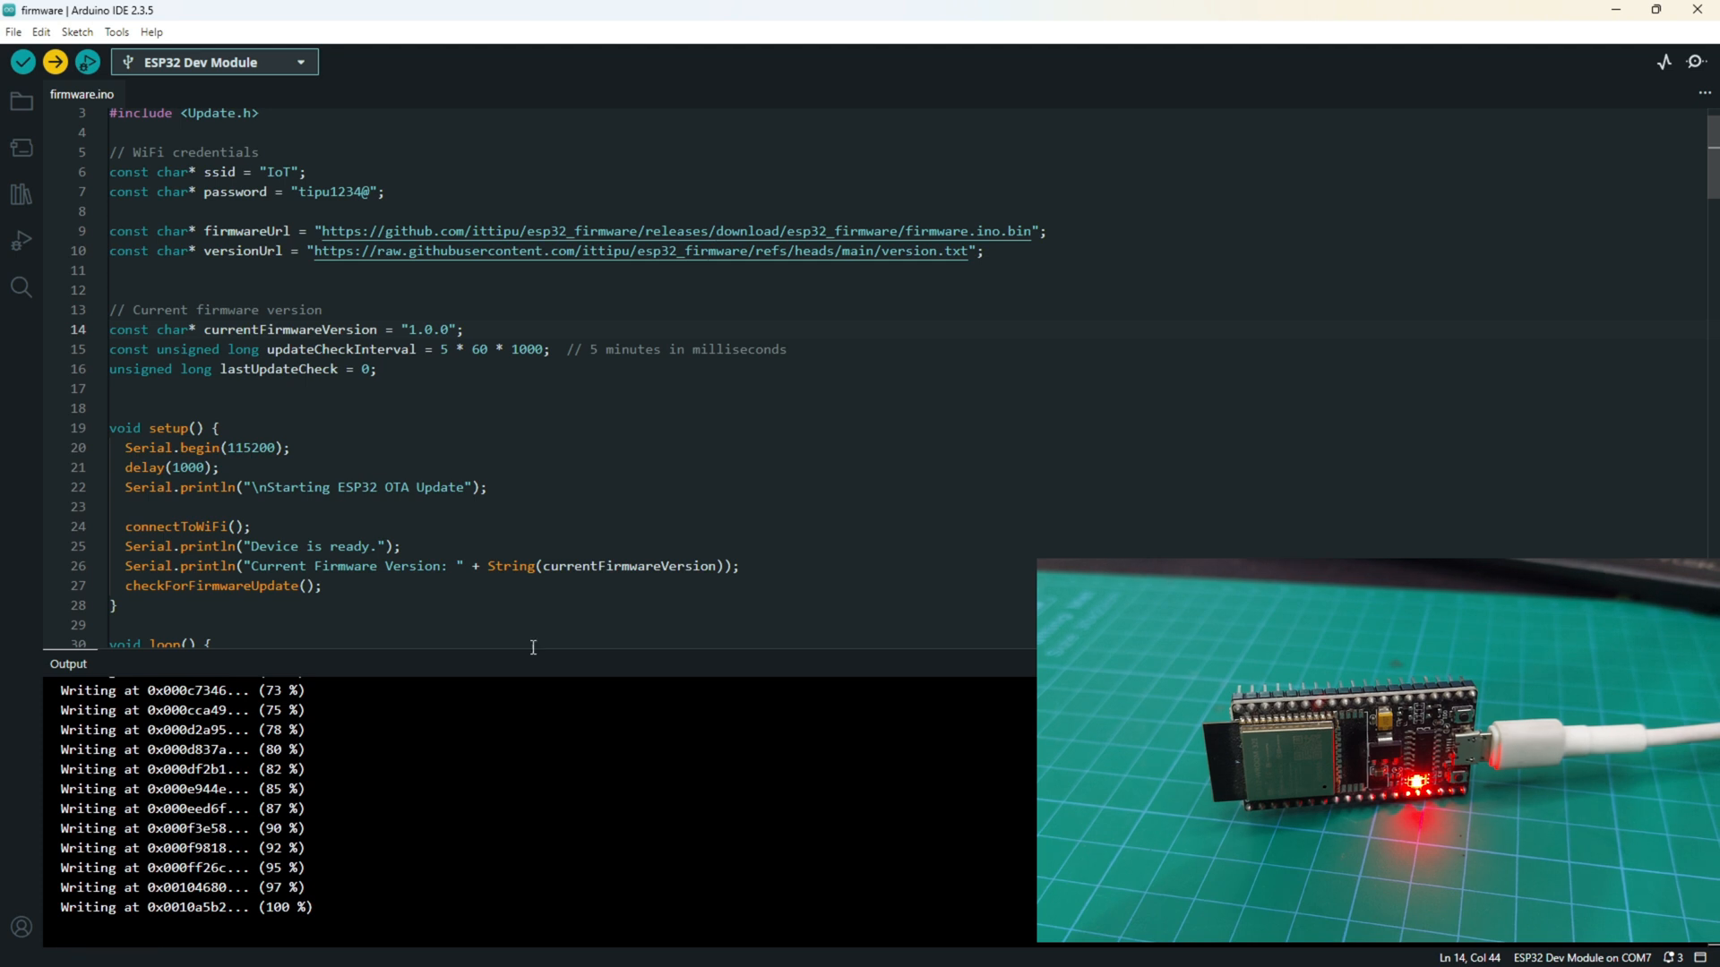
click(140, 662)
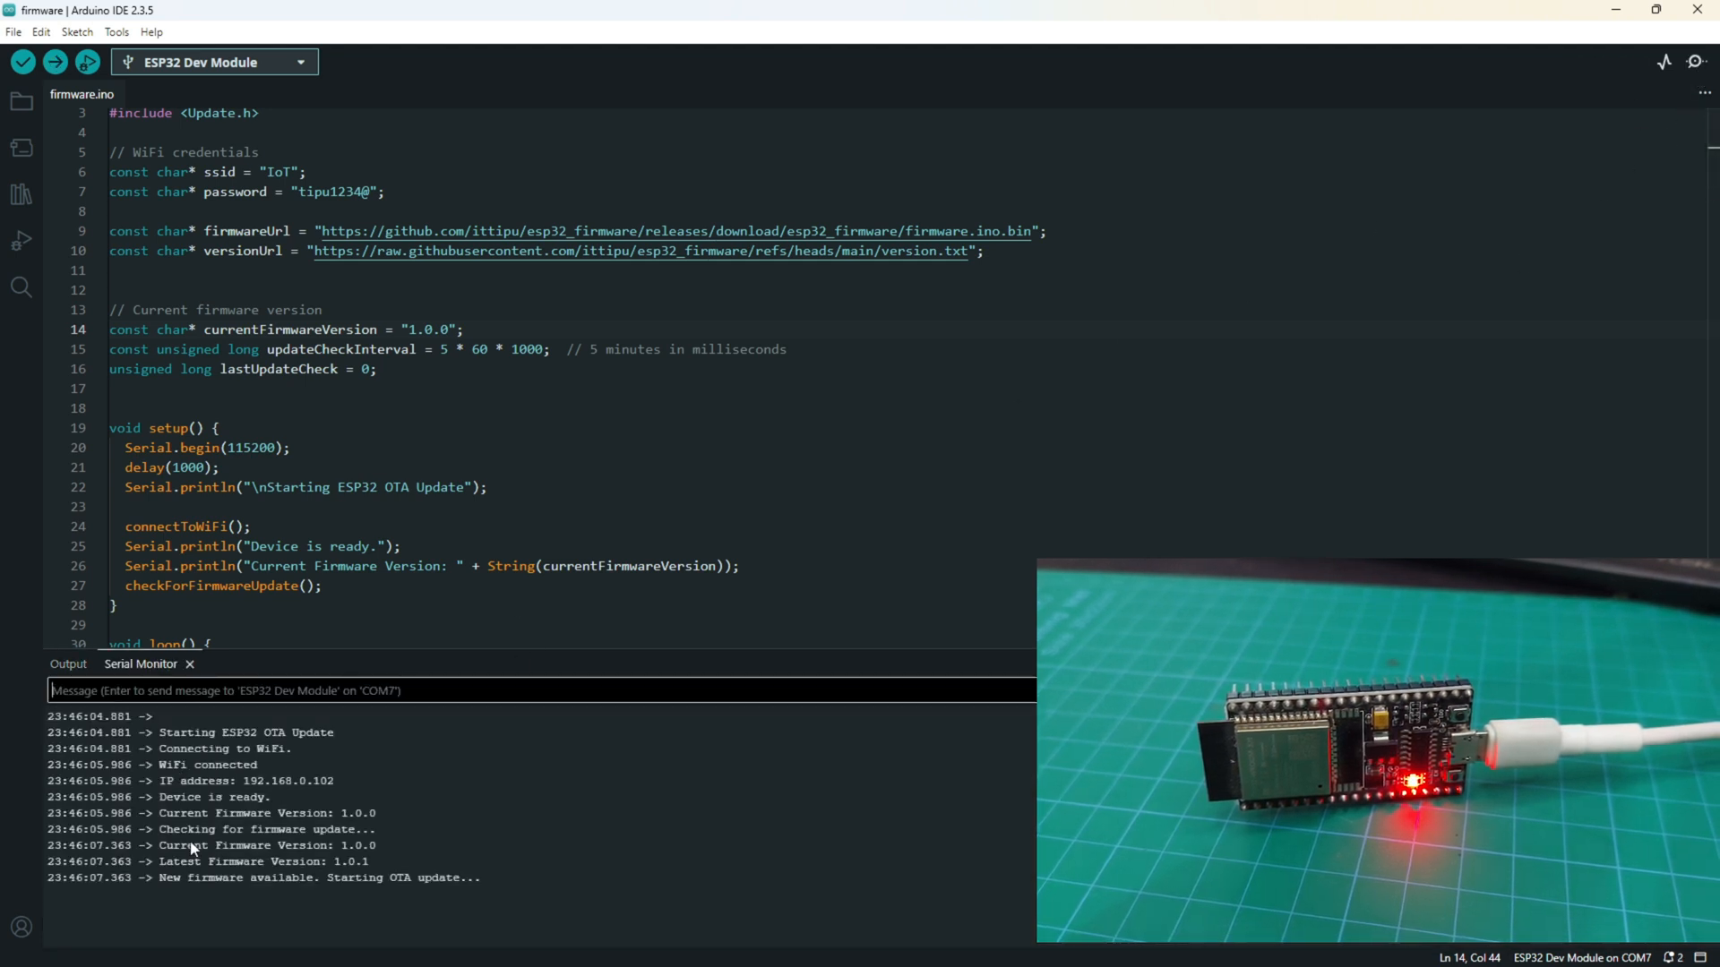
mouse_move(311, 861)
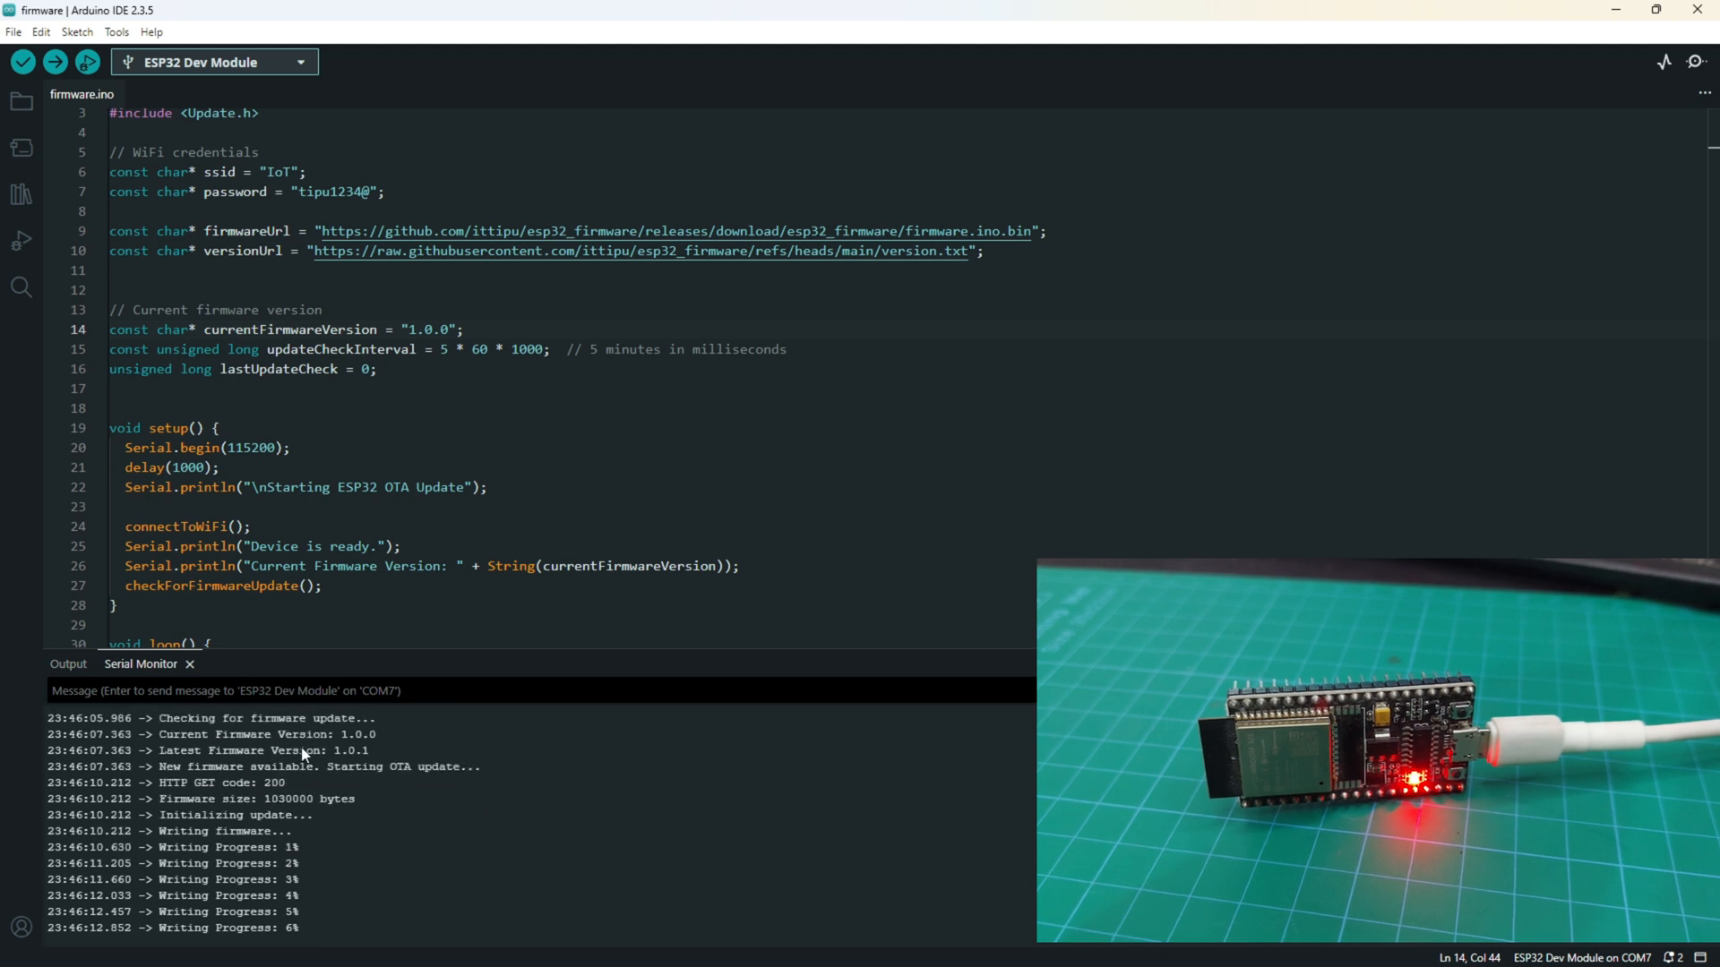
mouse_move(353, 807)
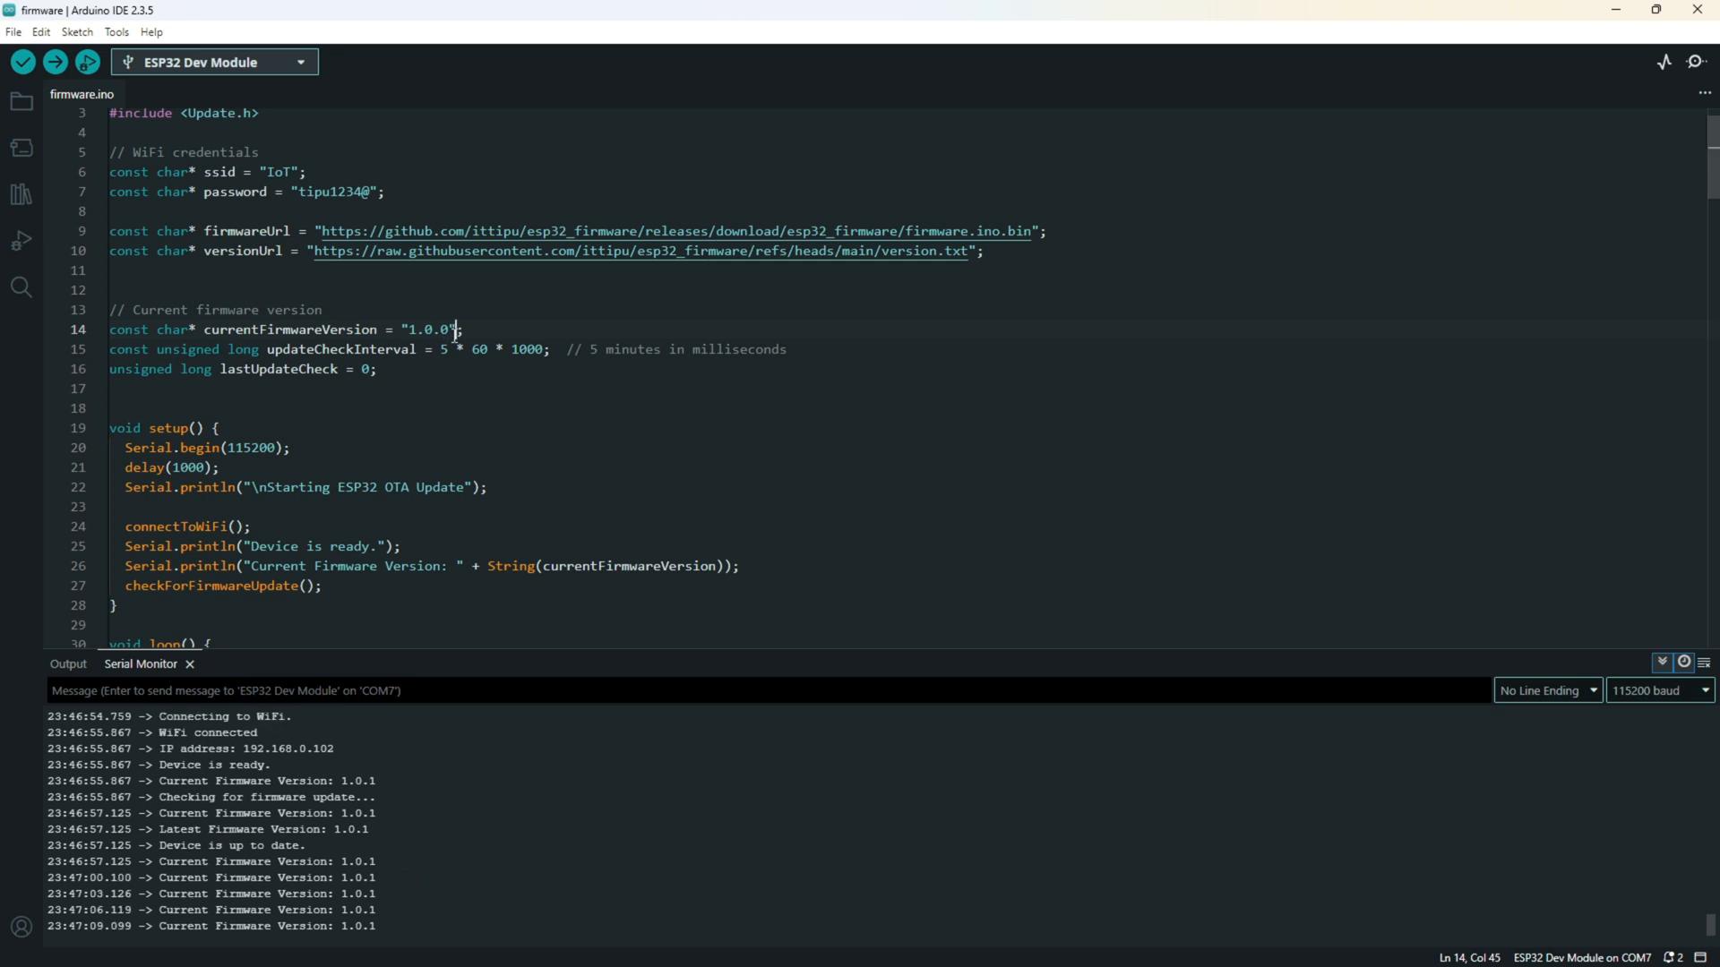
Step: Highlight the reported Current Firmware Version 1.0.1 after the OTA update
double_click(349, 926)
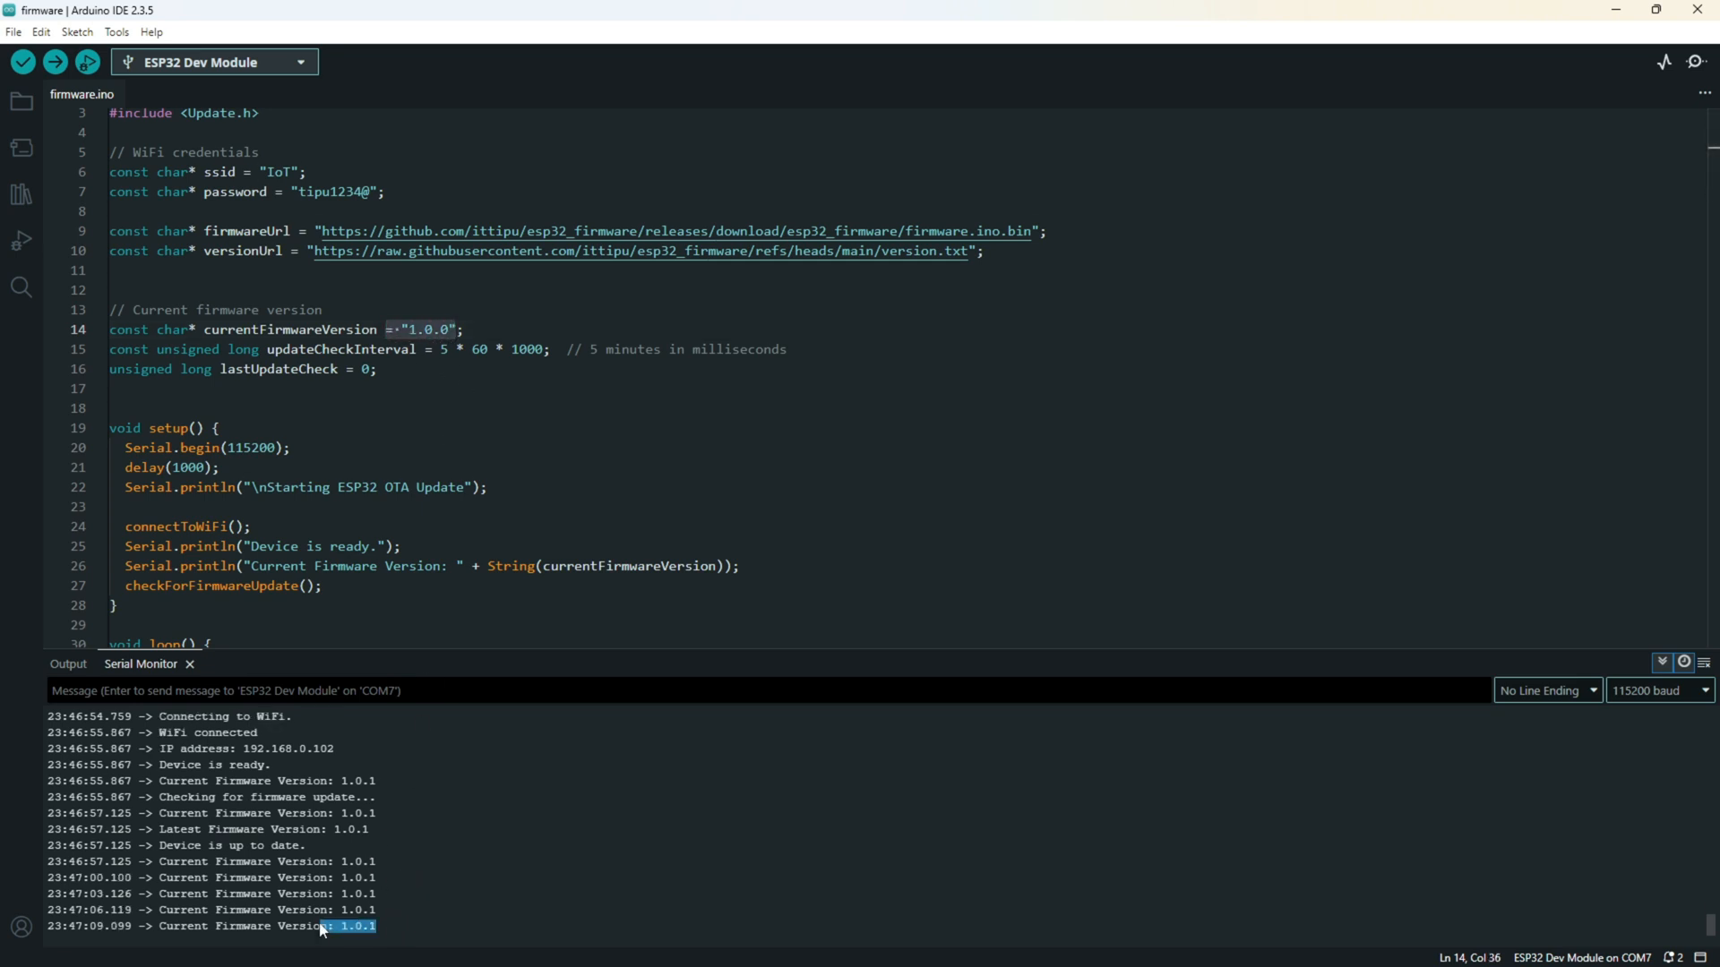